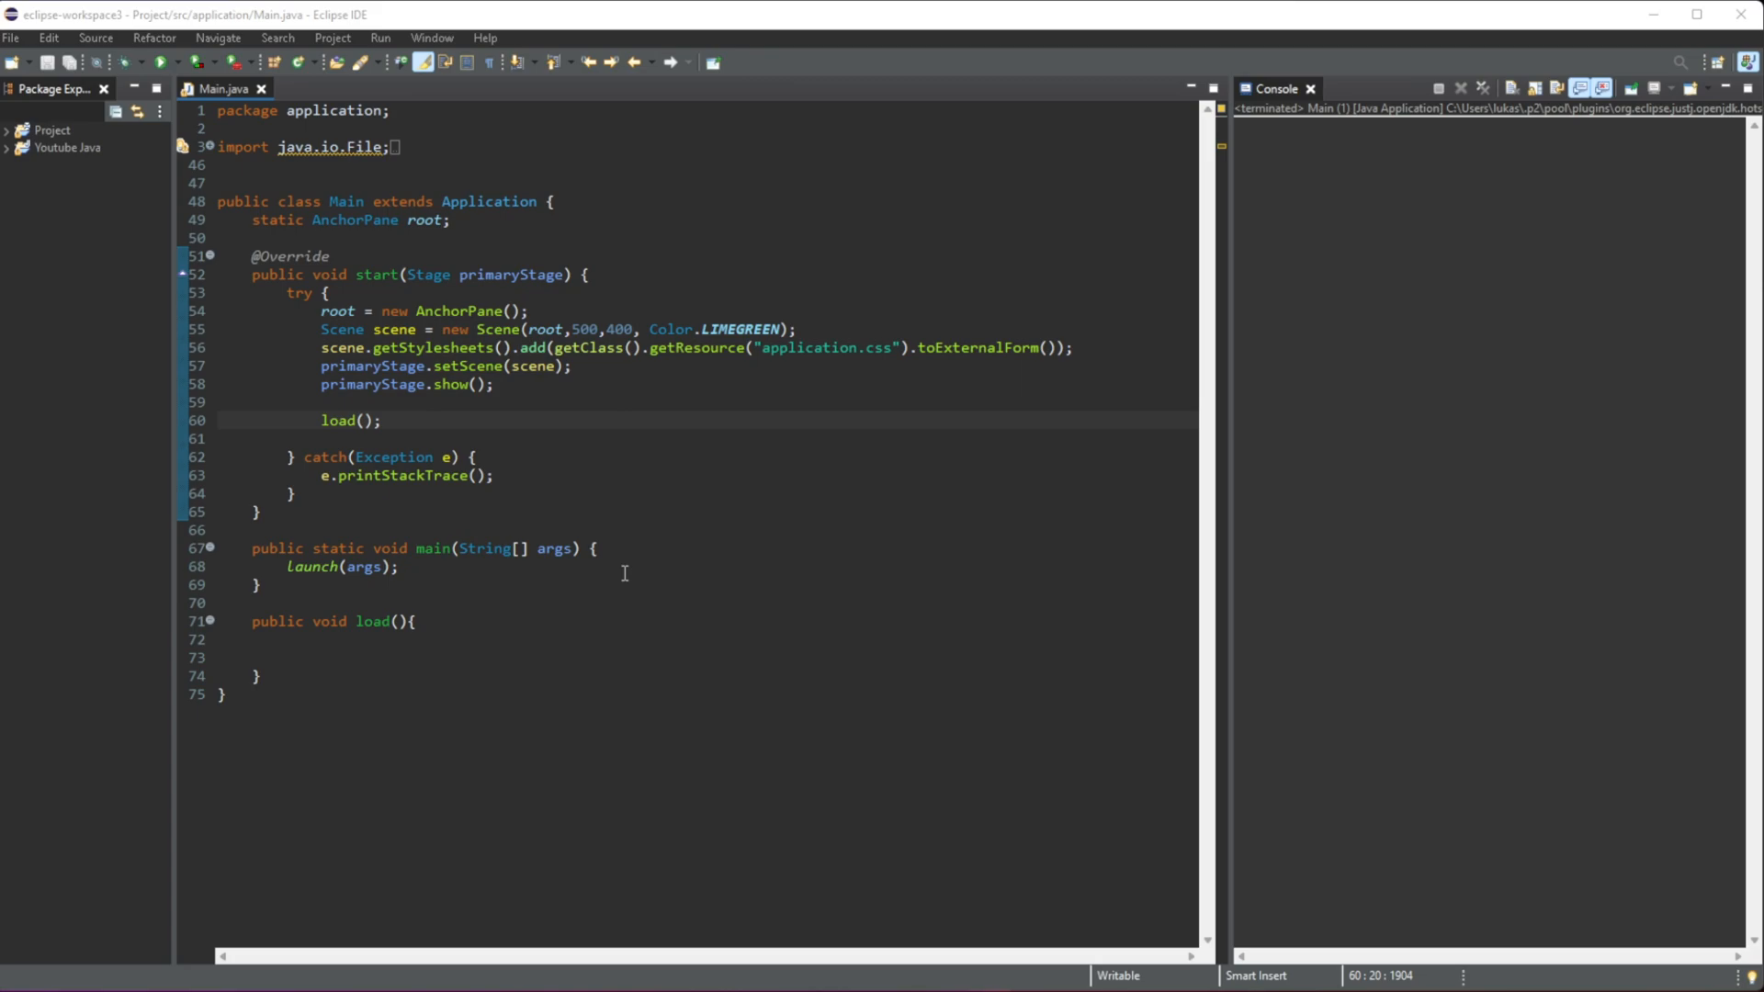
Step: Run the application to preview the green window, then close it
click(381, 475)
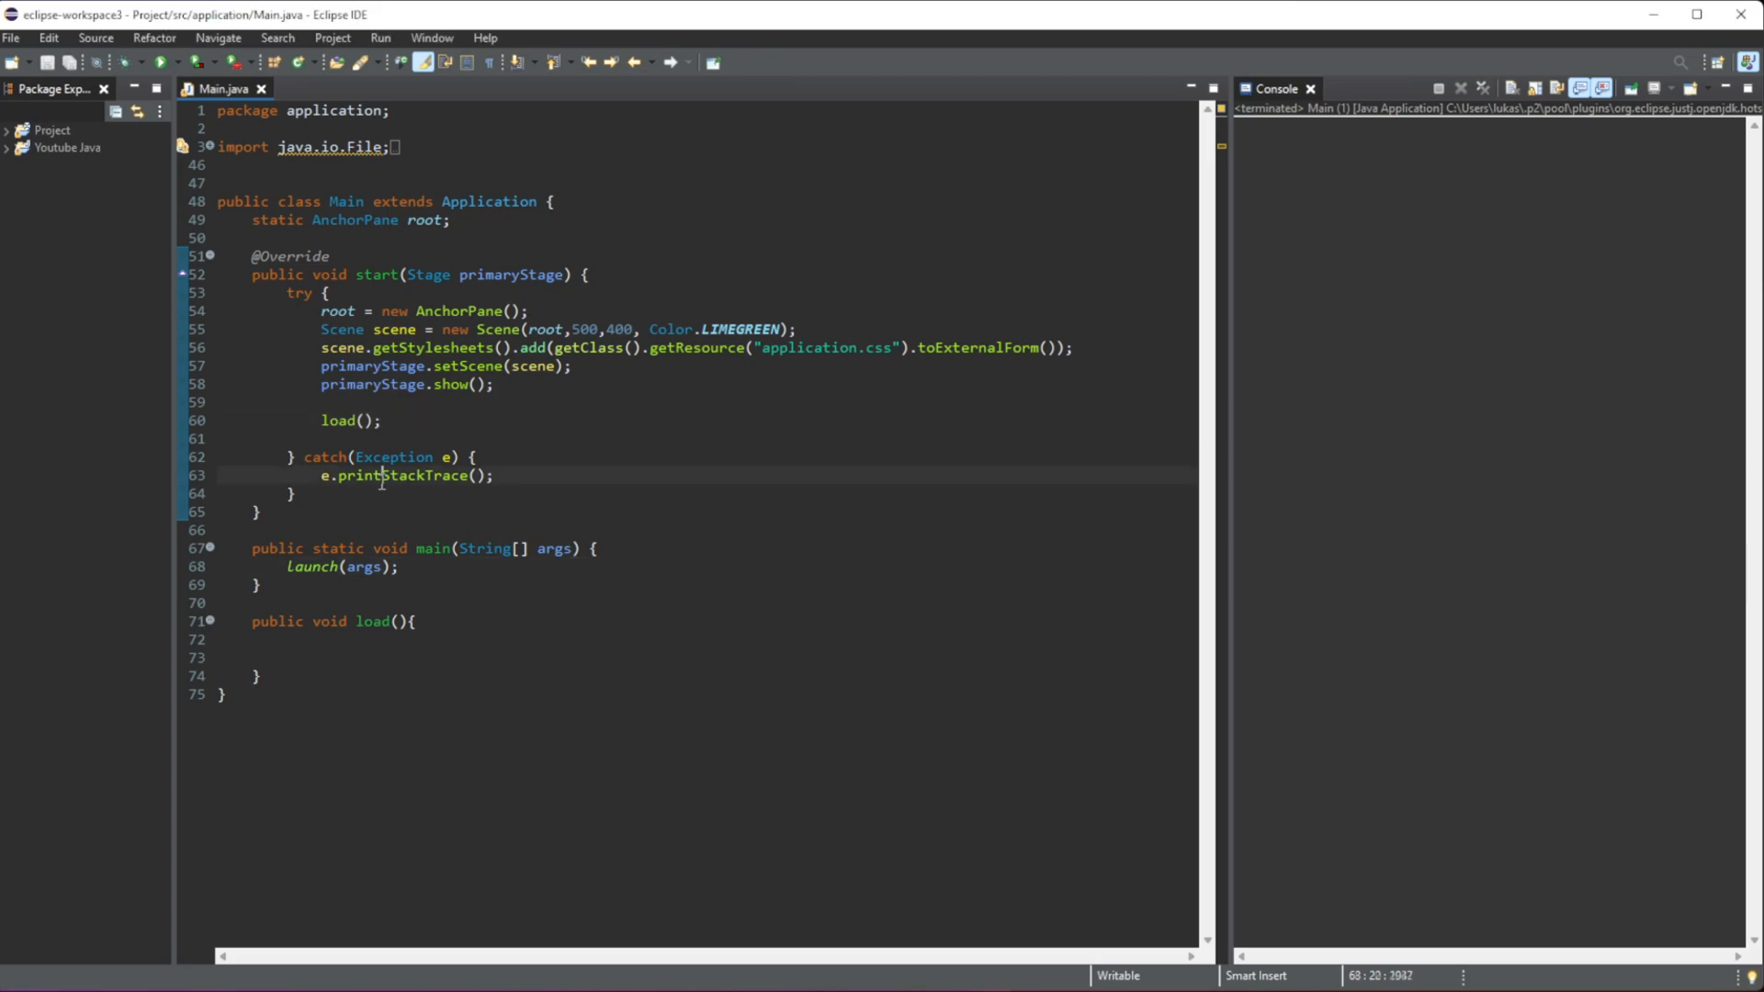
click(461, 312)
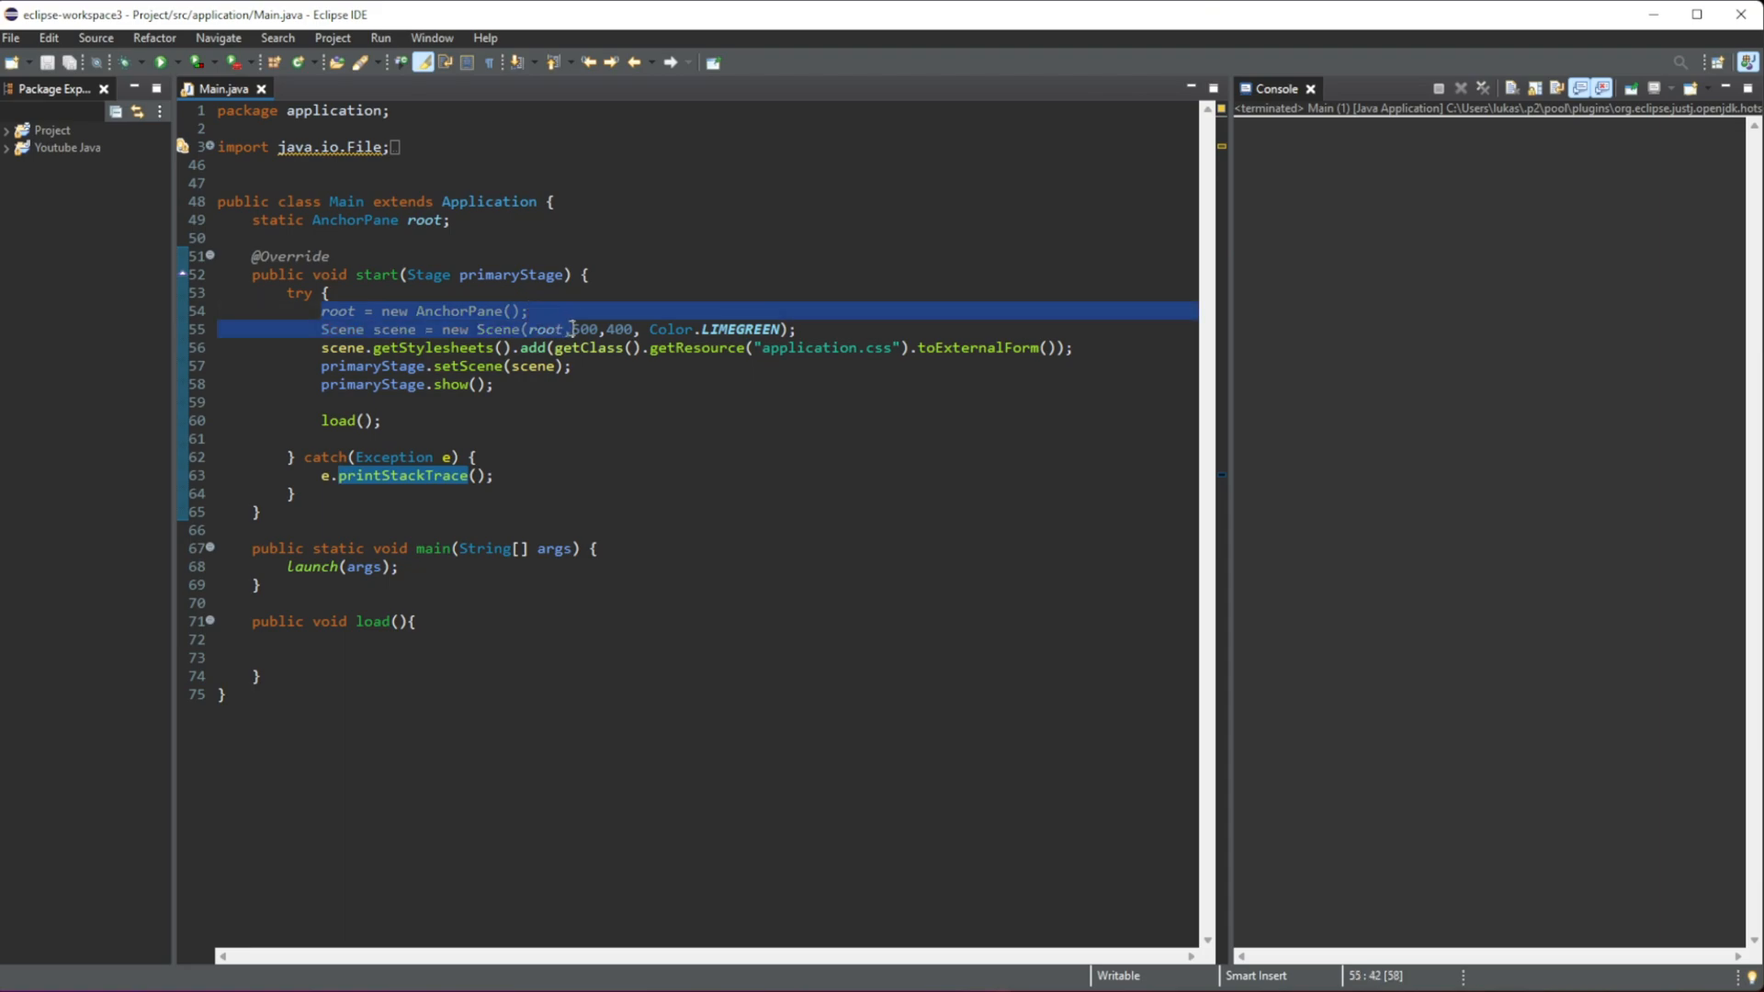
click(349, 402)
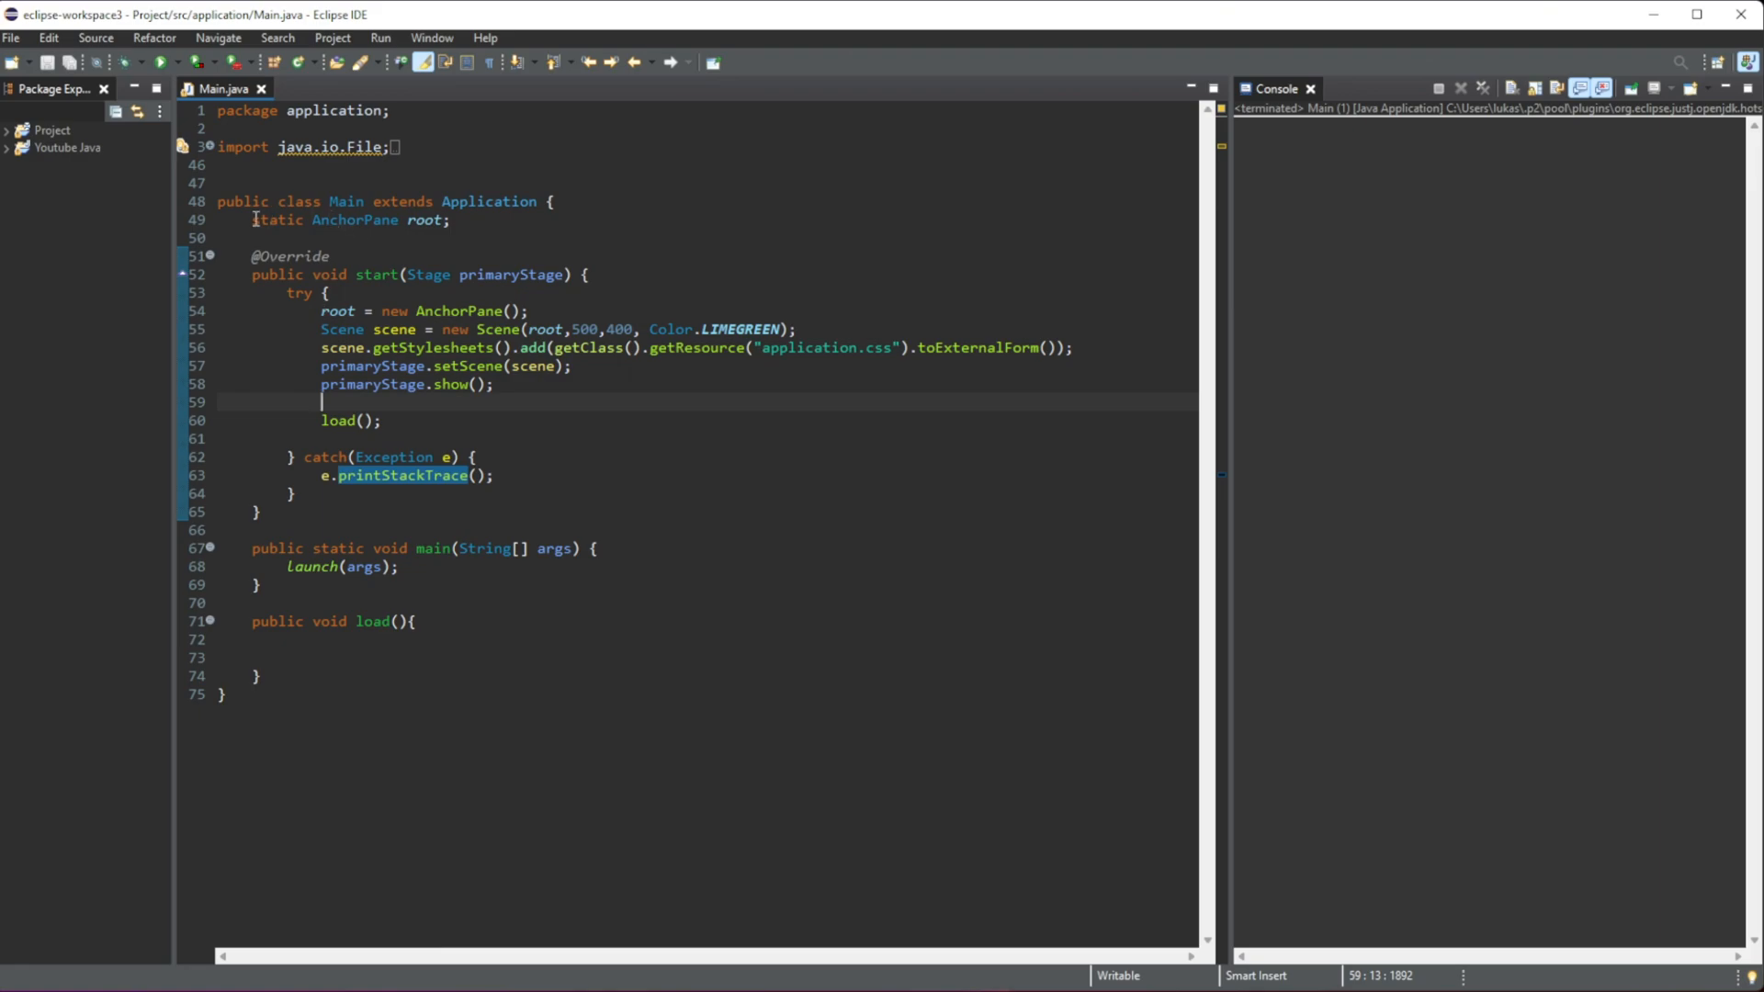
click(453, 275)
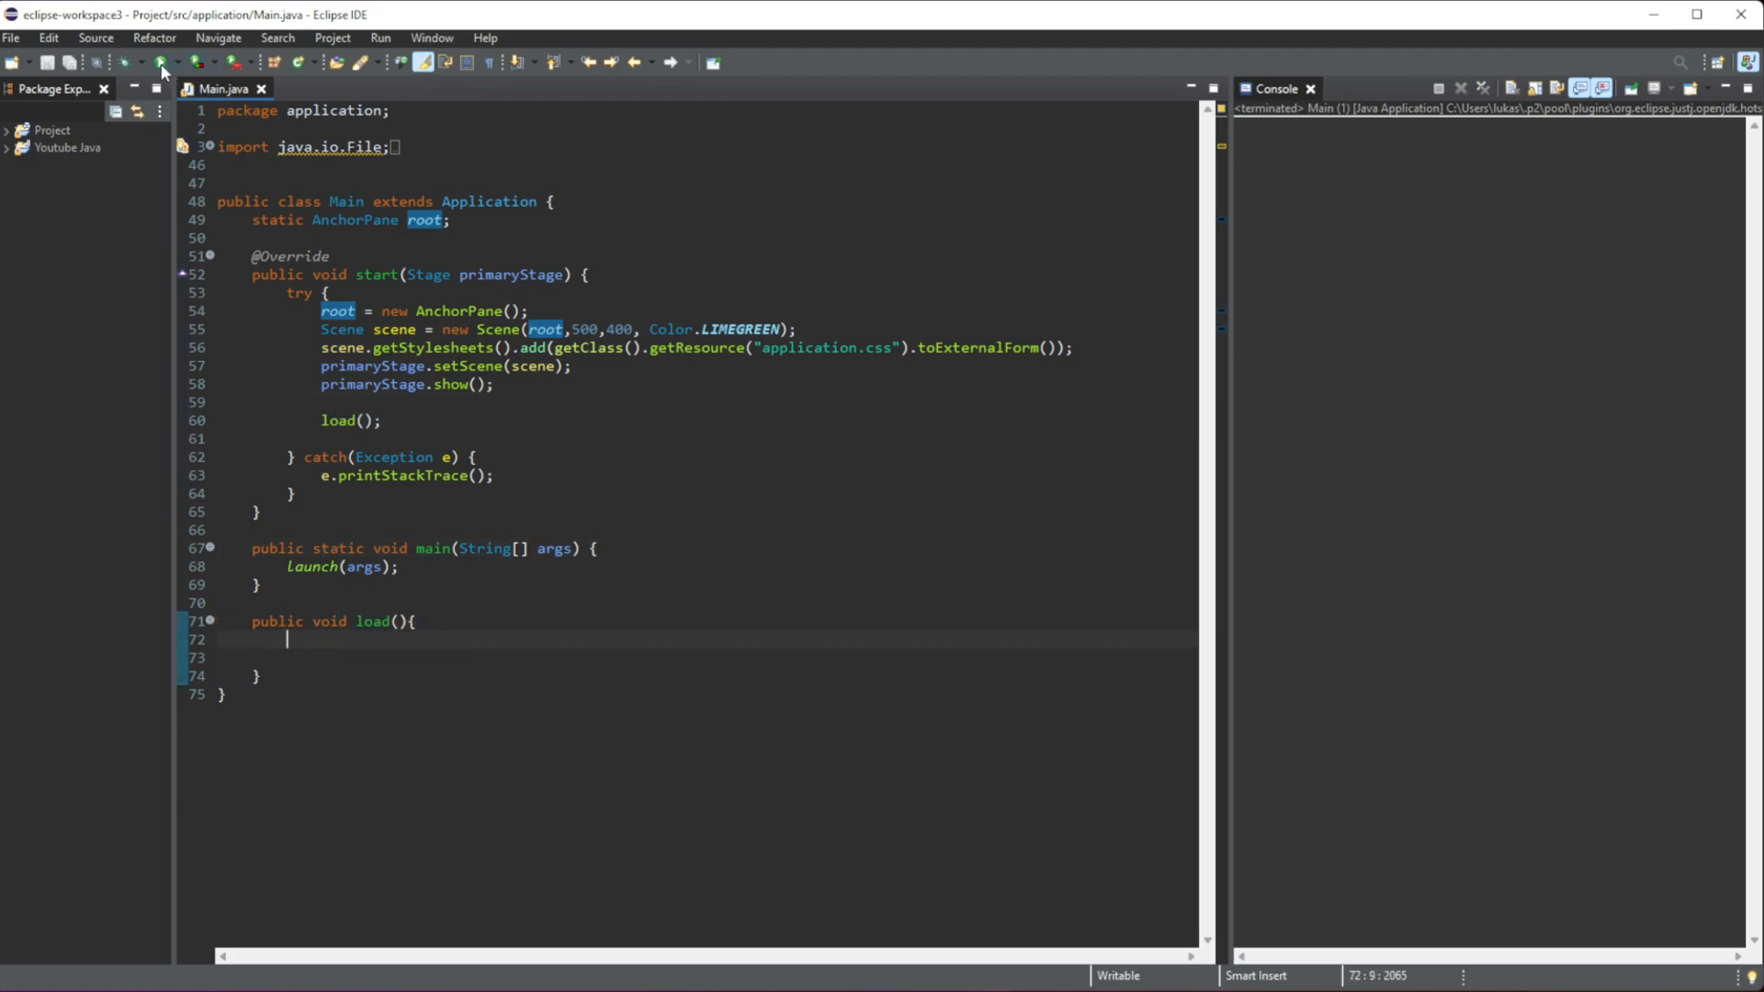
click(161, 63)
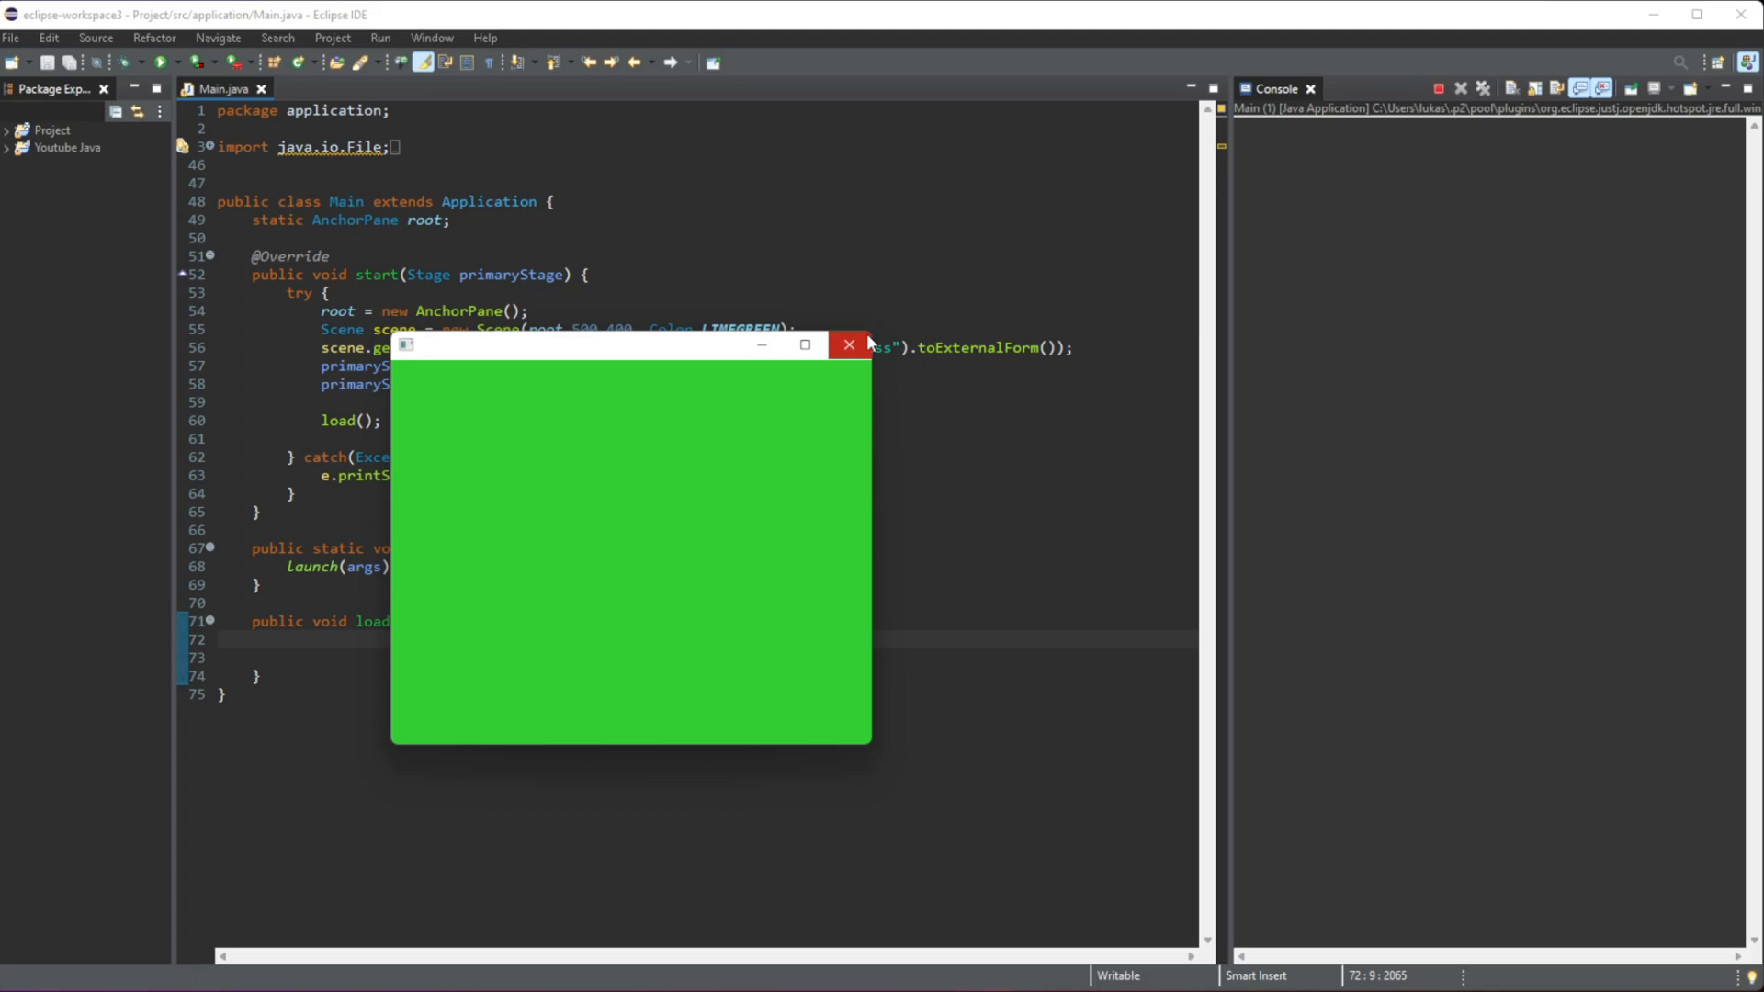
click(847, 344)
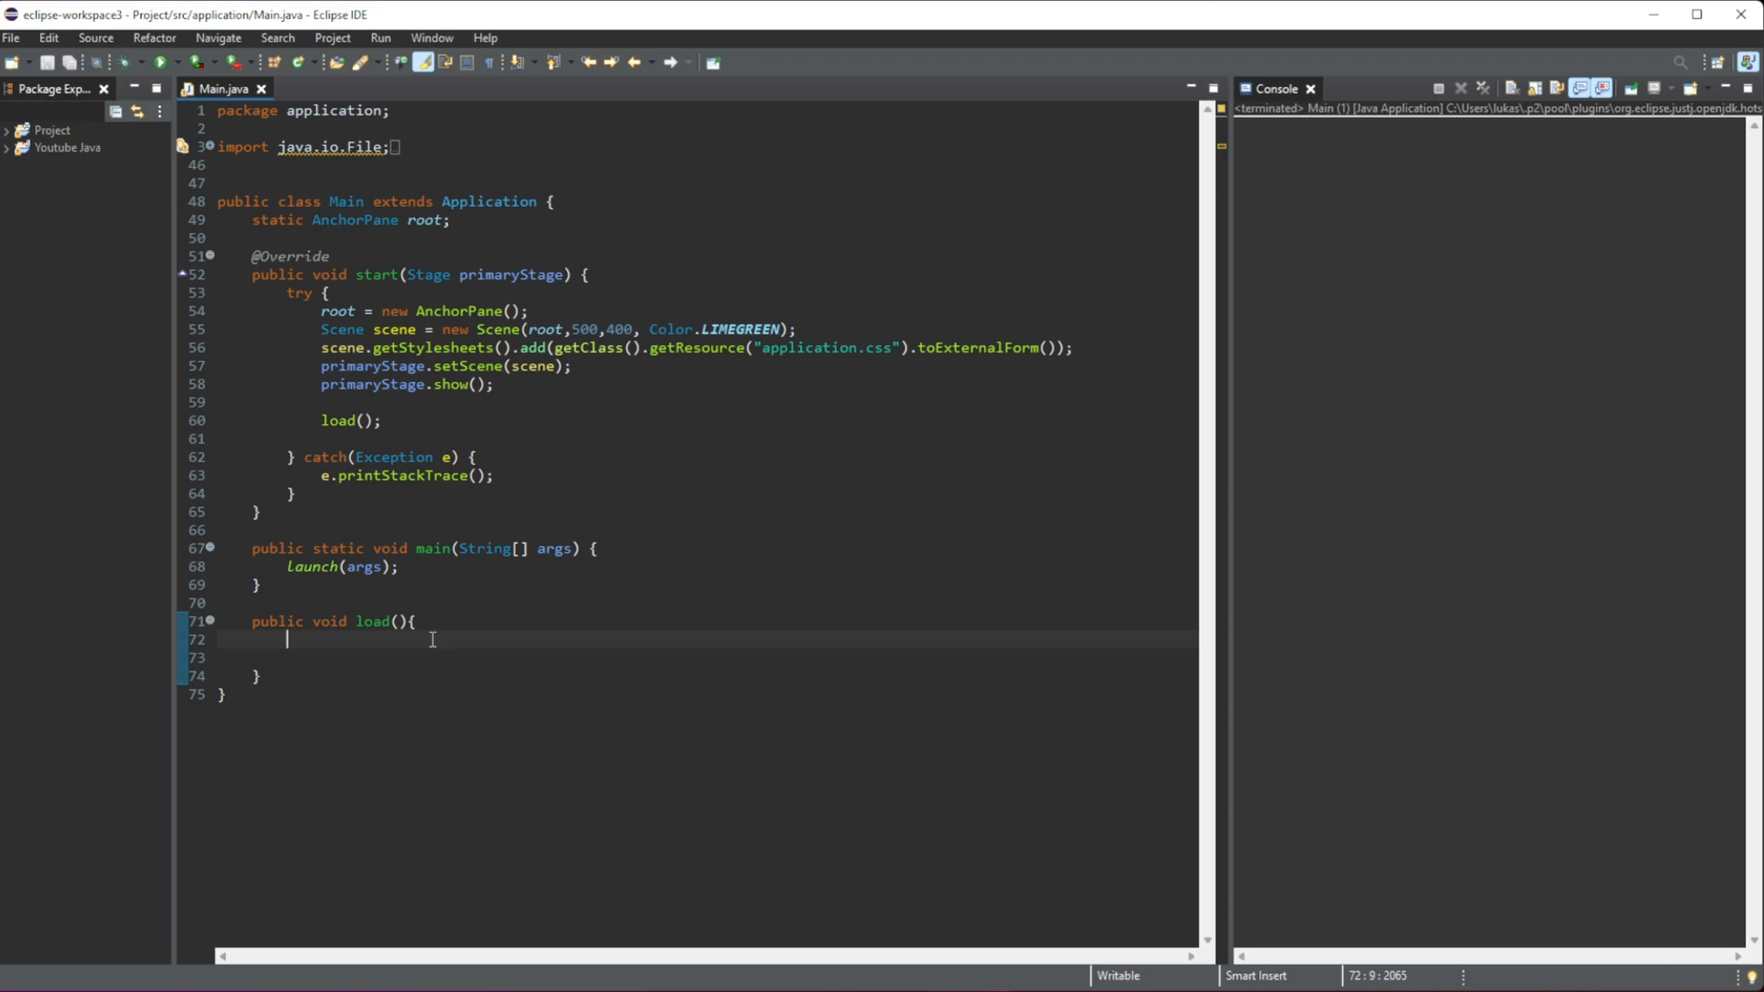
Step: Declare Box box = new Box(); inside load()
text(Bo)
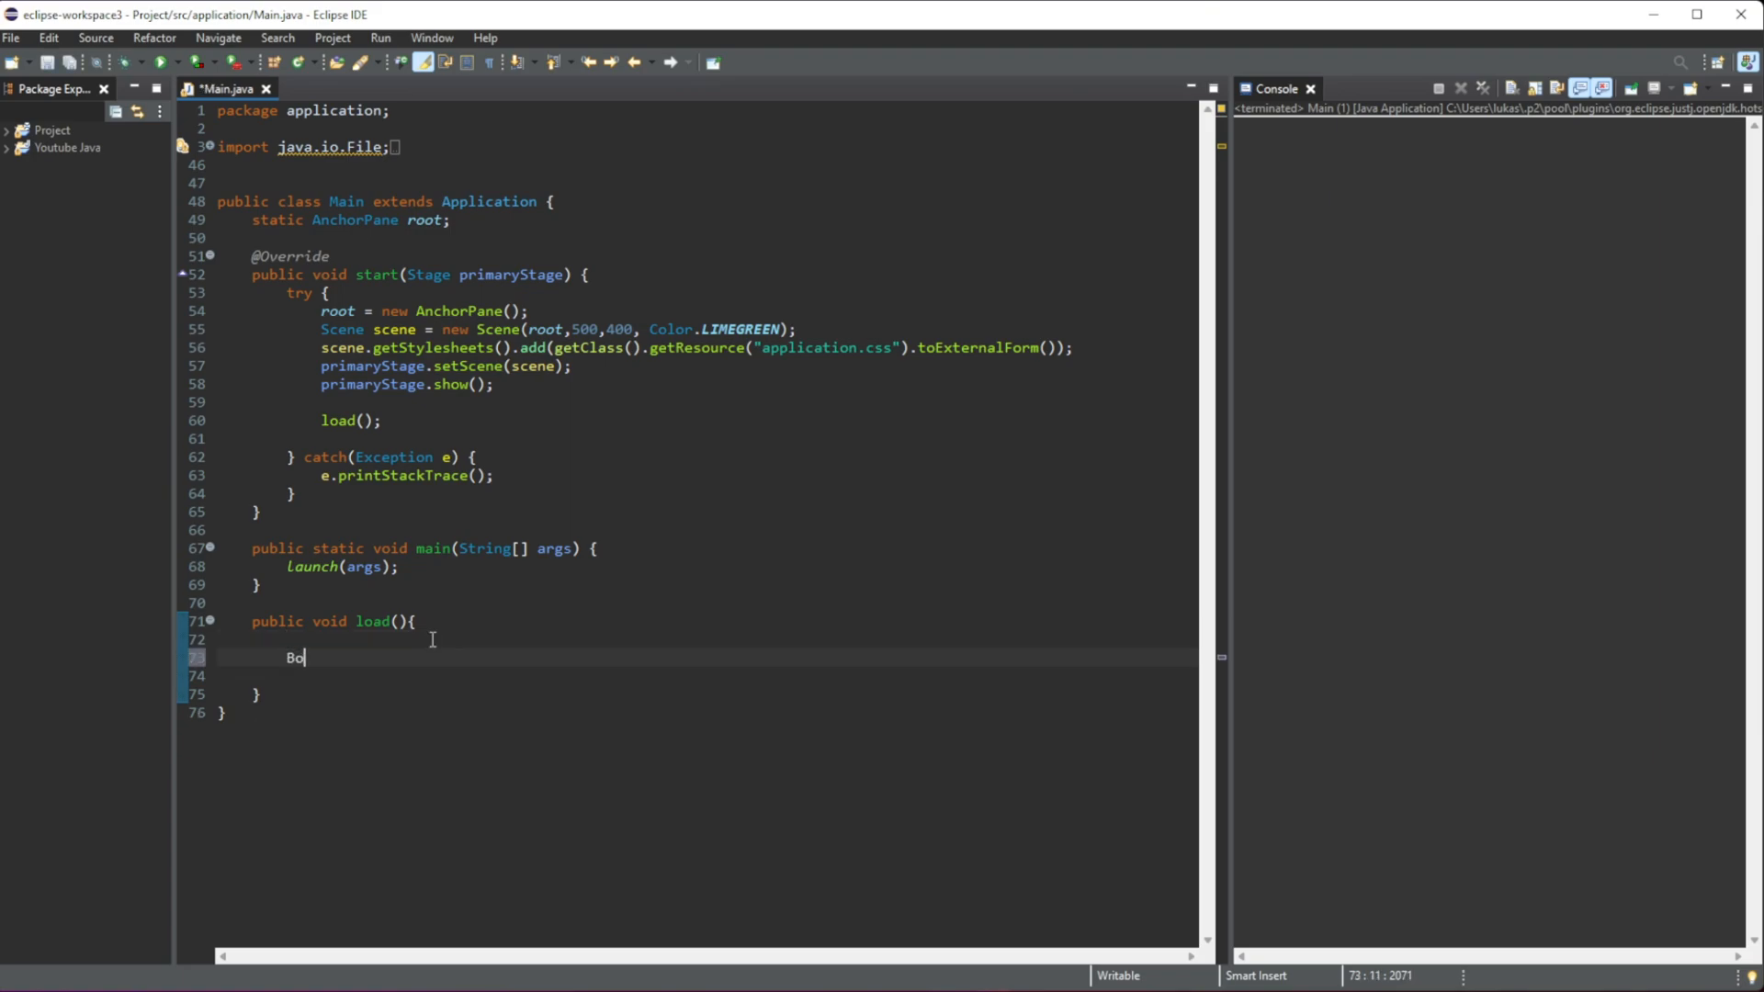
text(x)
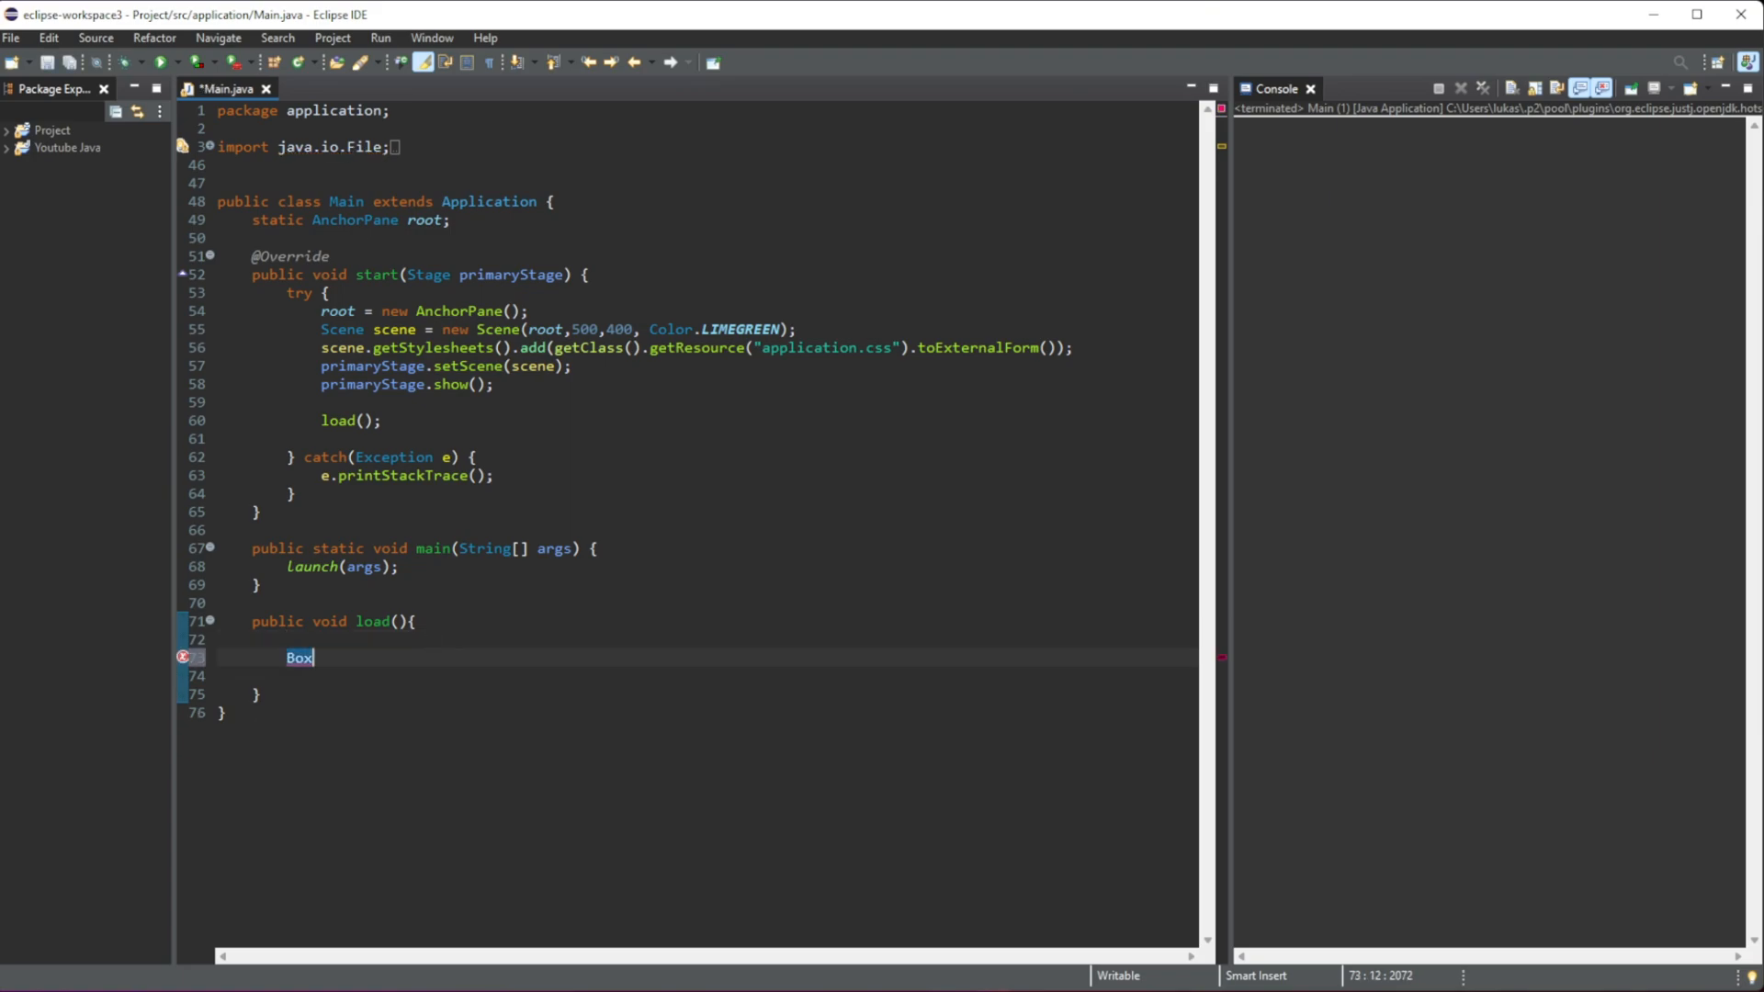
text(b)
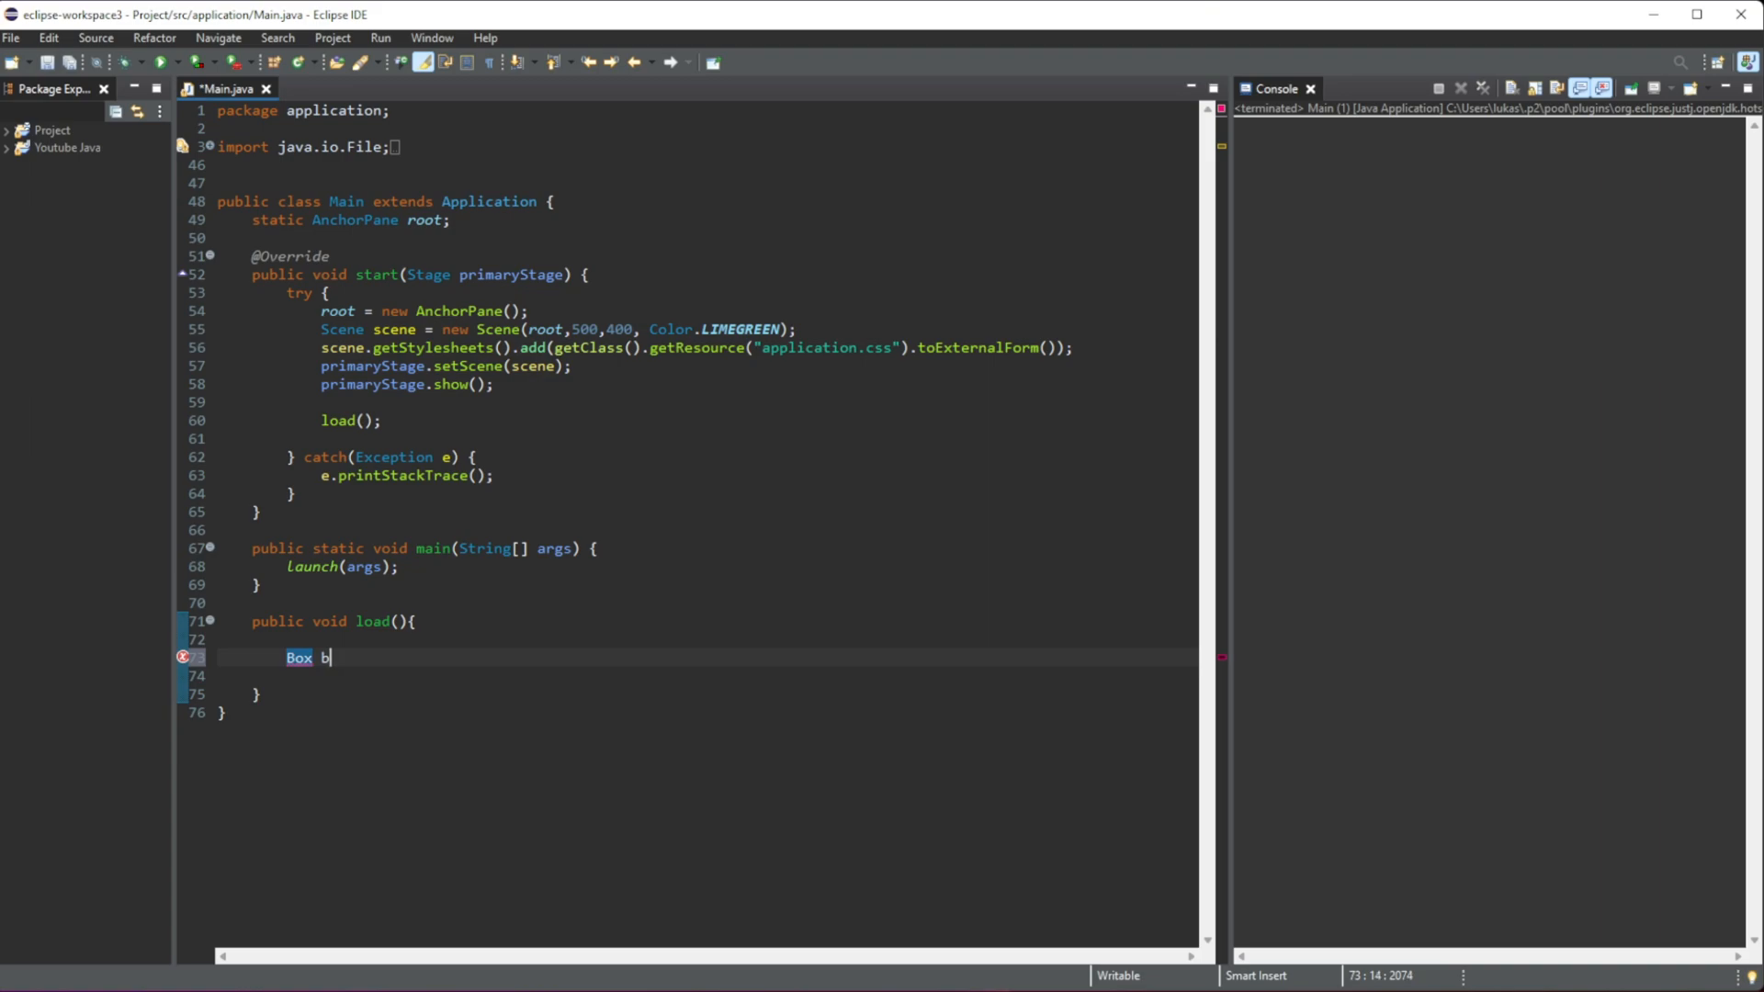
text(ox)
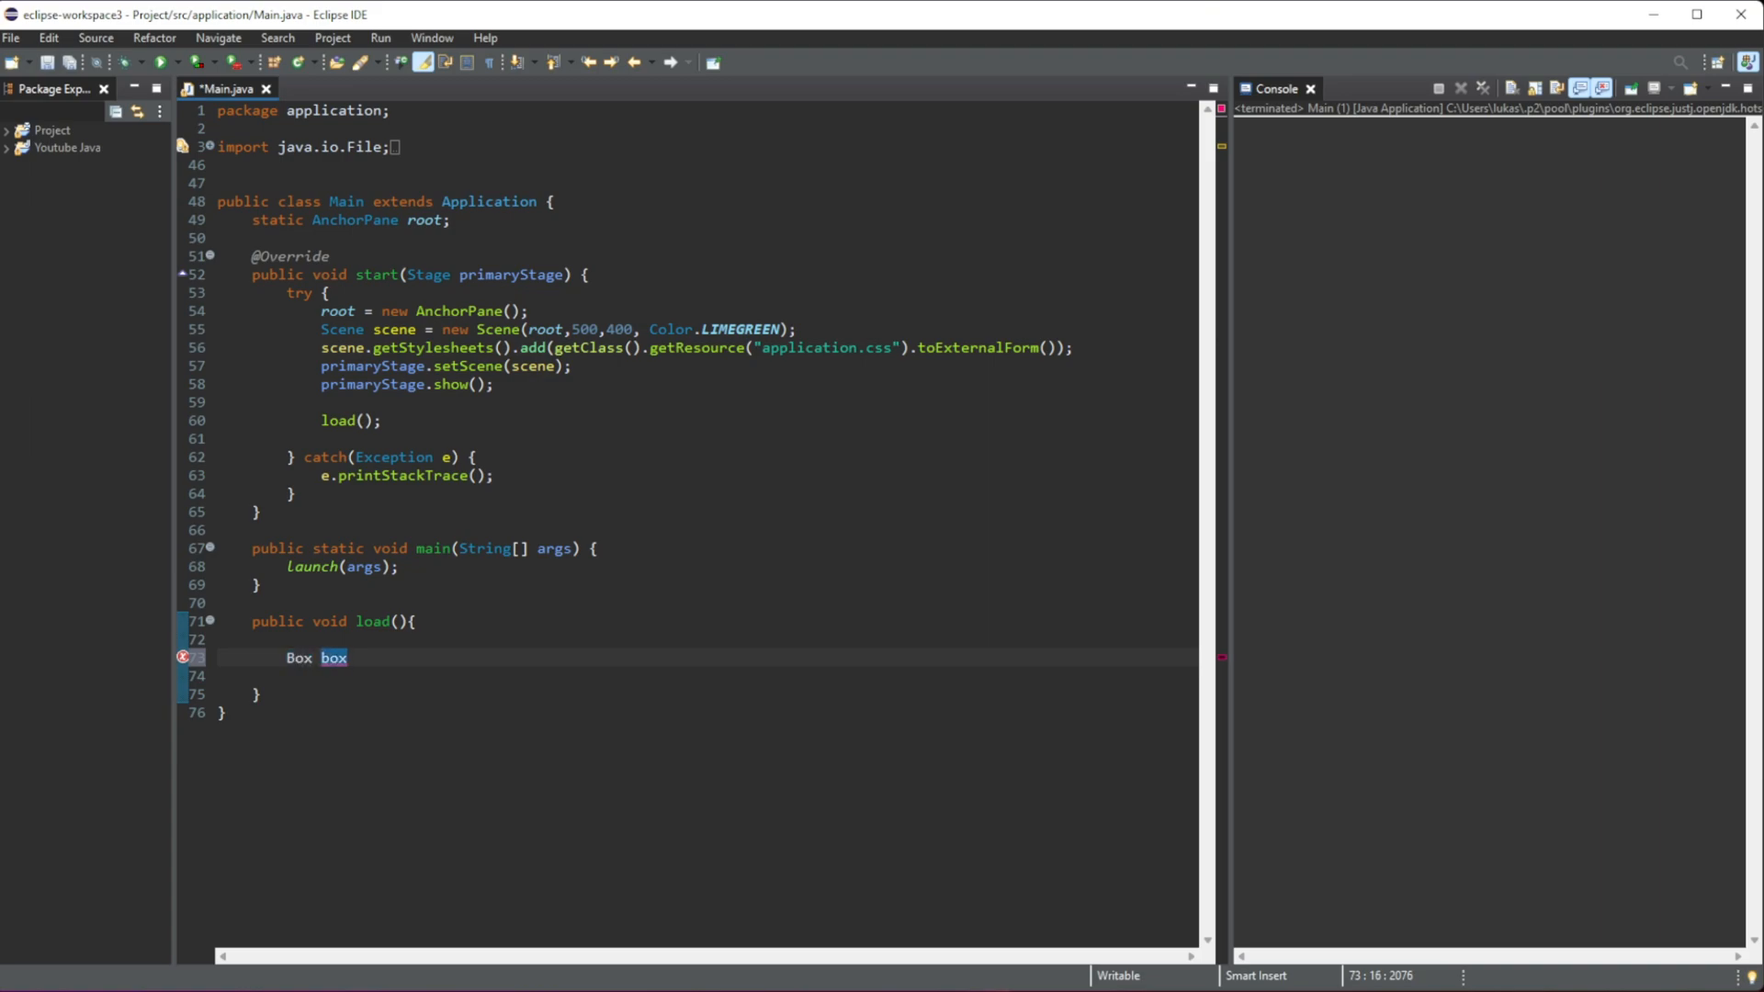
text(= new Bo)
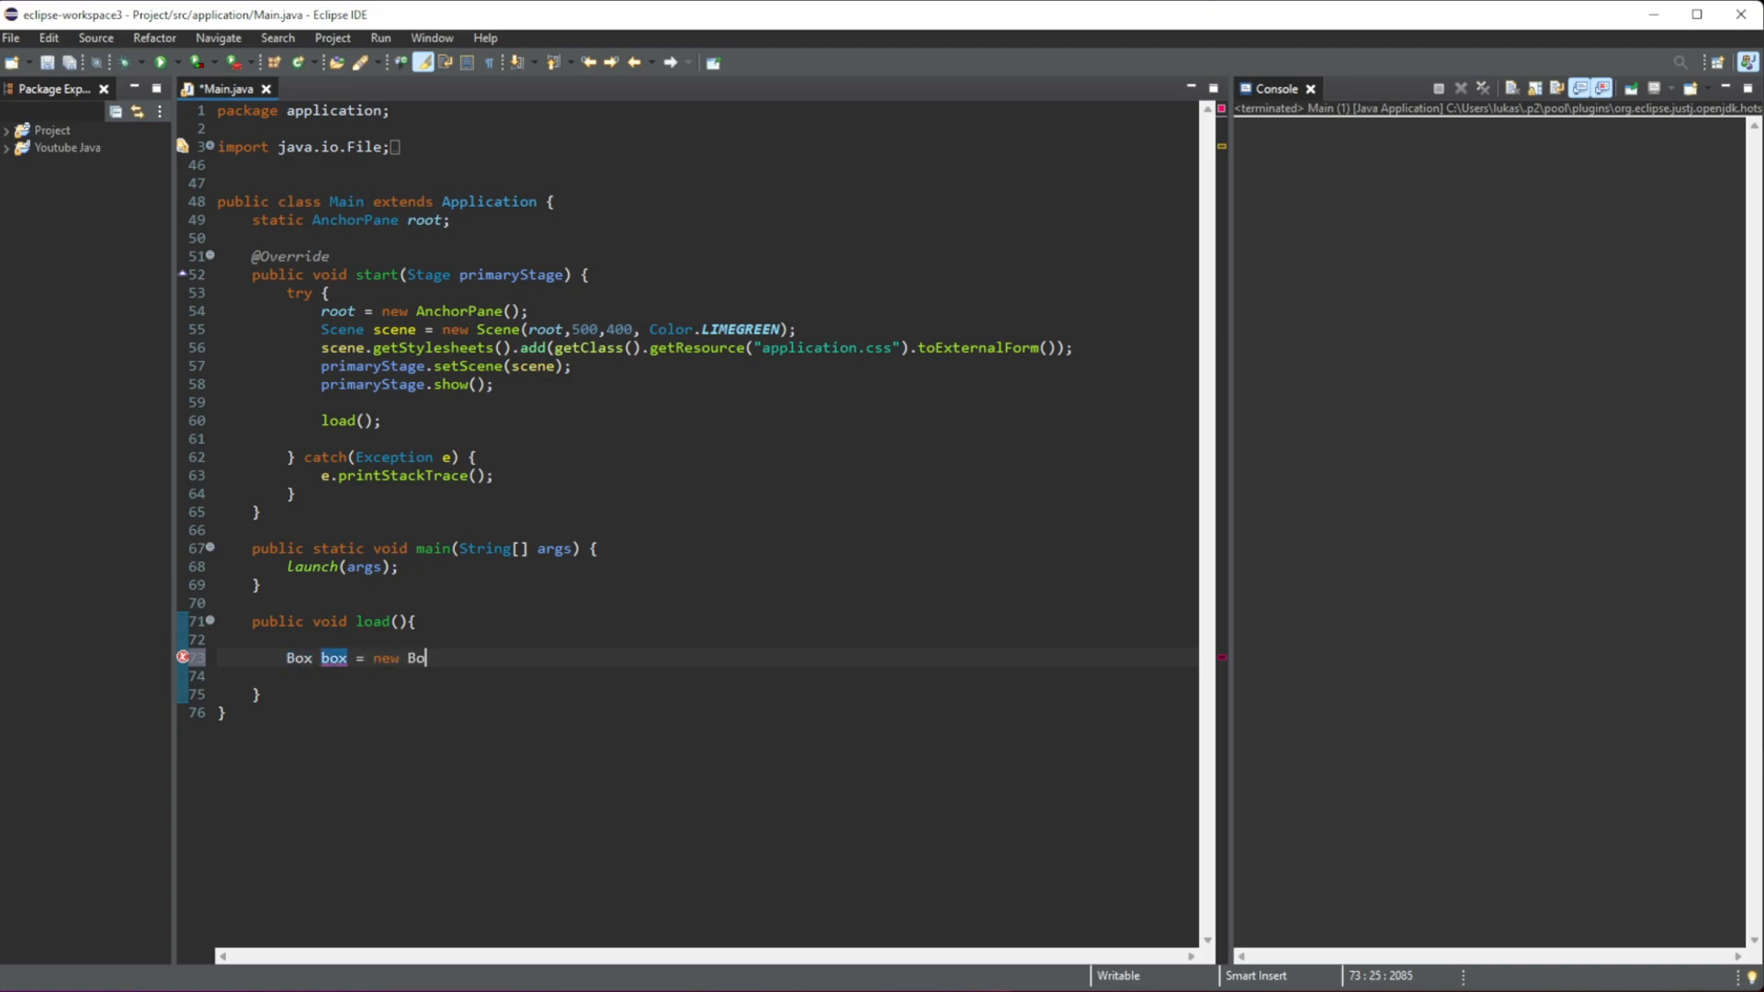
text(x();)
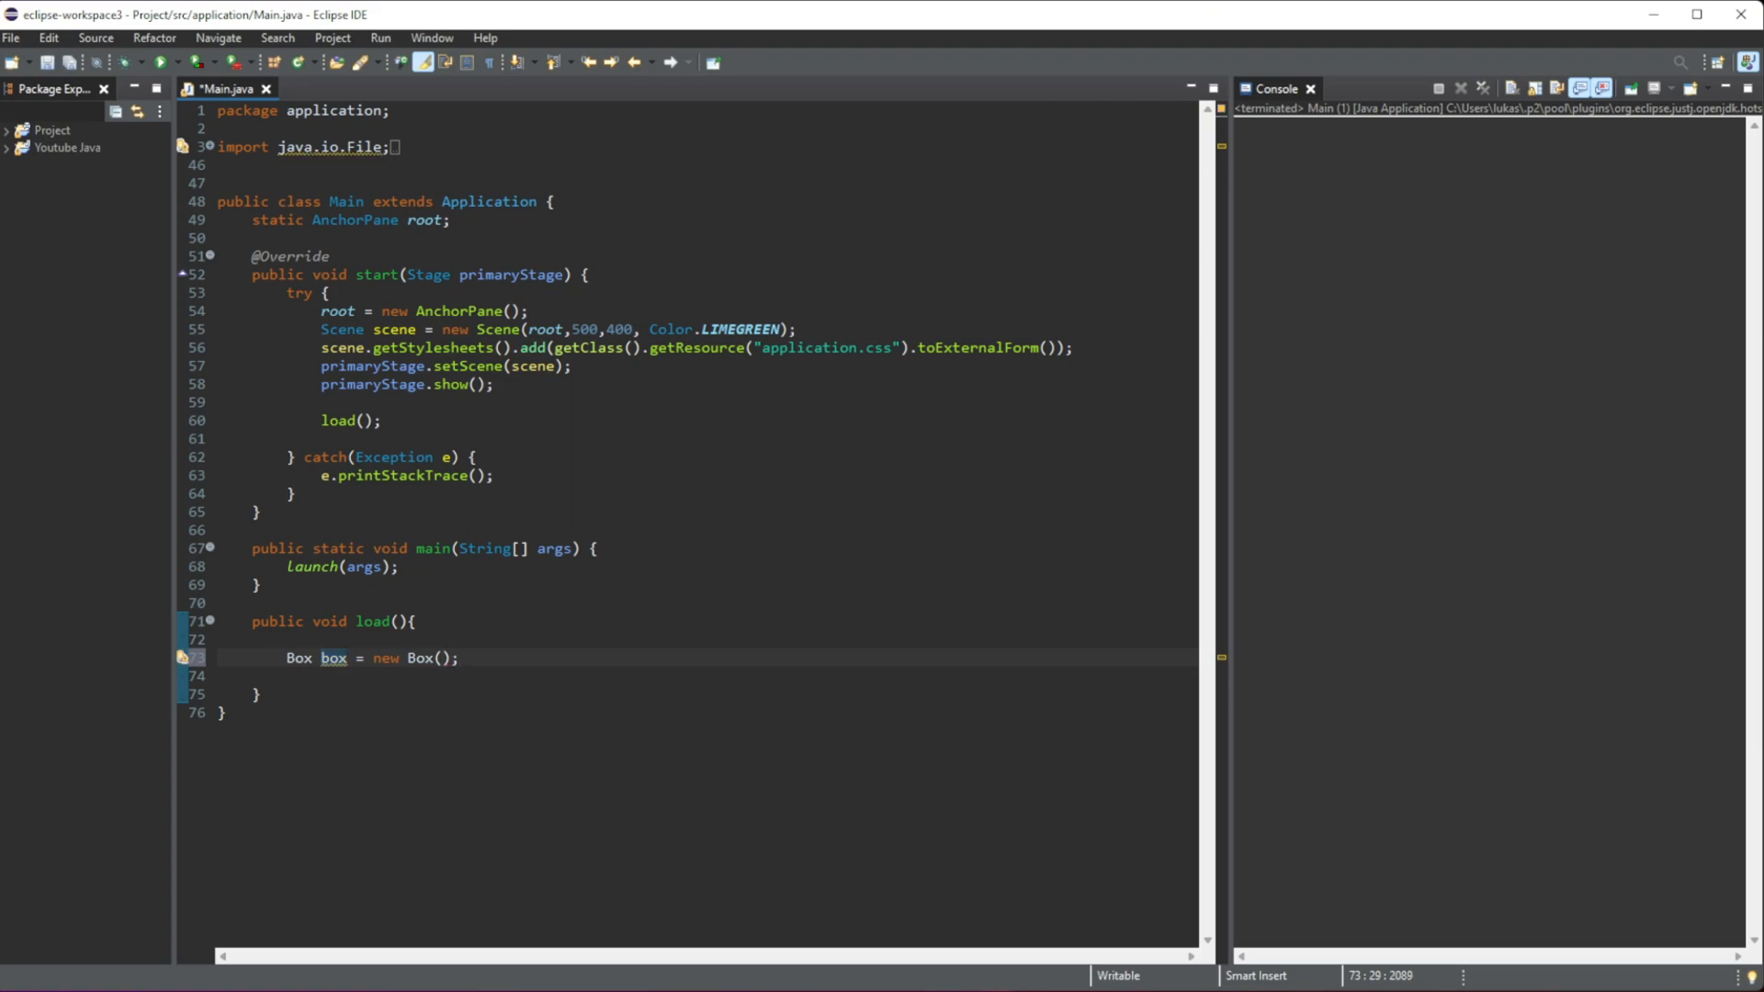
key(Return)
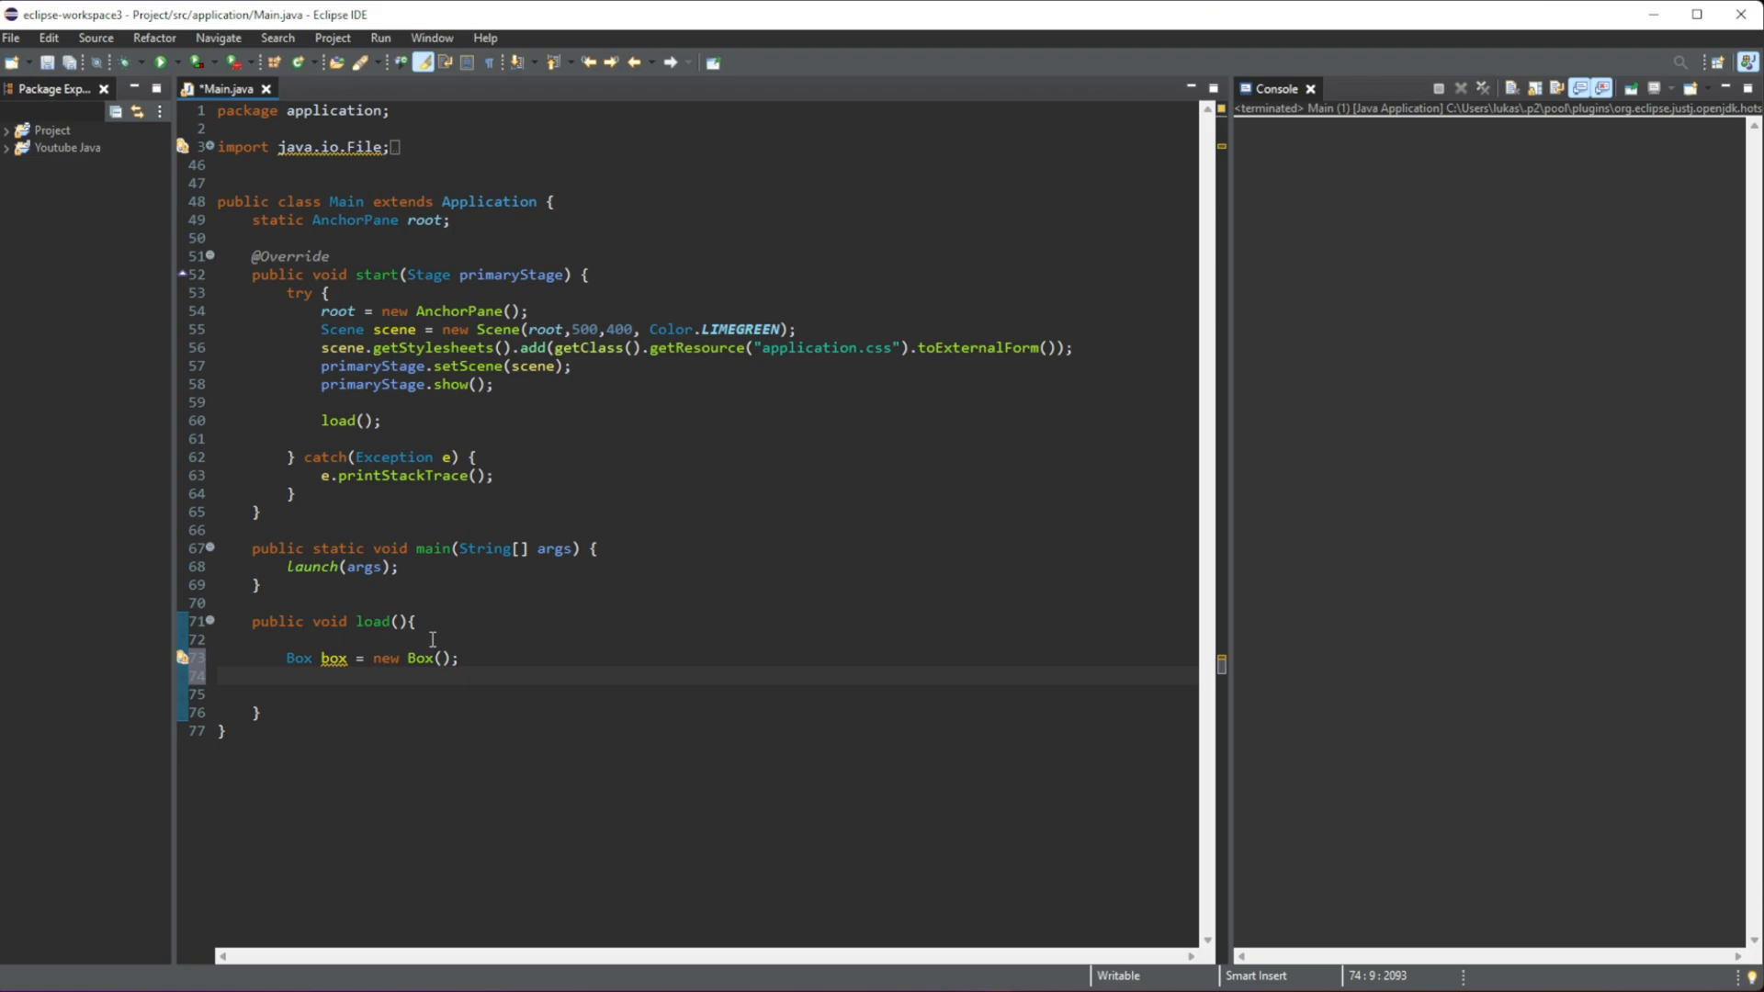
Step: Set the box height and width to 100 and its depth to 200
text(box)
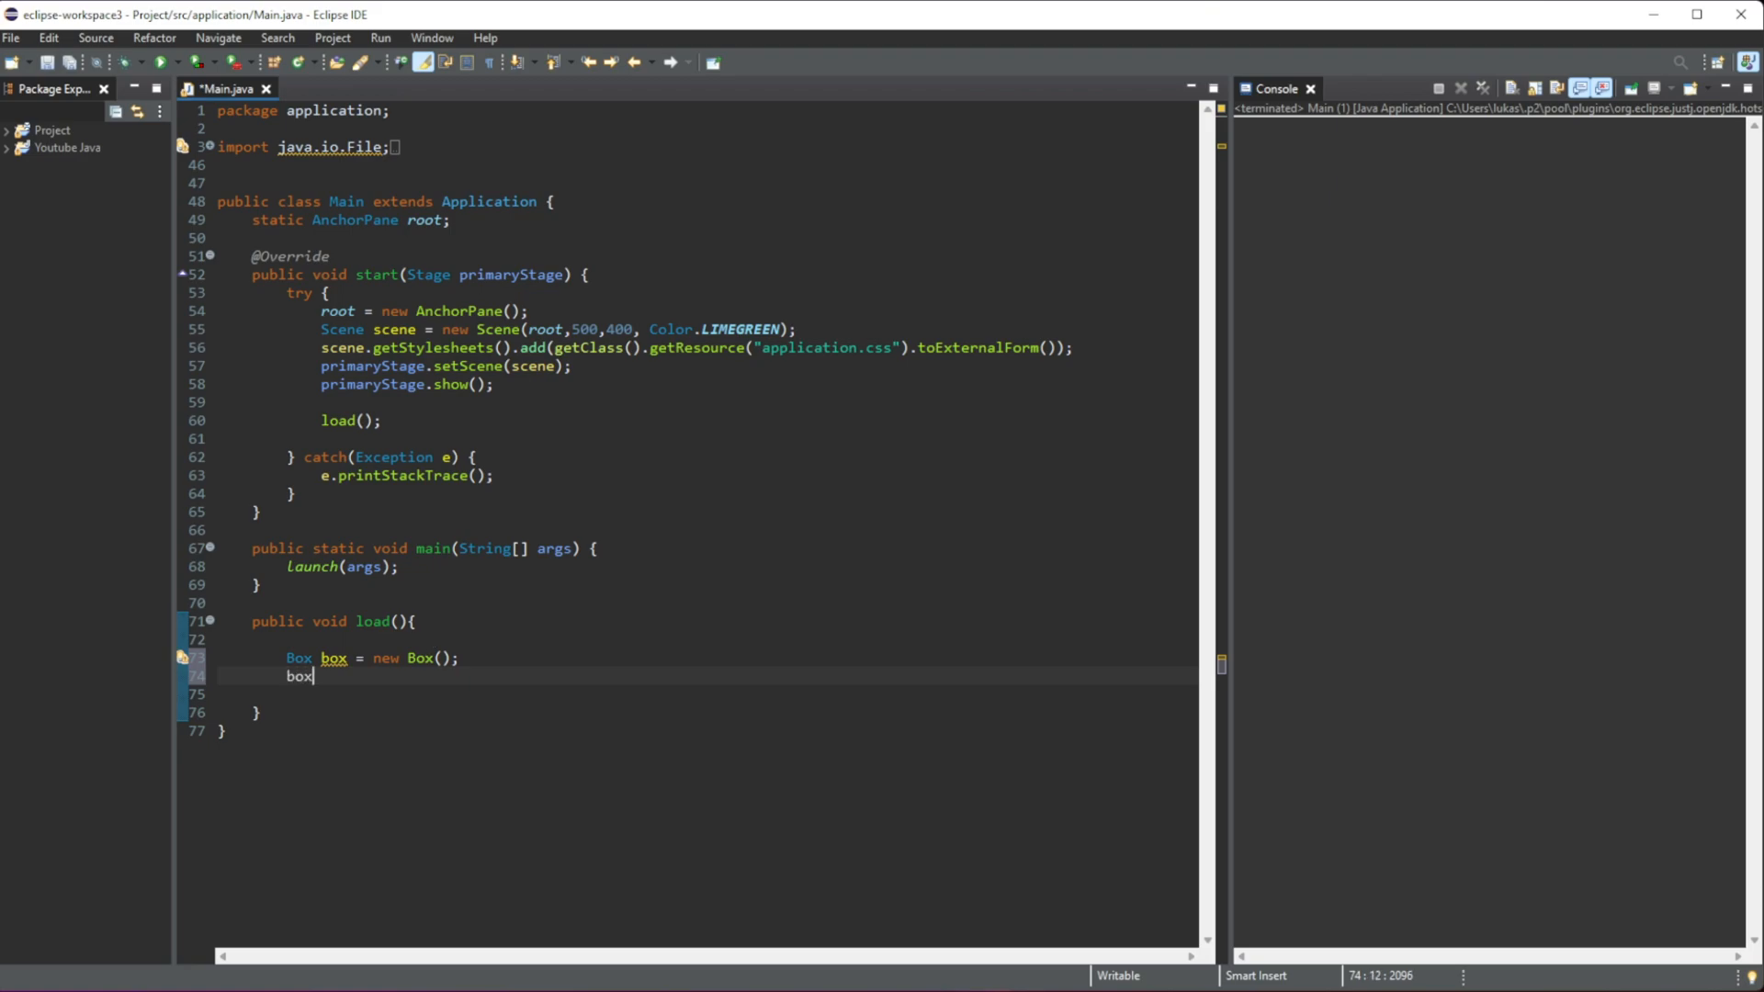
text(.setHeight(0);)
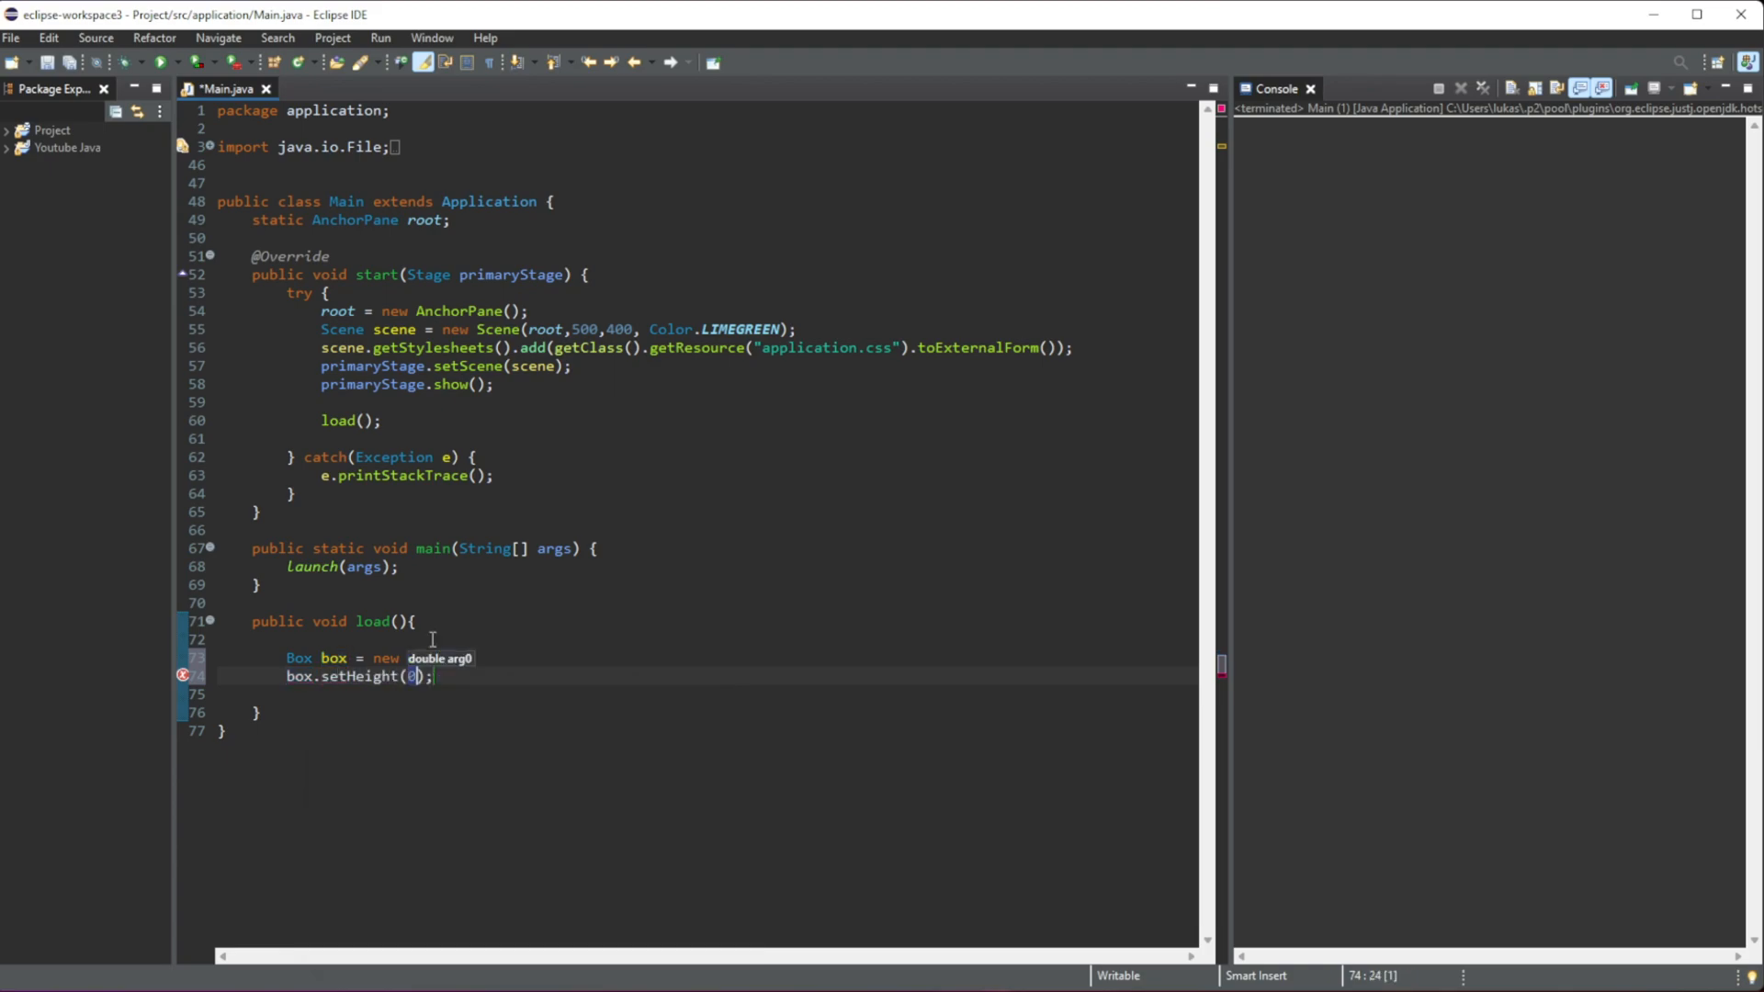
text(100)
text(b)
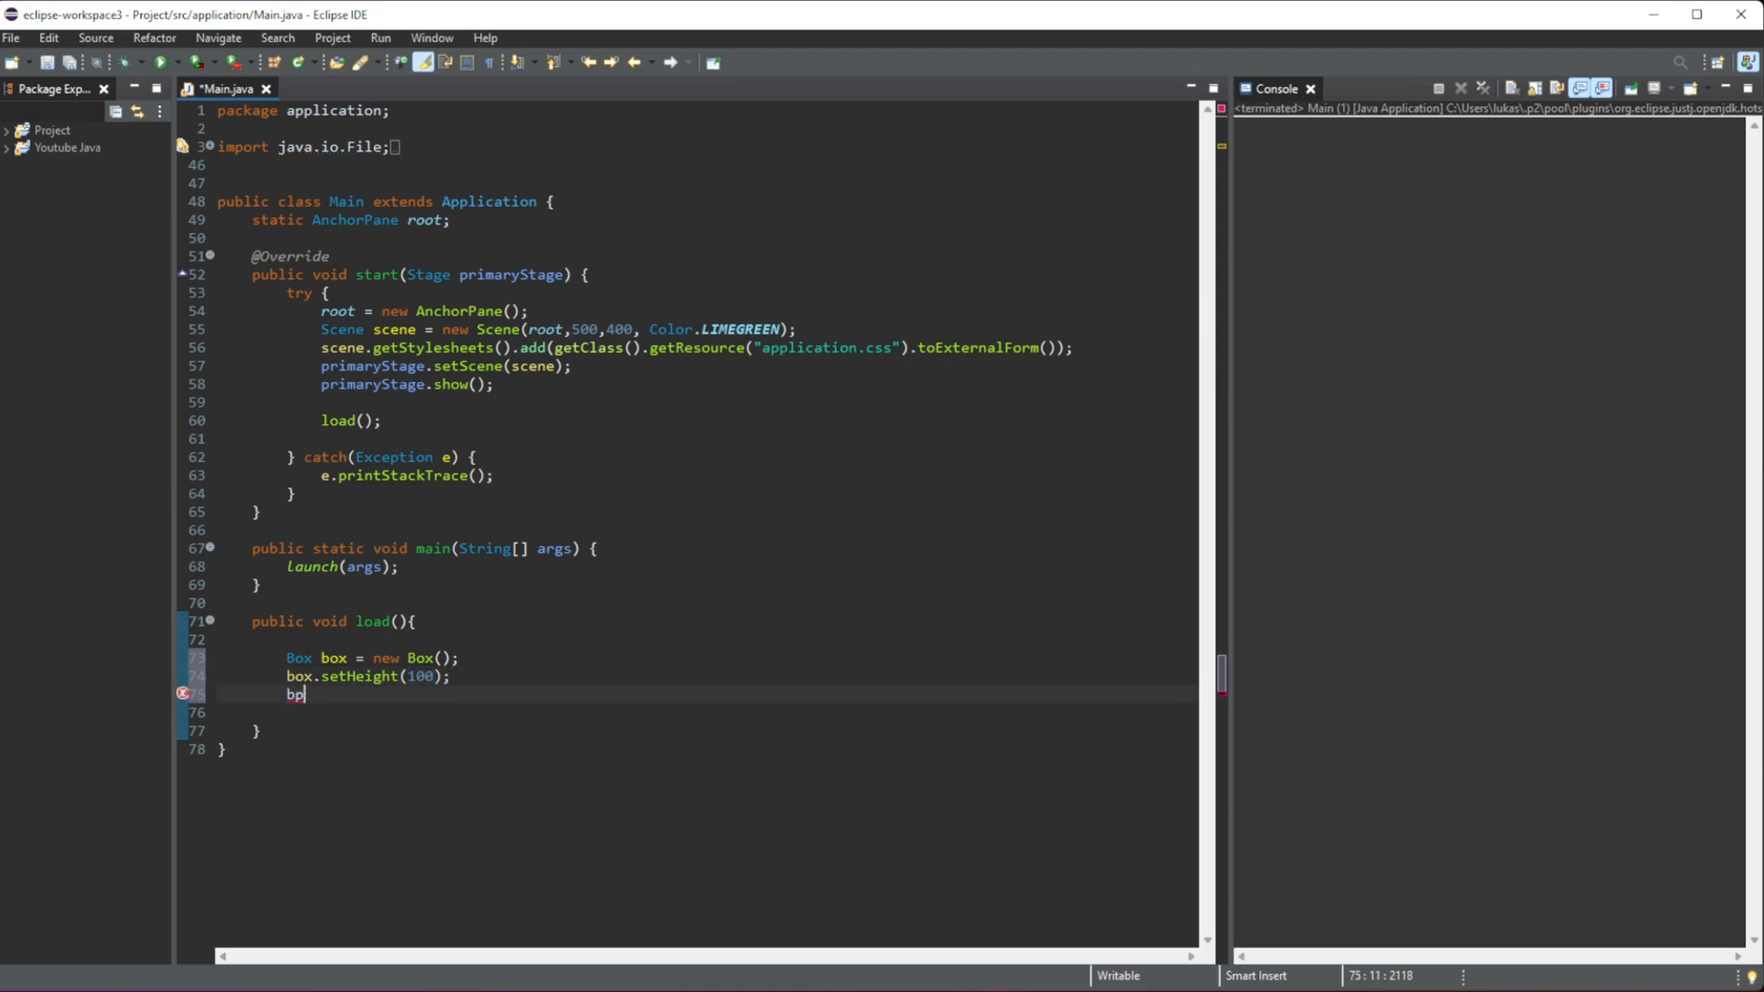
text(ox.setWidth(100);)
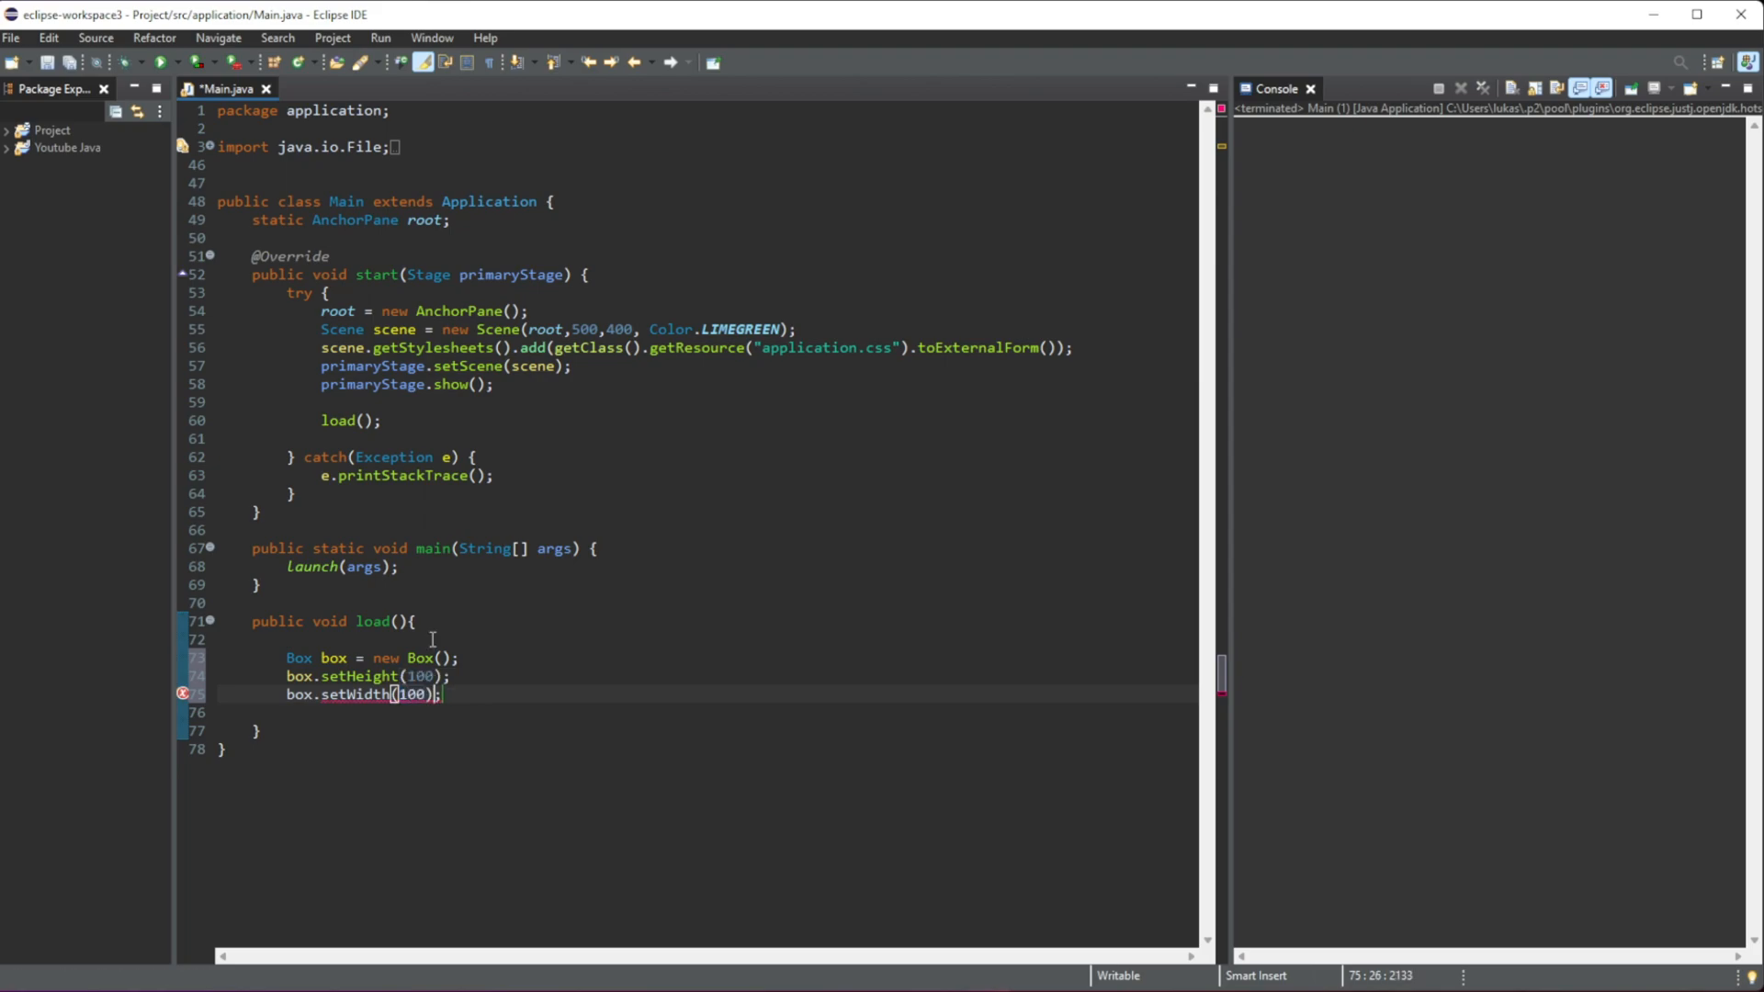
text(box.setD)
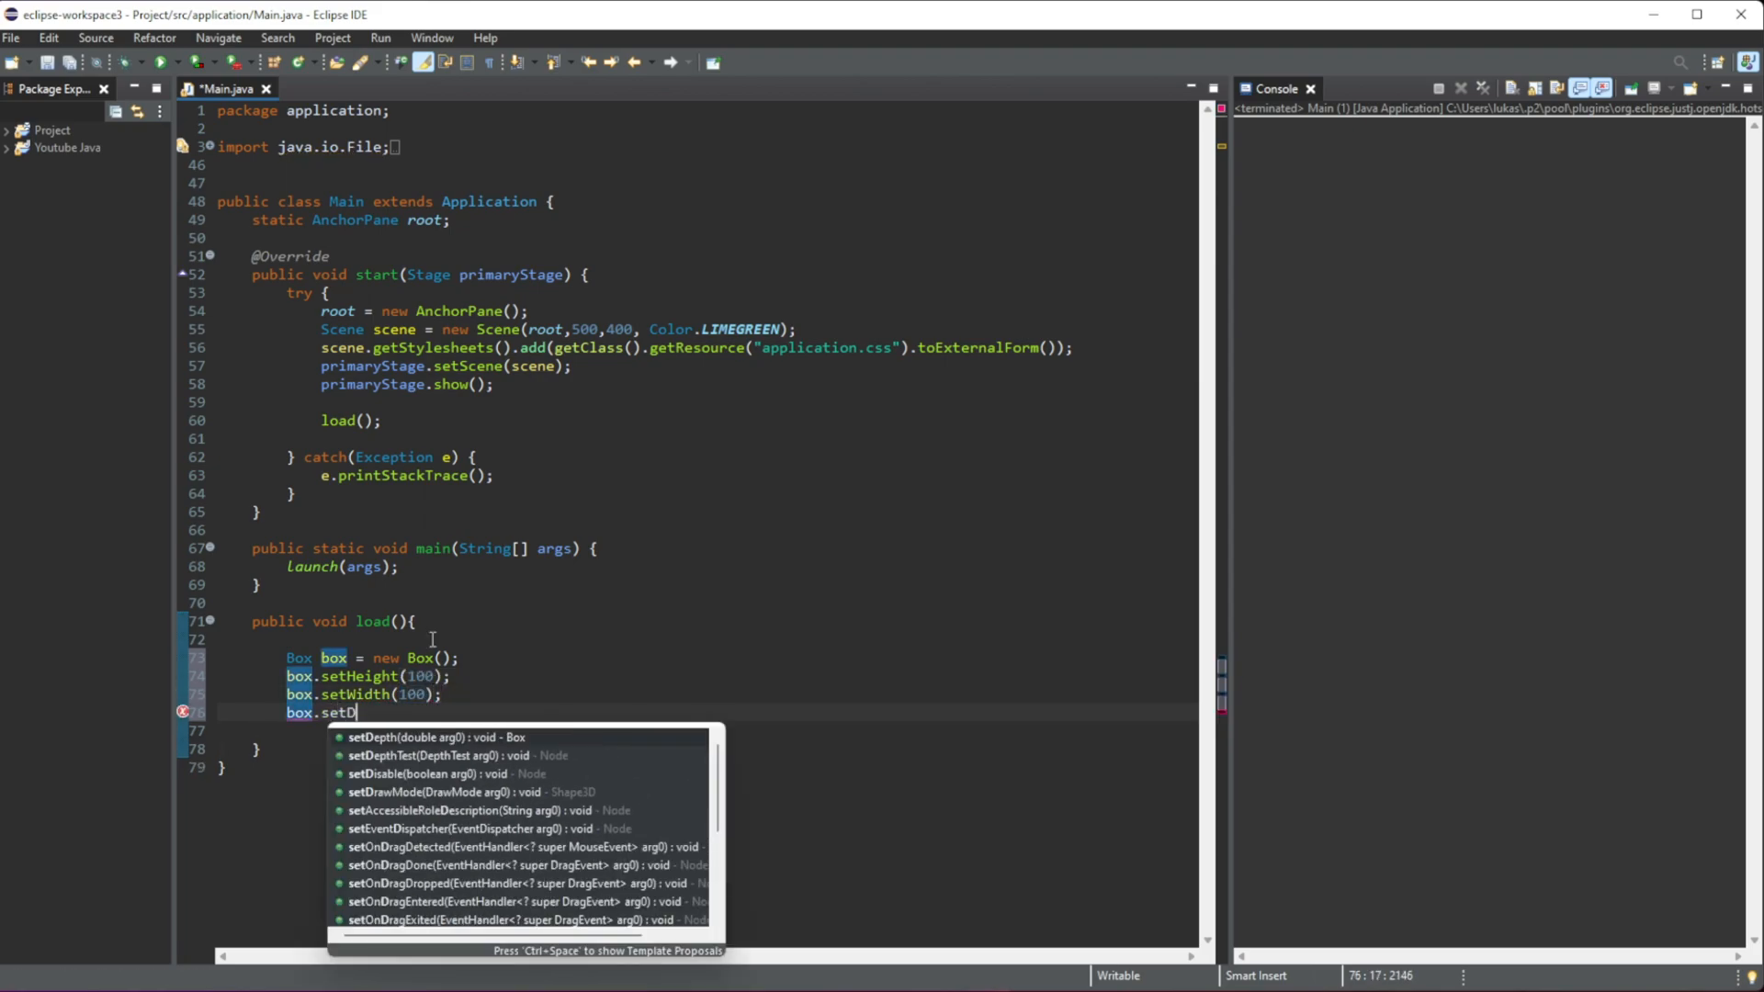
click(431, 737)
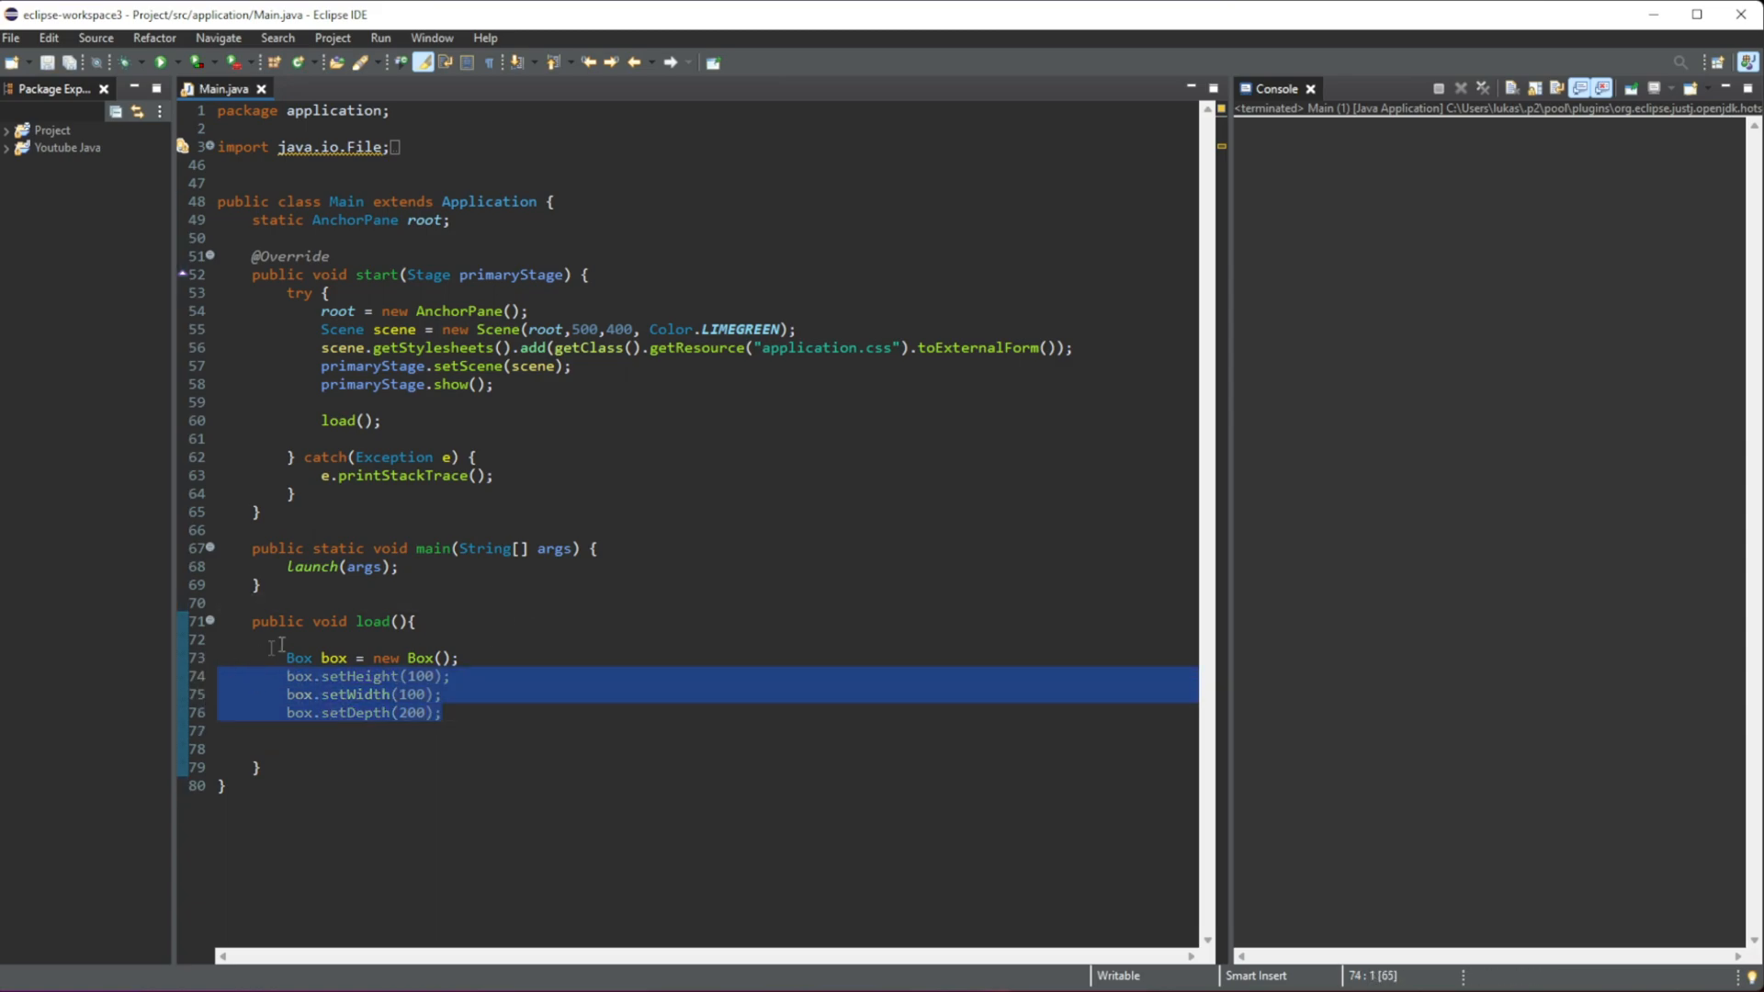
Step: Add box.setTranslateX, setTranslateY and setTranslateZ calls of 200 below setDepth
click(360, 640)
text(box.)
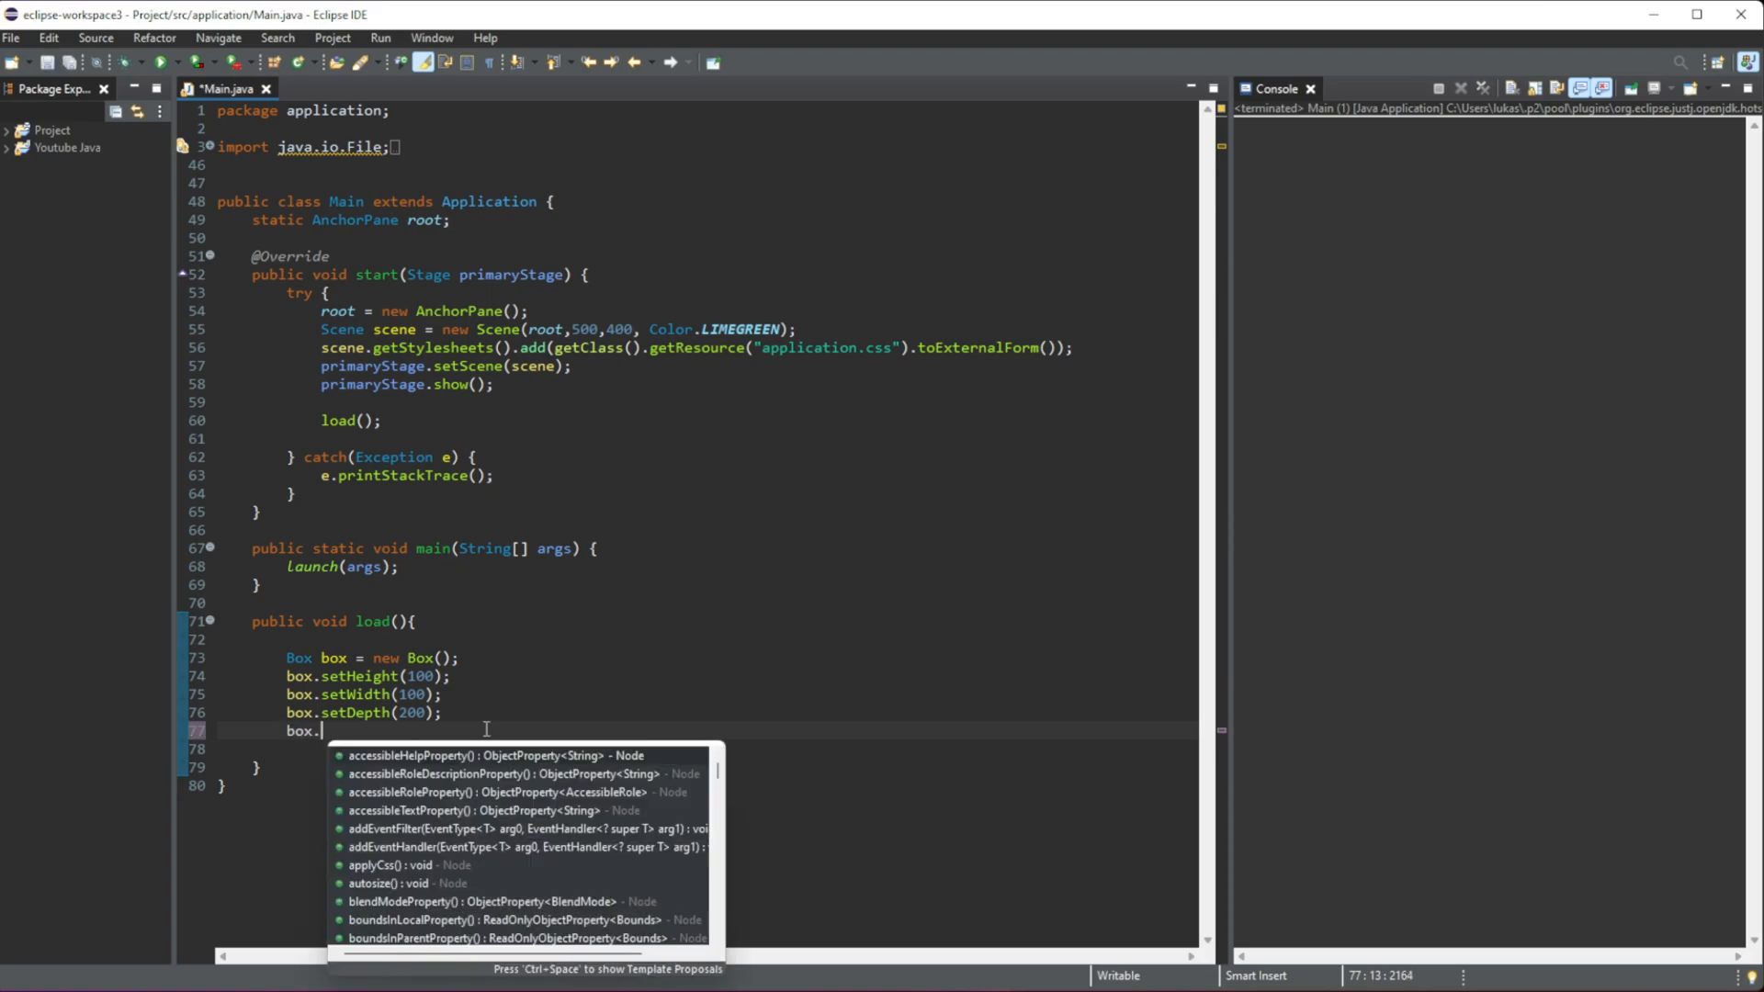
text(setTranslateX(200);)
click(707, 748)
text(box.setTranslateY(200);)
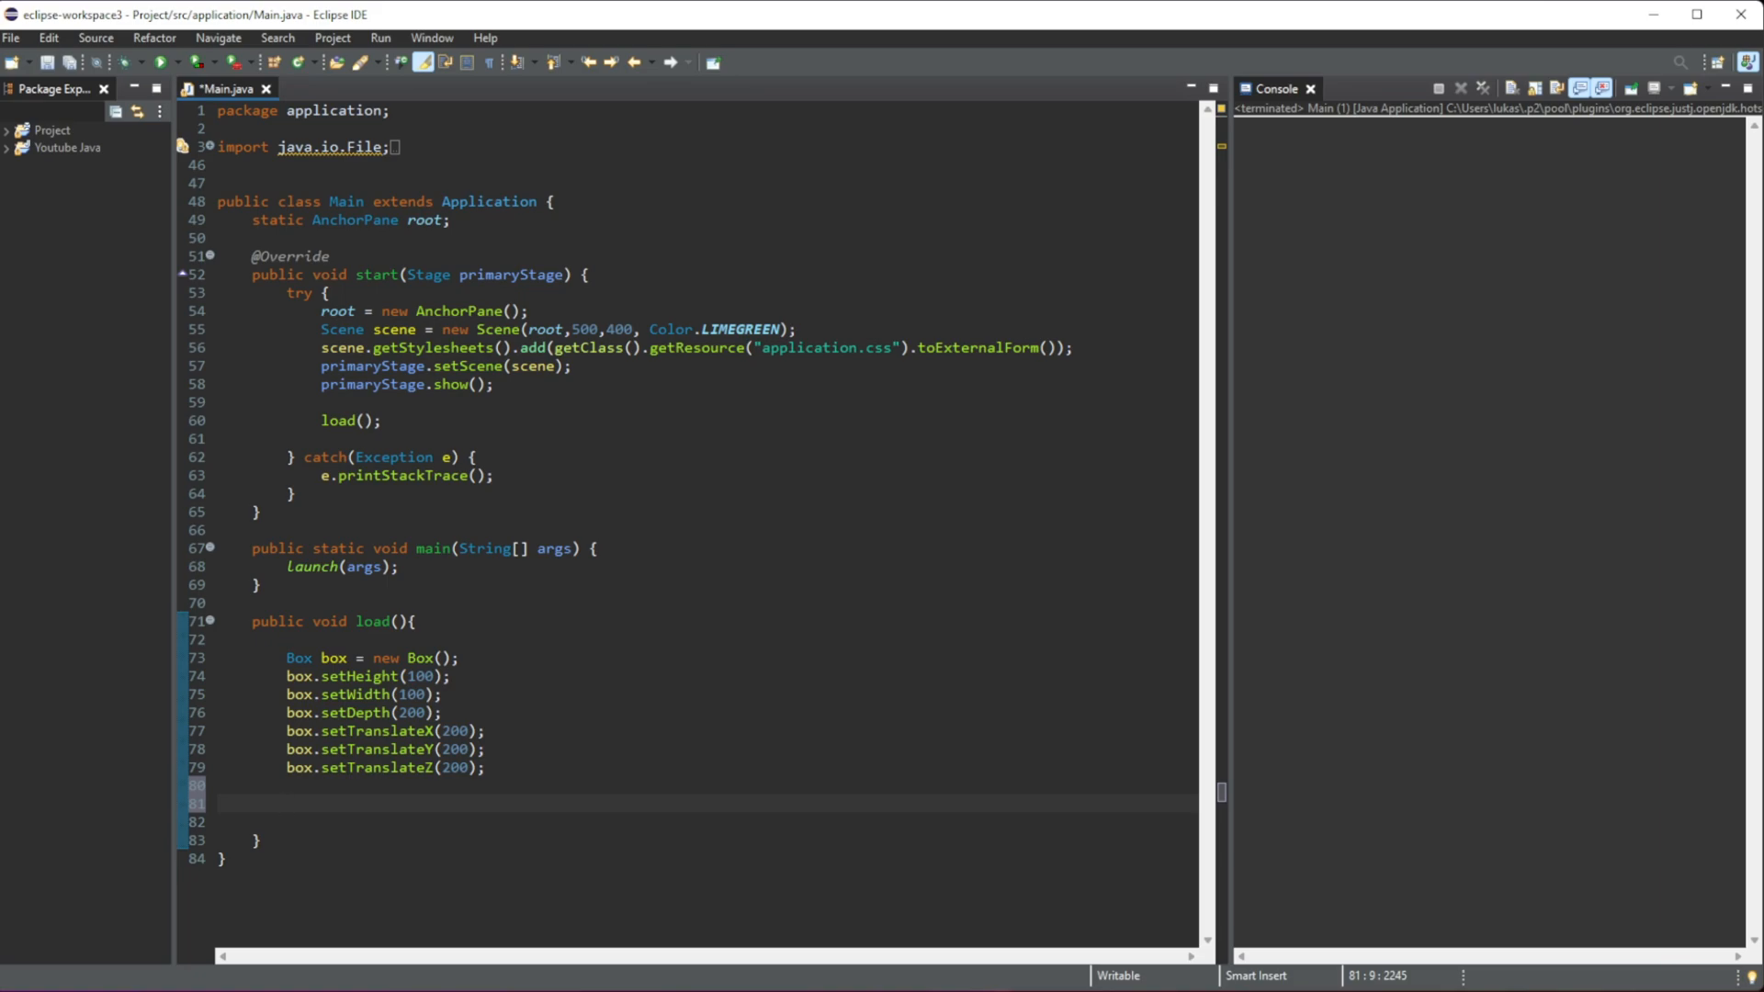
Step: Declare PerspectiveCamera camera = new PerspectiveCamera(); below the translation lines
click(286, 805)
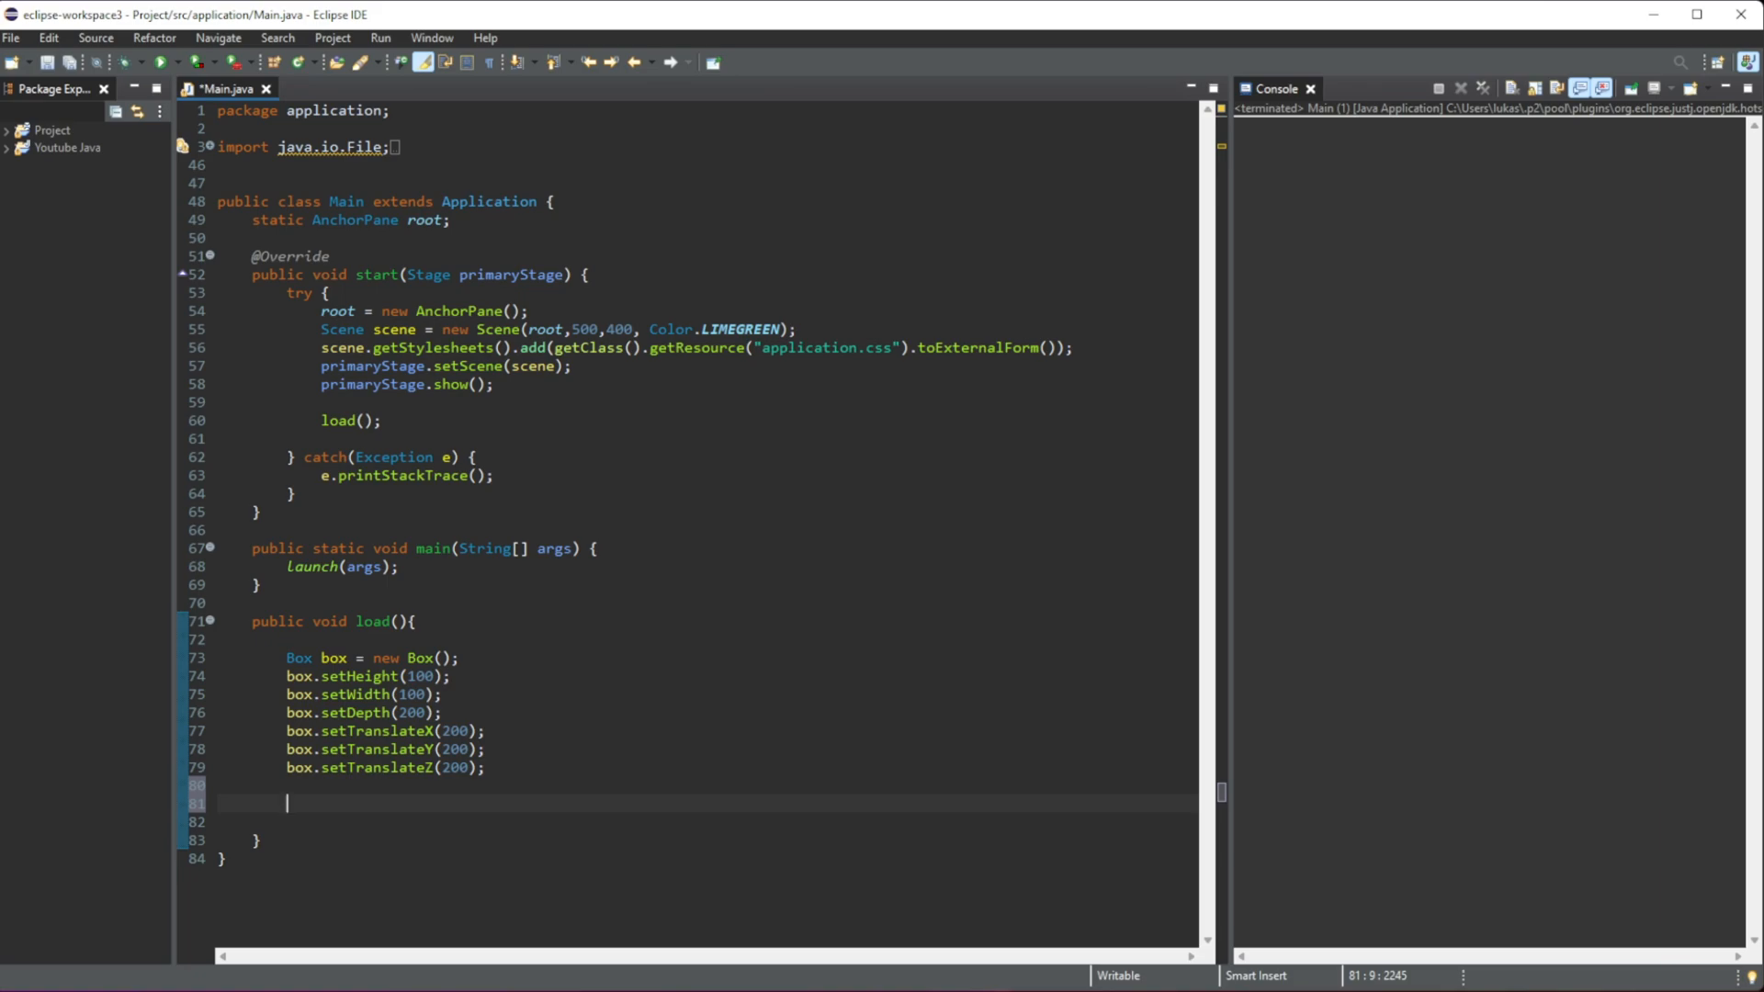
mouse_move(592, 785)
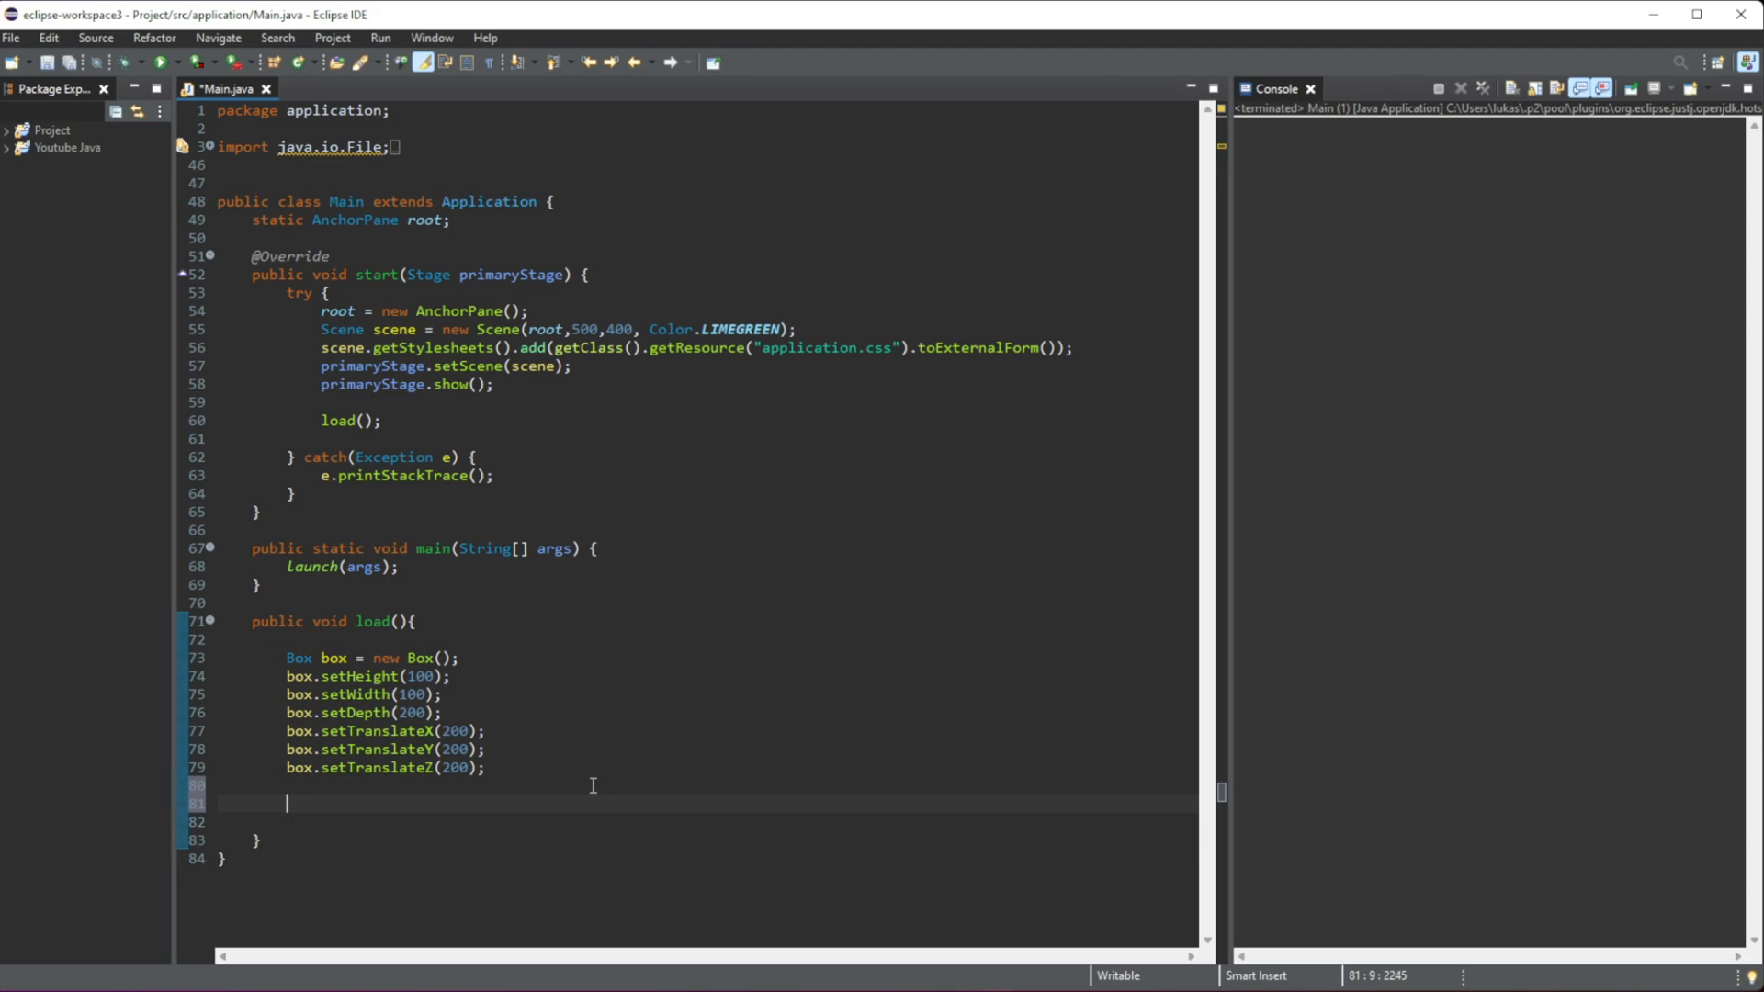
text(Per)
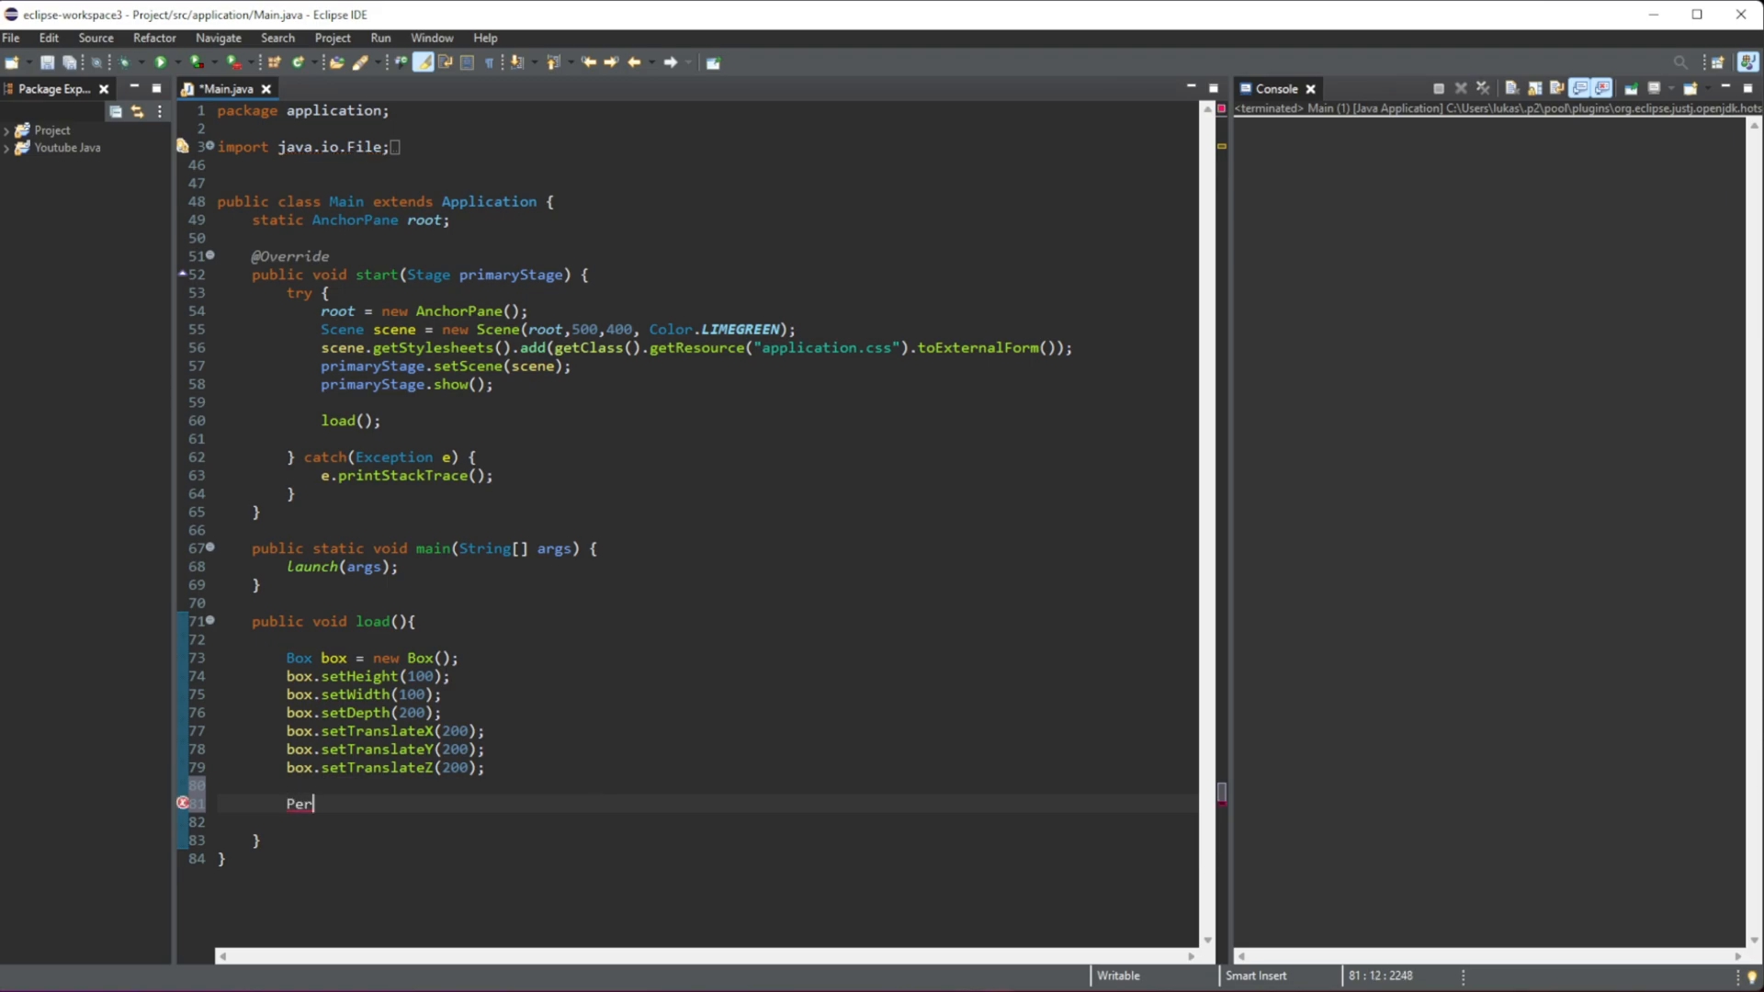
text(spective)
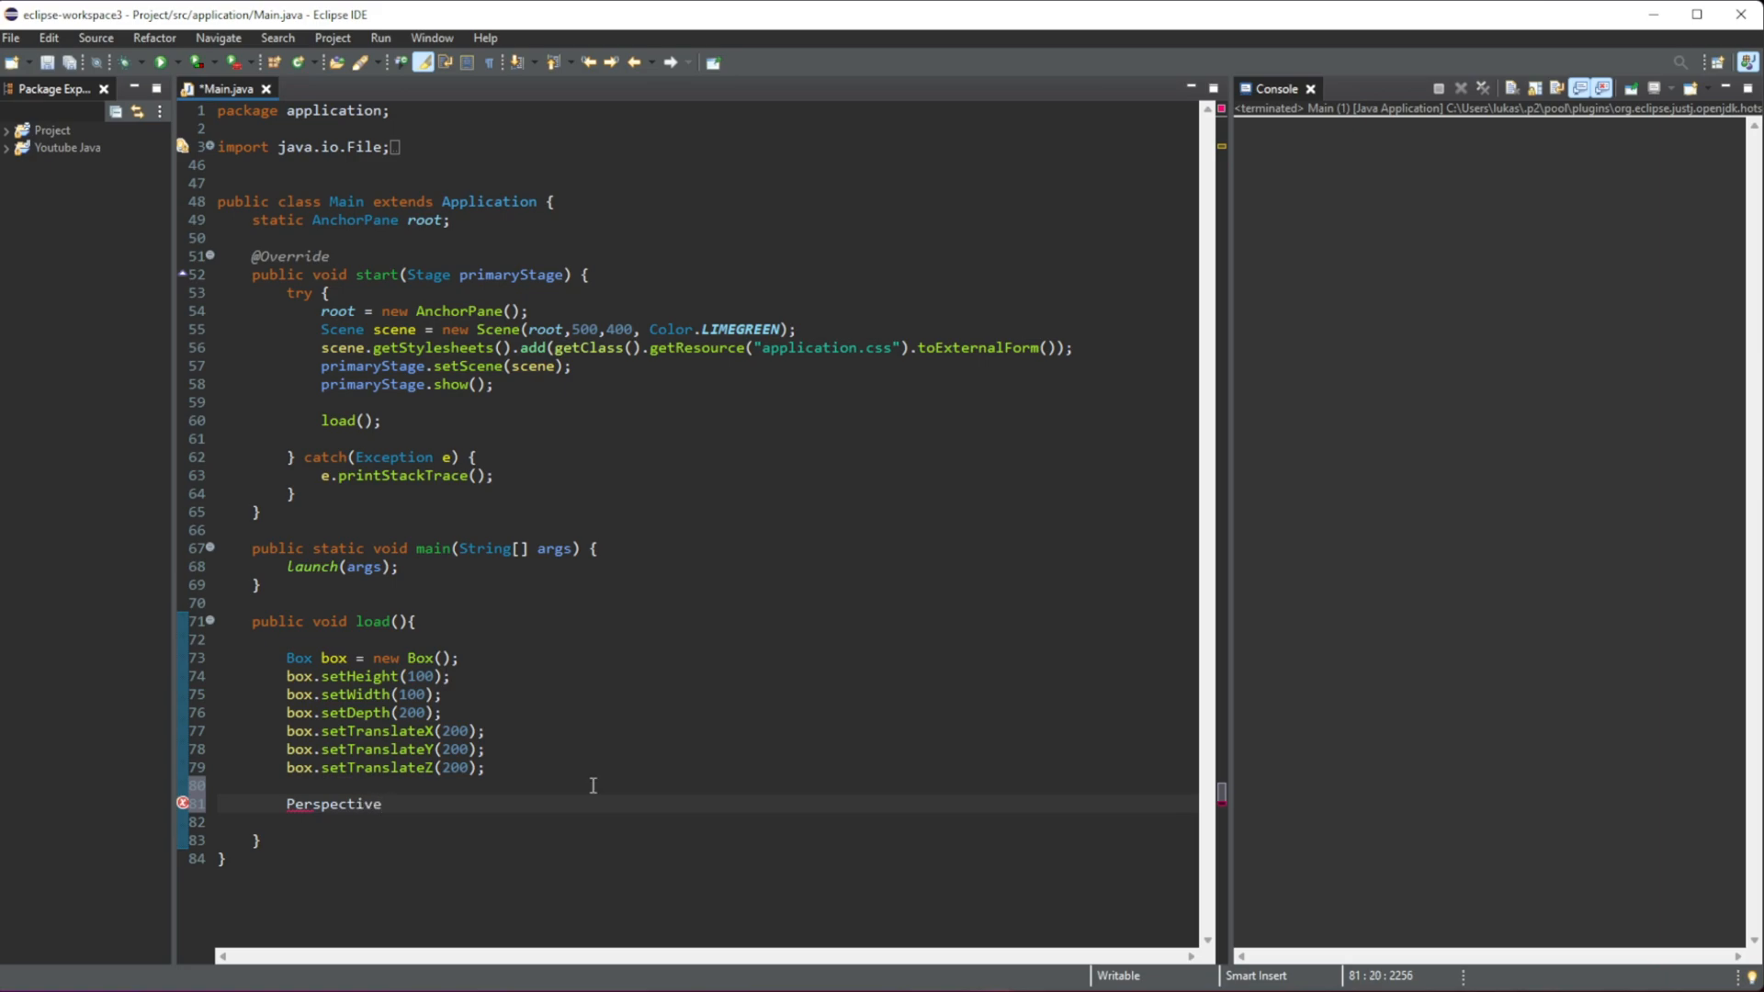
text(Camera camera =)
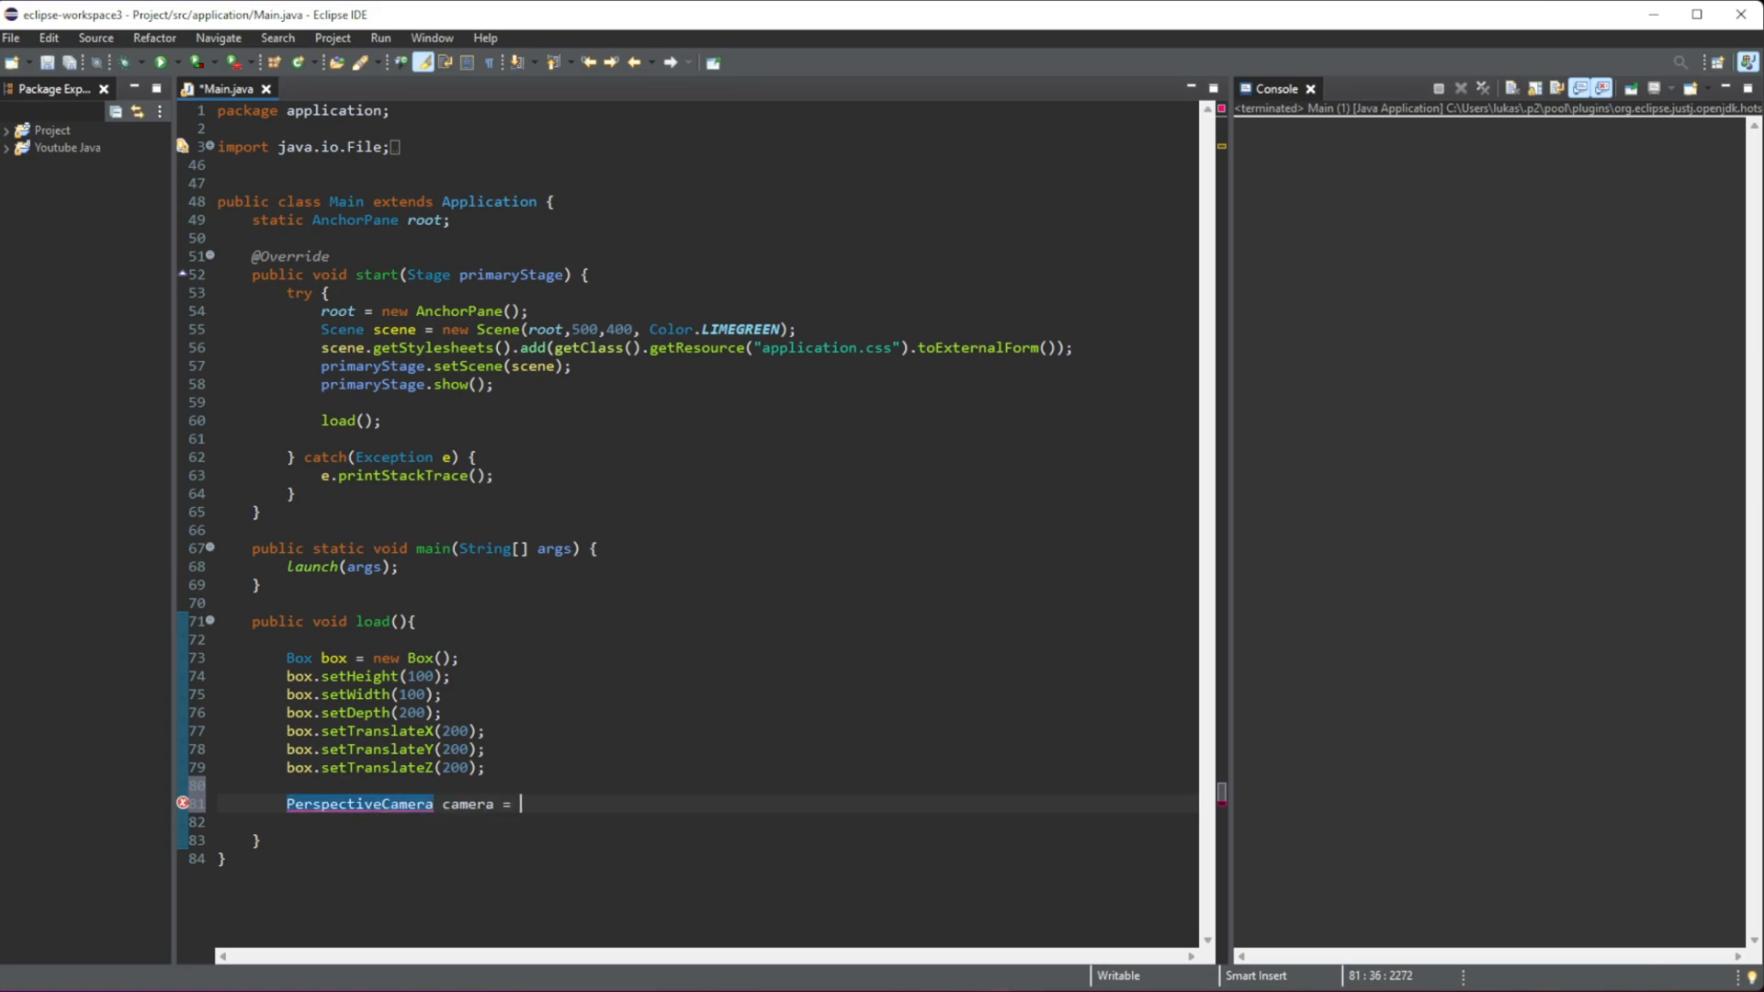
text(new Pa)
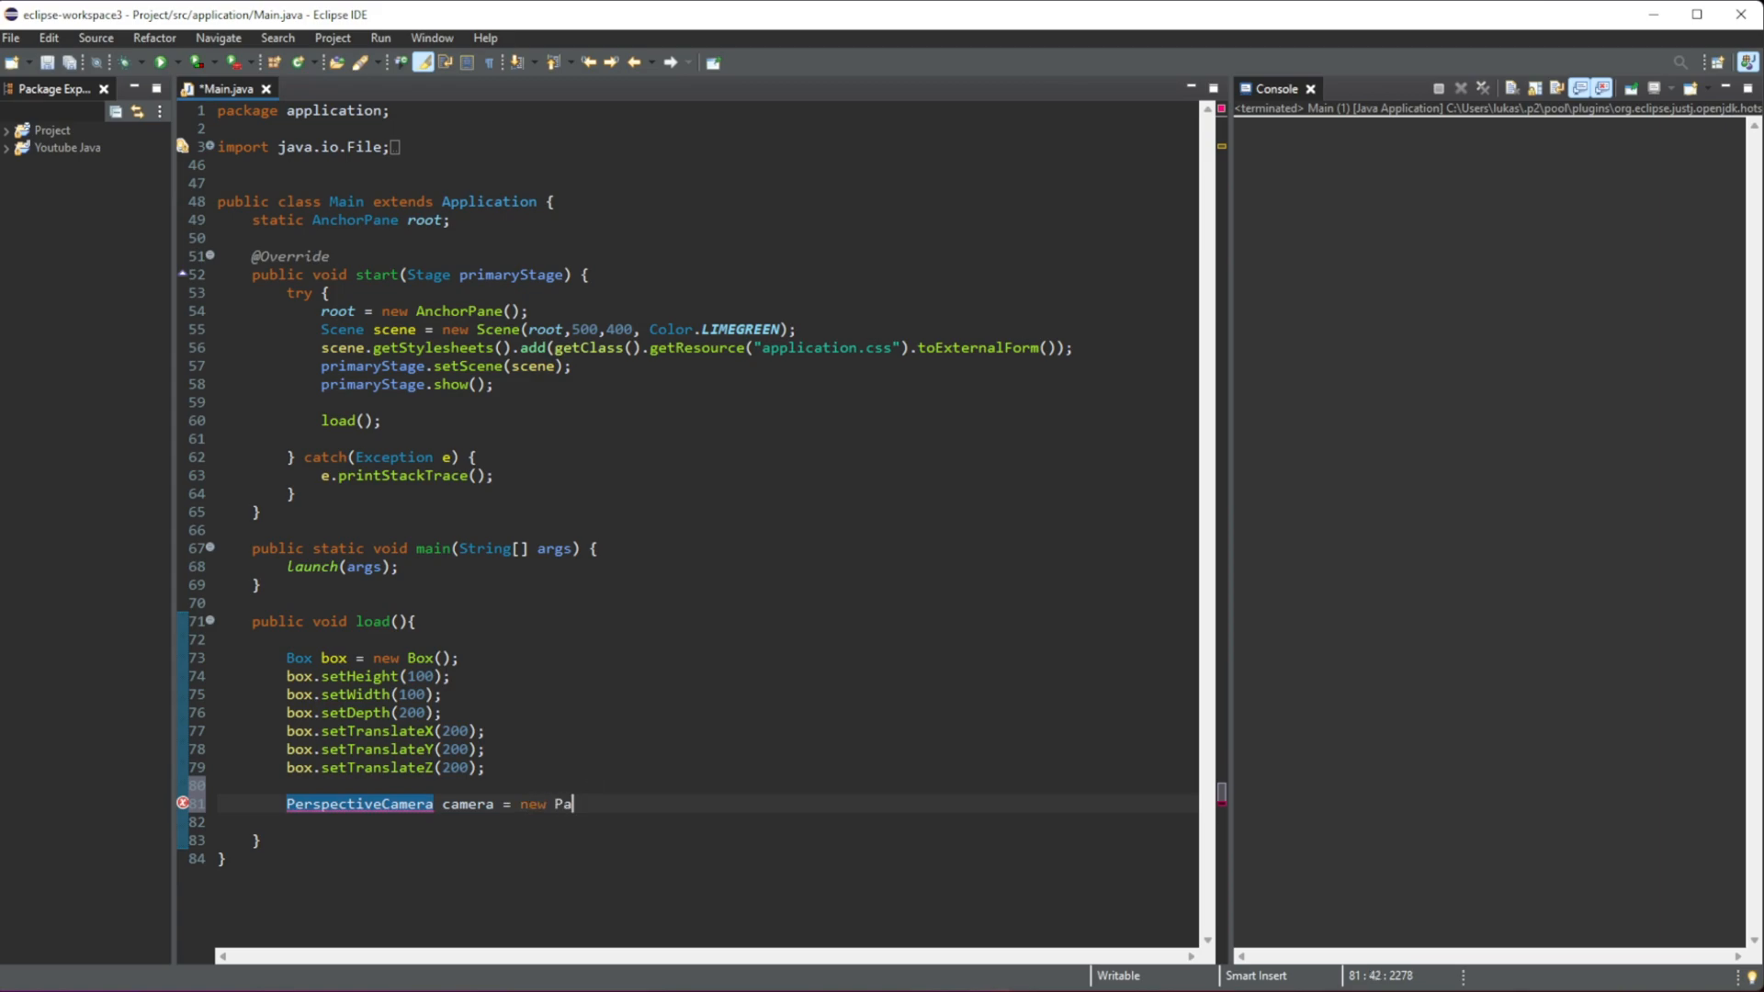
text(rspec)
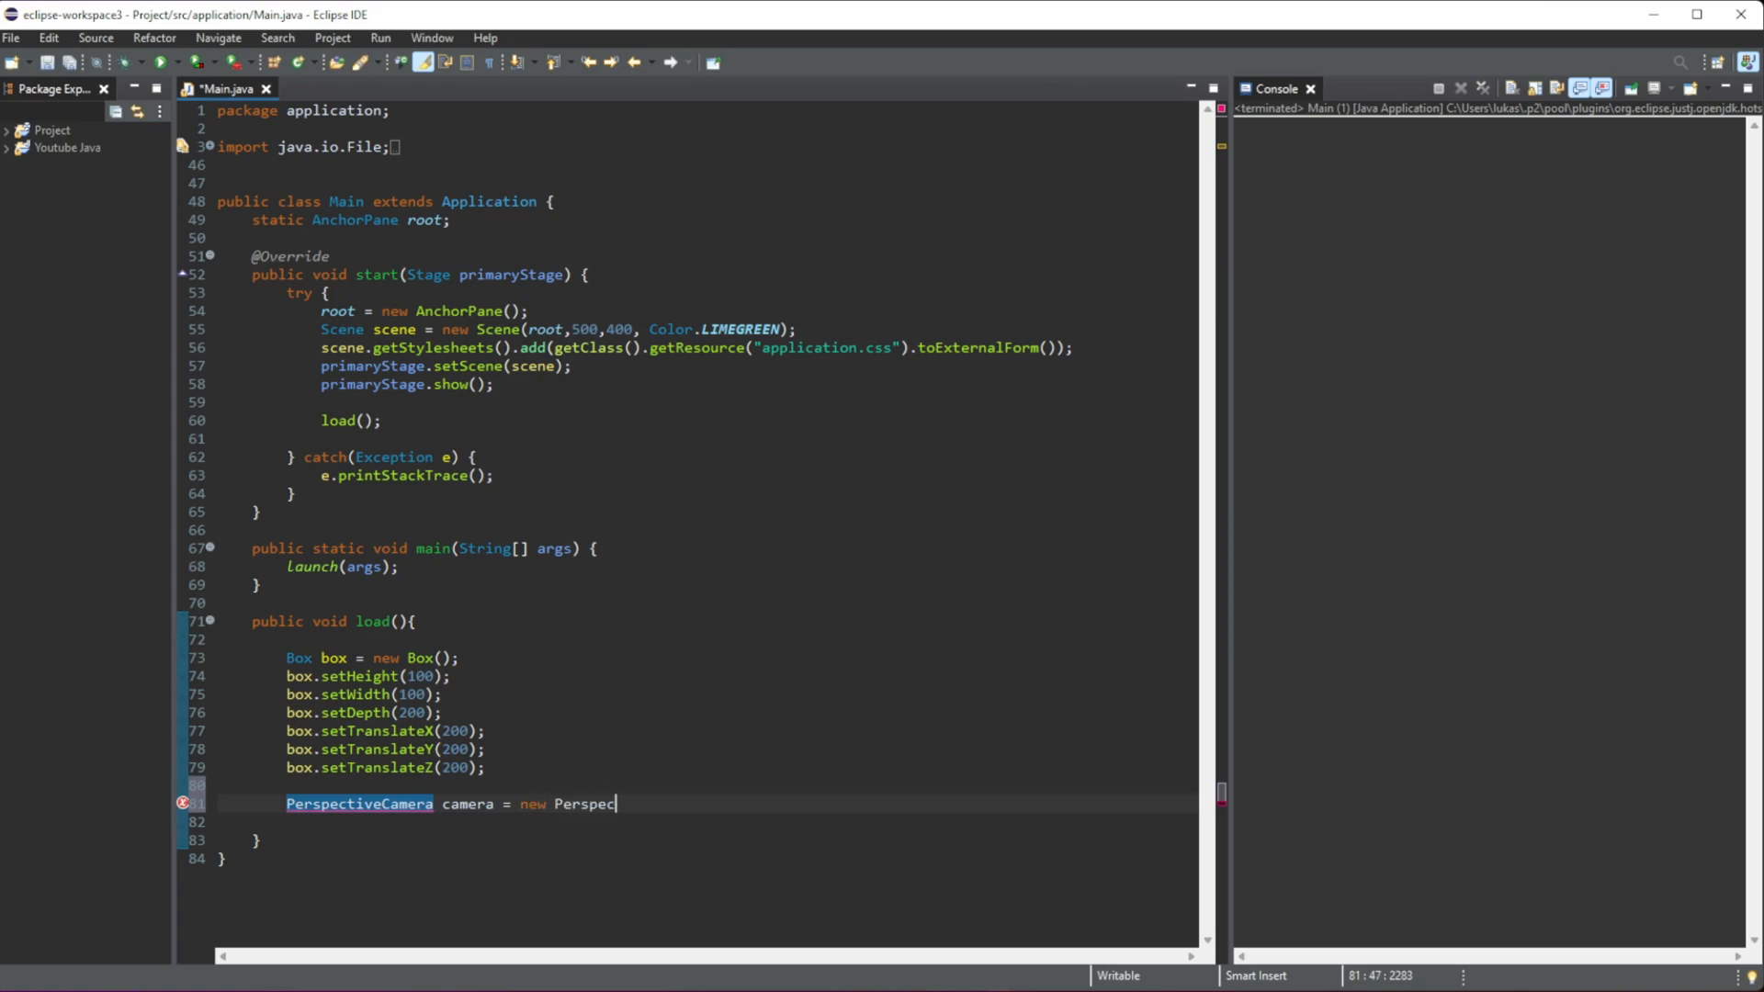
text(tiveCamera)
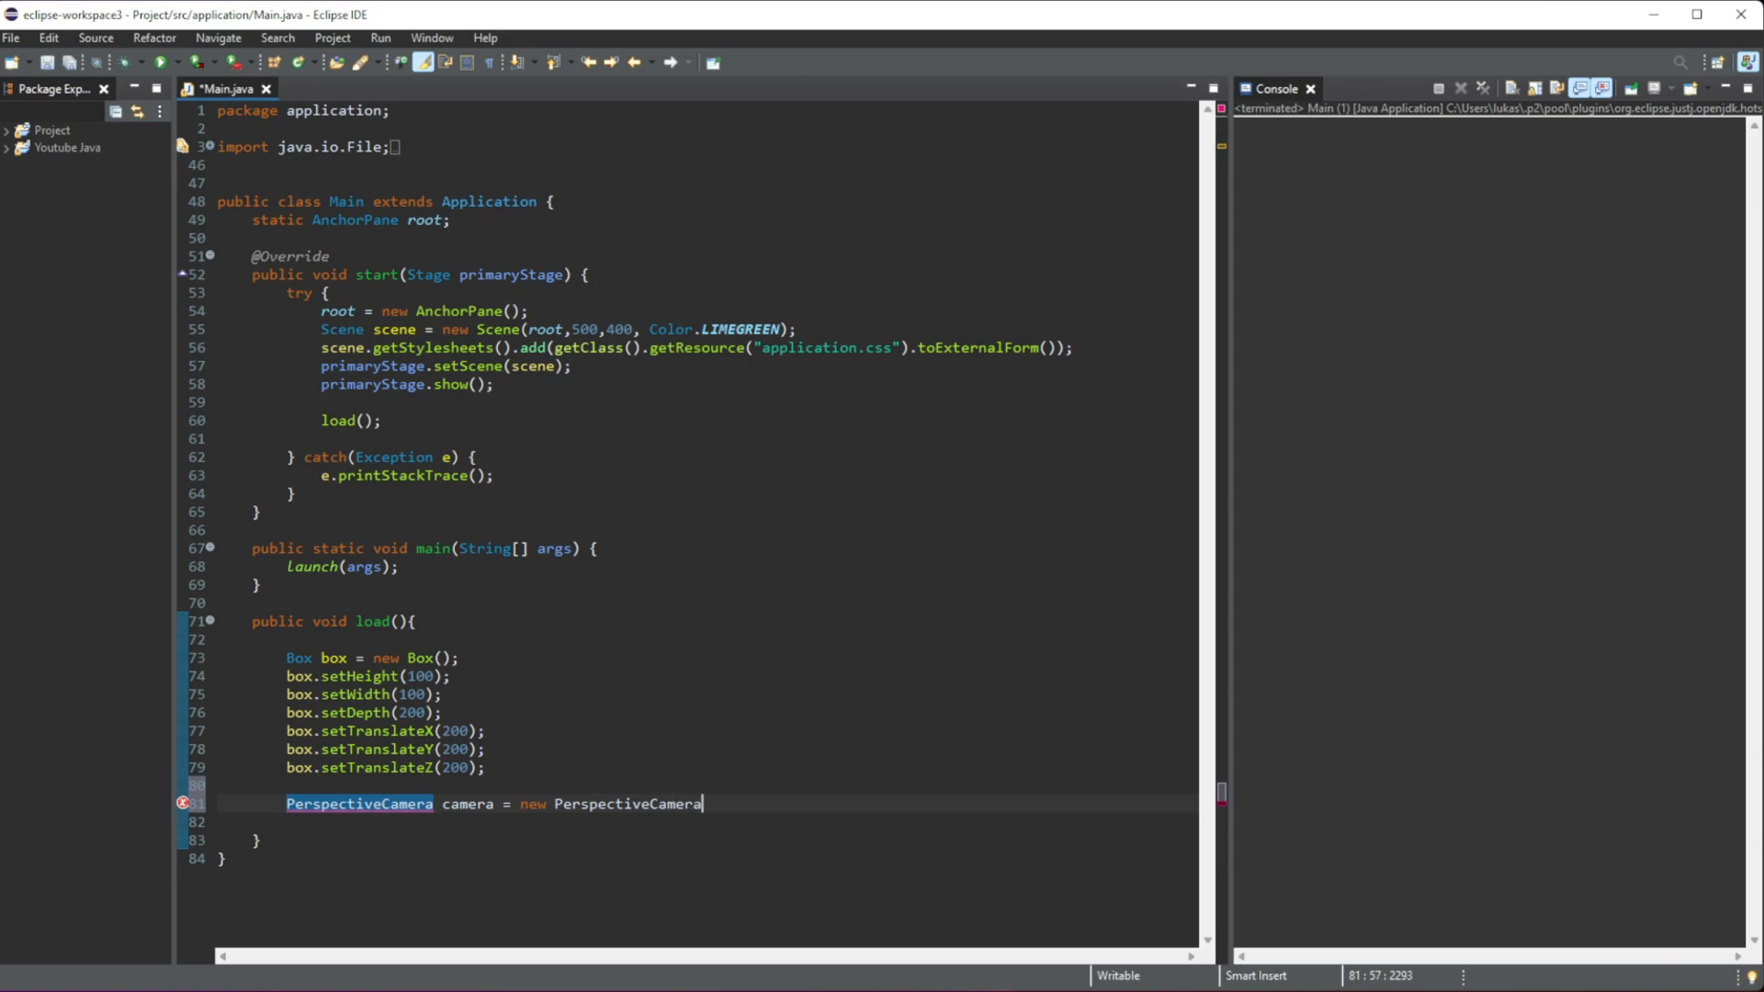
text(();)
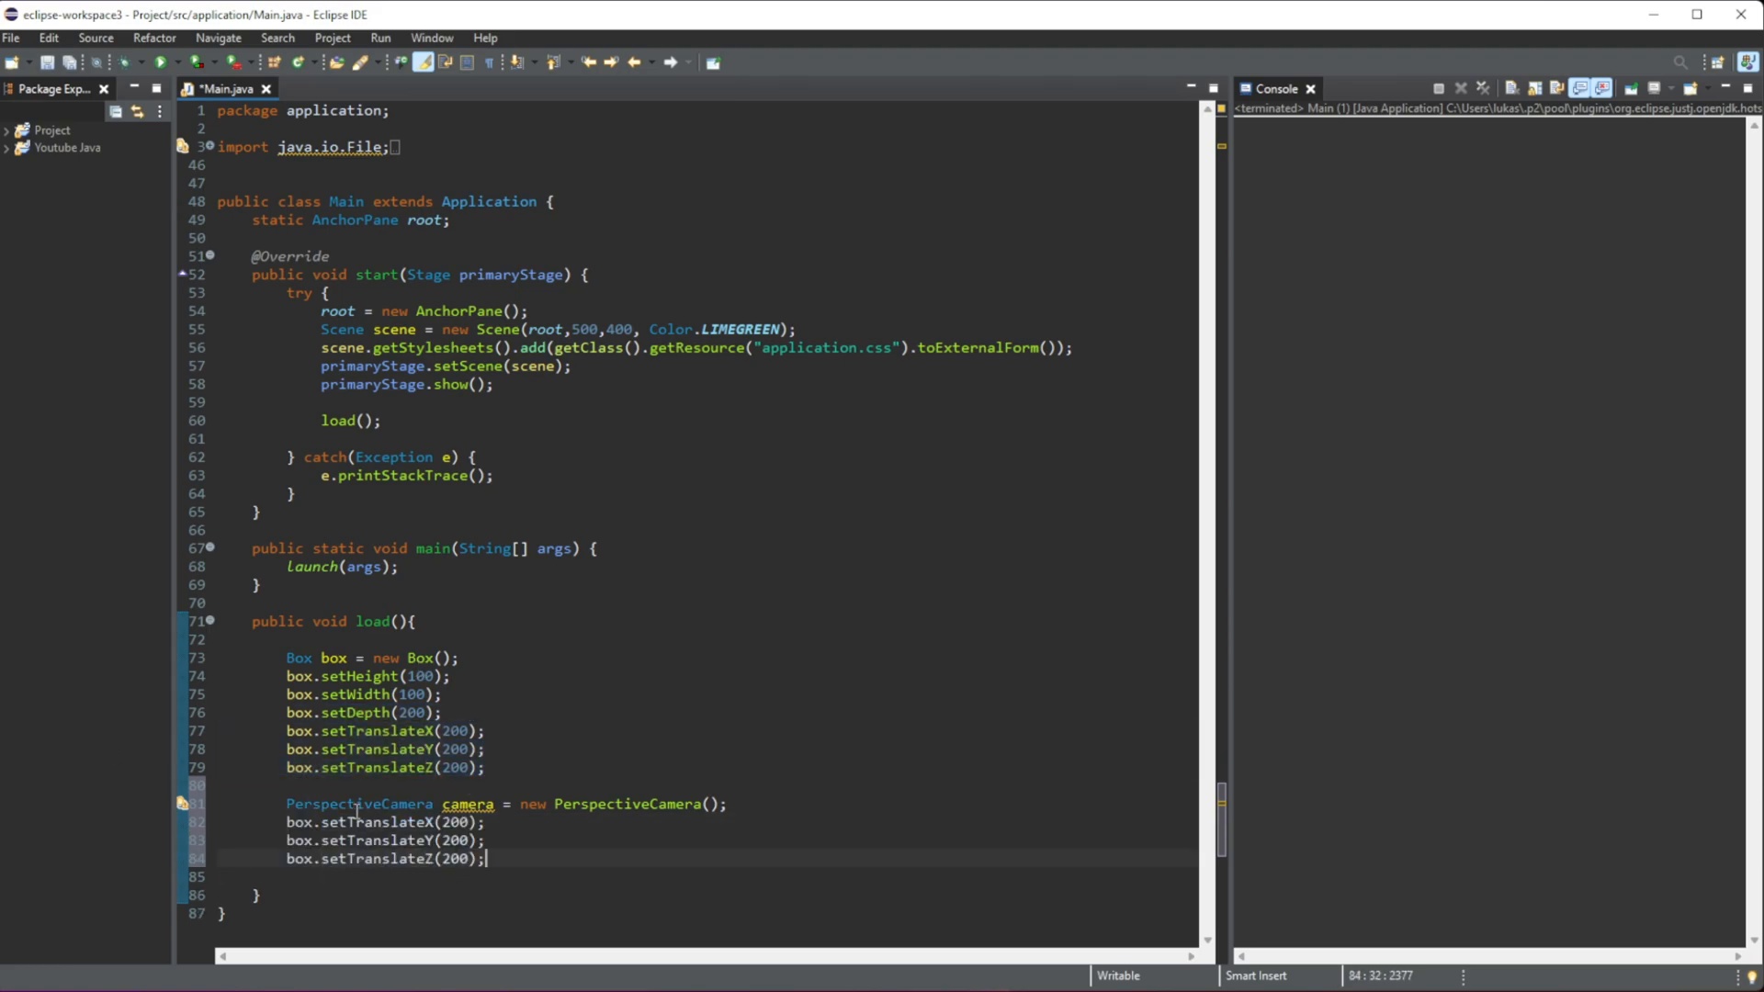
Step: Retarget the copied translate lines to camera with values 300, 300 and 50
double_click(468, 803)
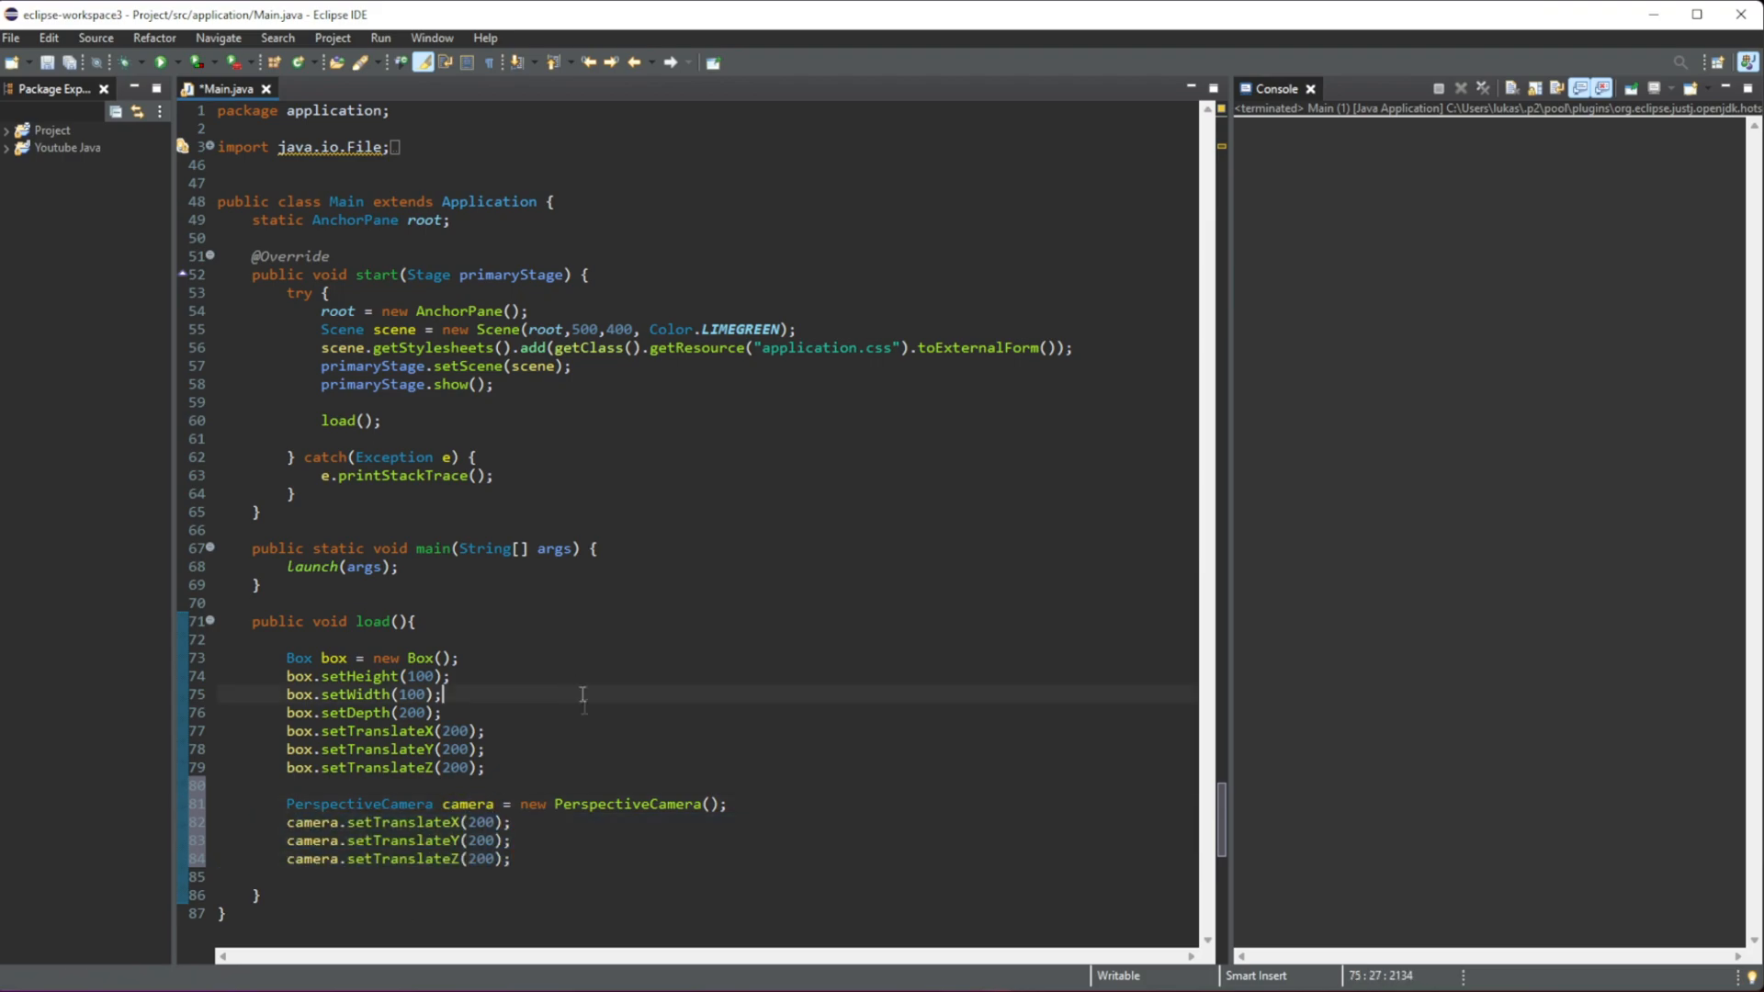
click(482, 821)
text(3)
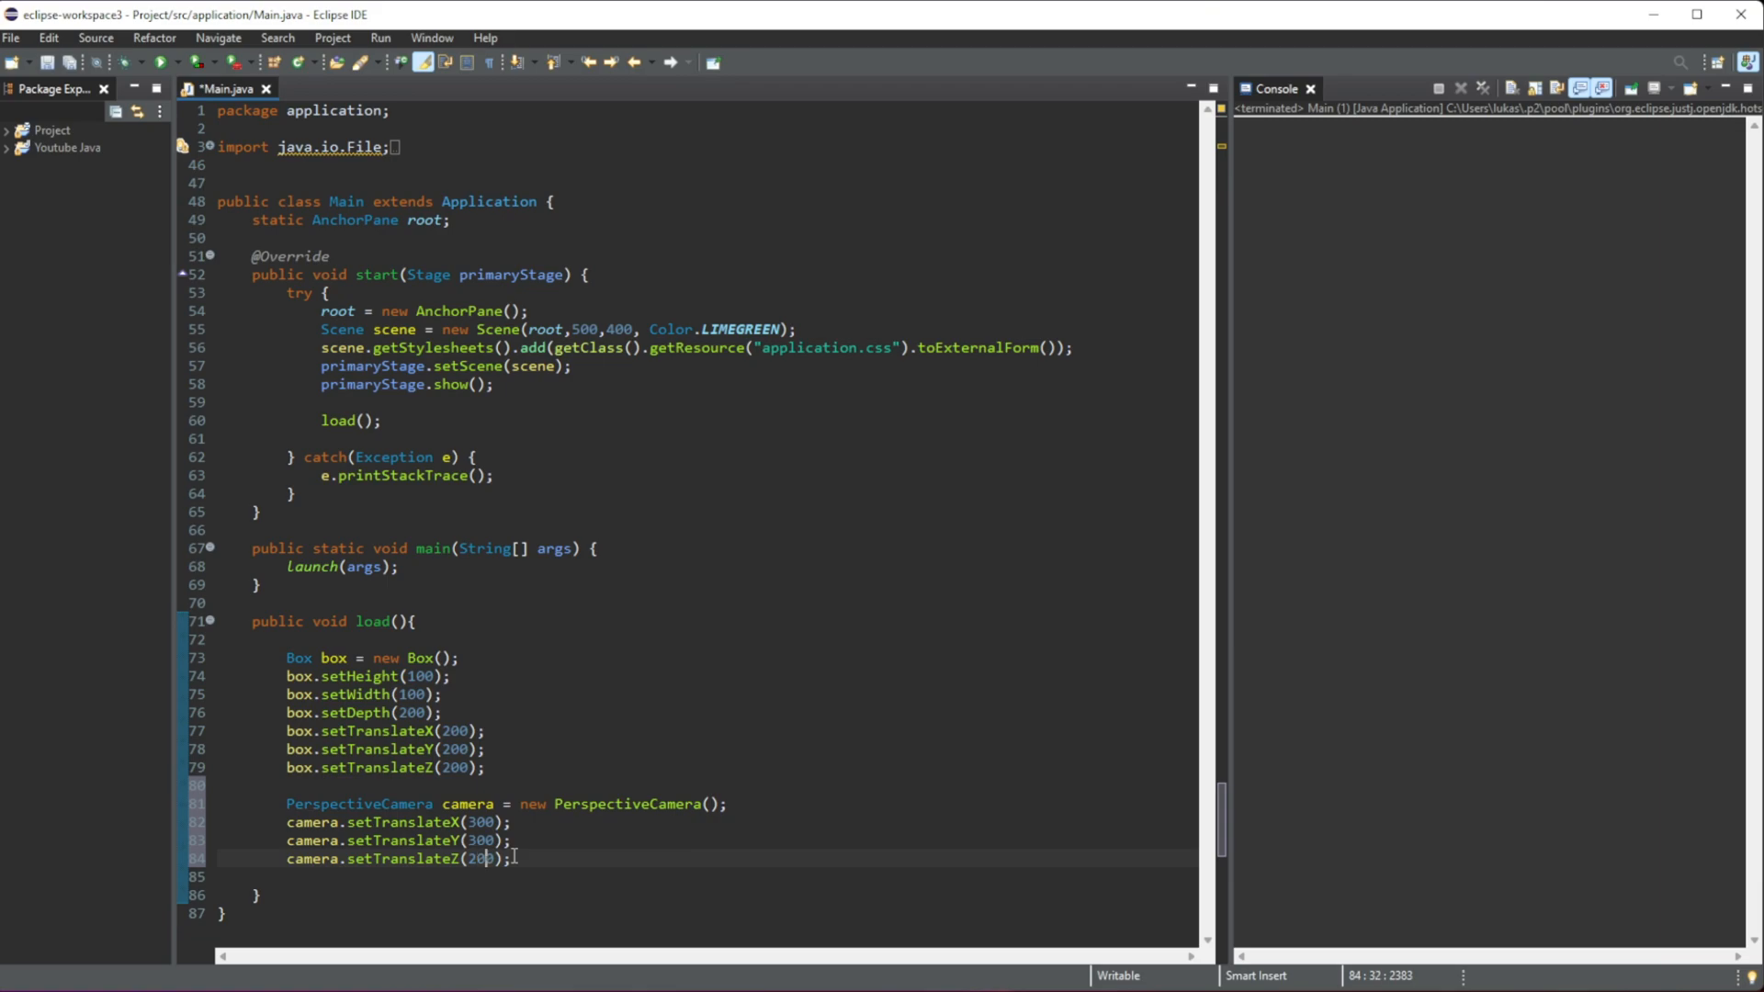
text(50)
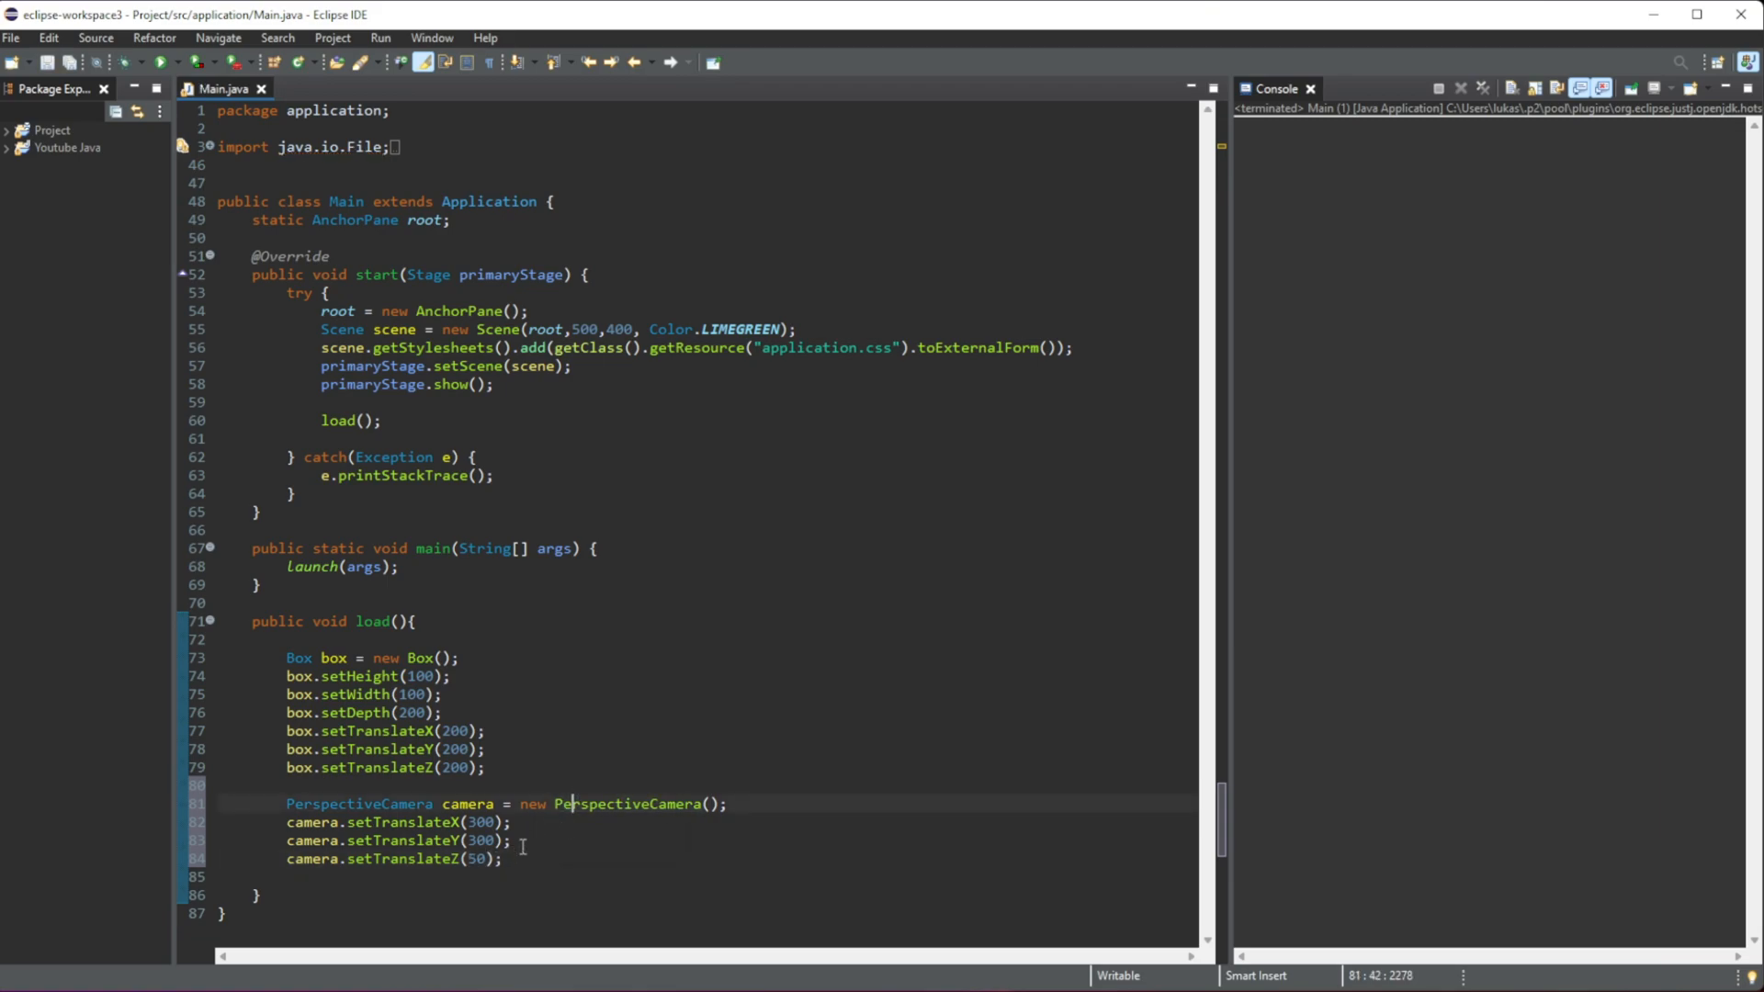
click(504, 858)
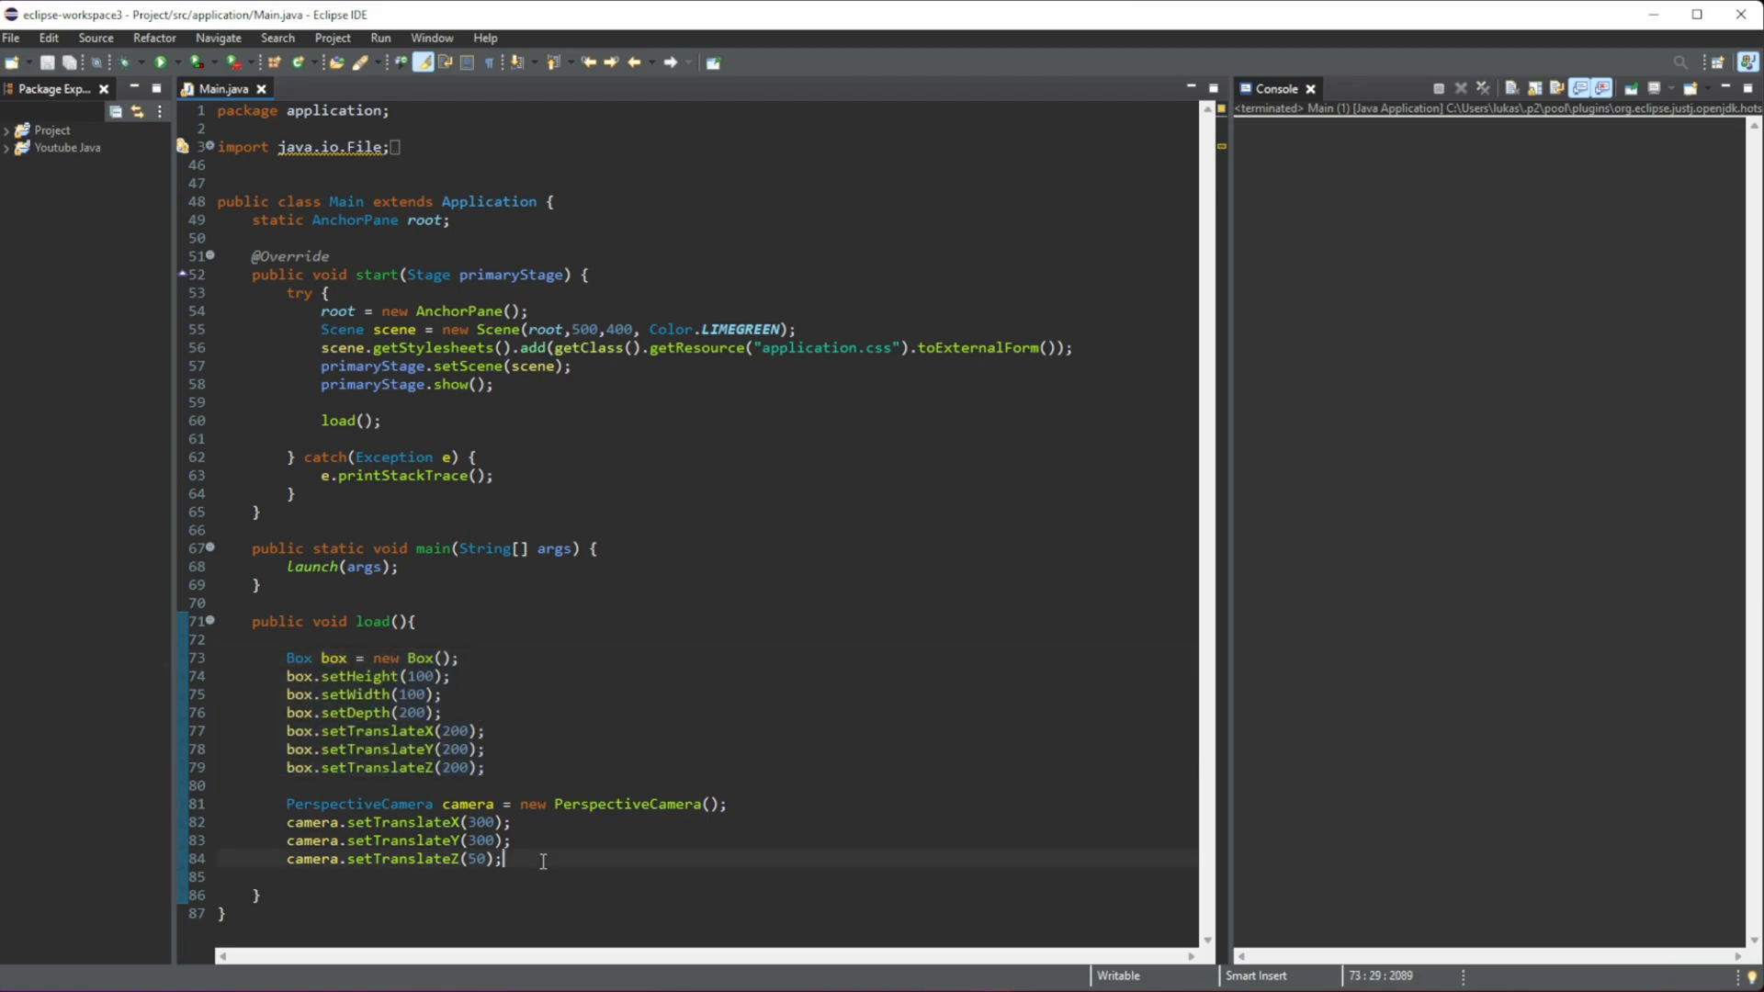
Step: Add Group group = new Group(); and group.getChildren().add(box); after the camera setup
click(486, 731)
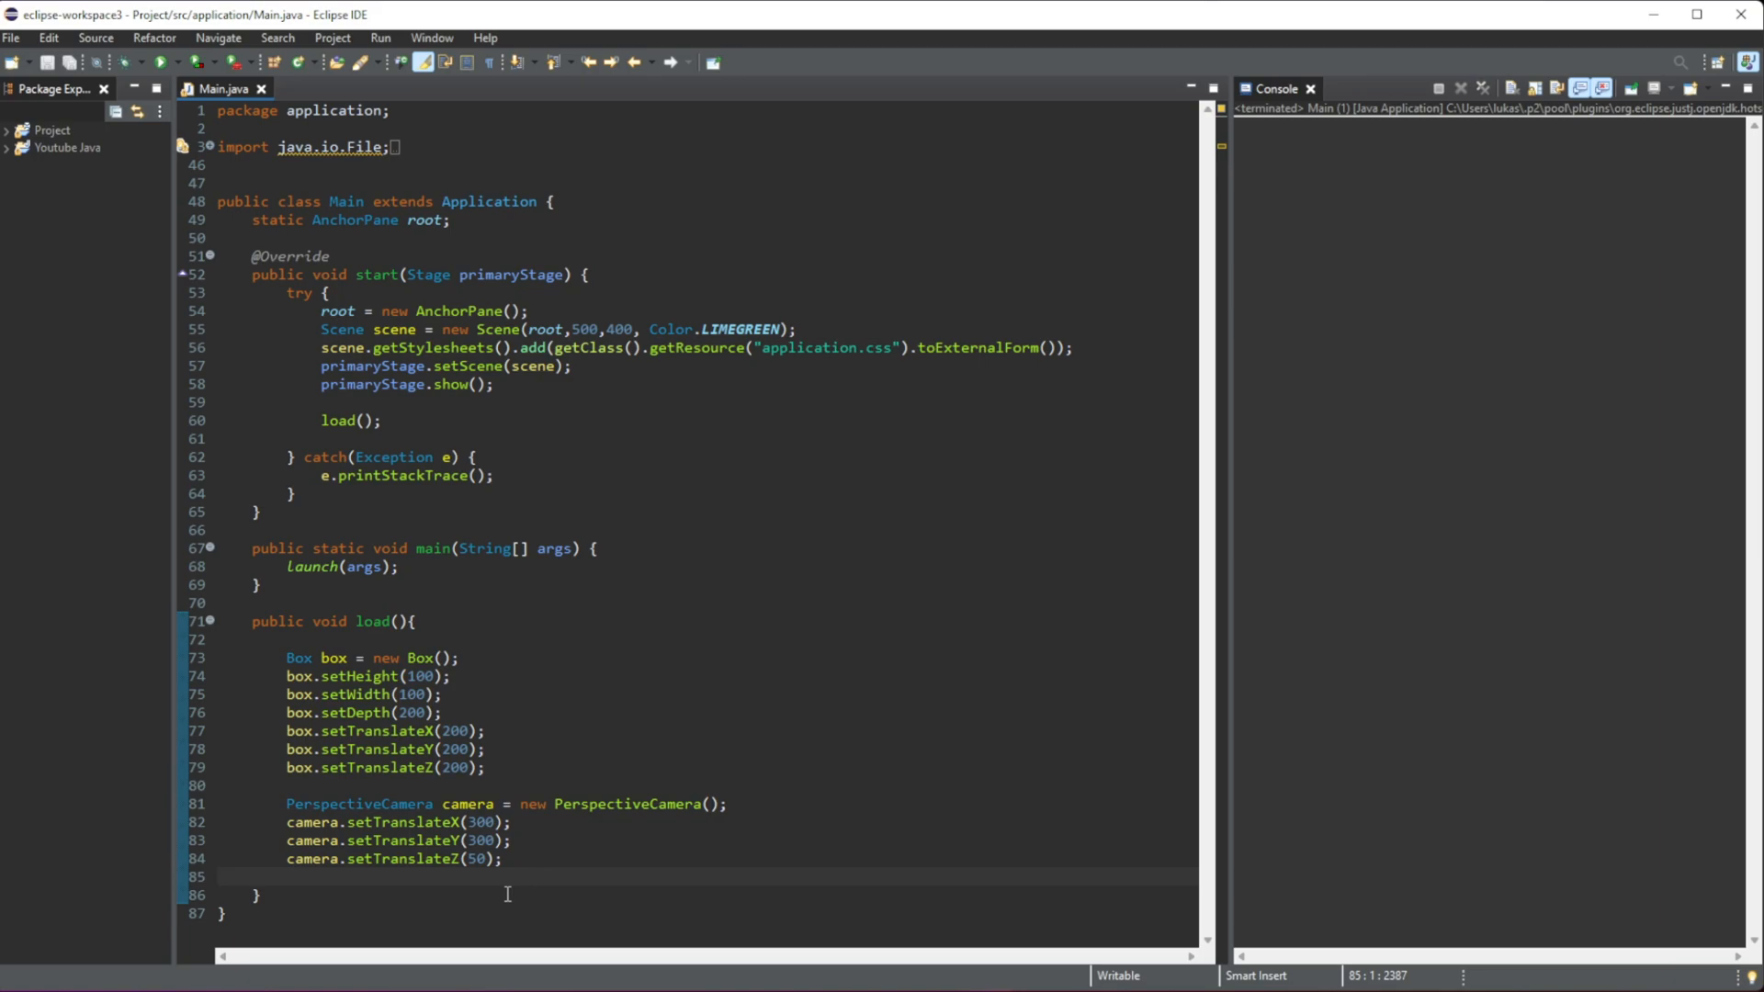
text(Group)
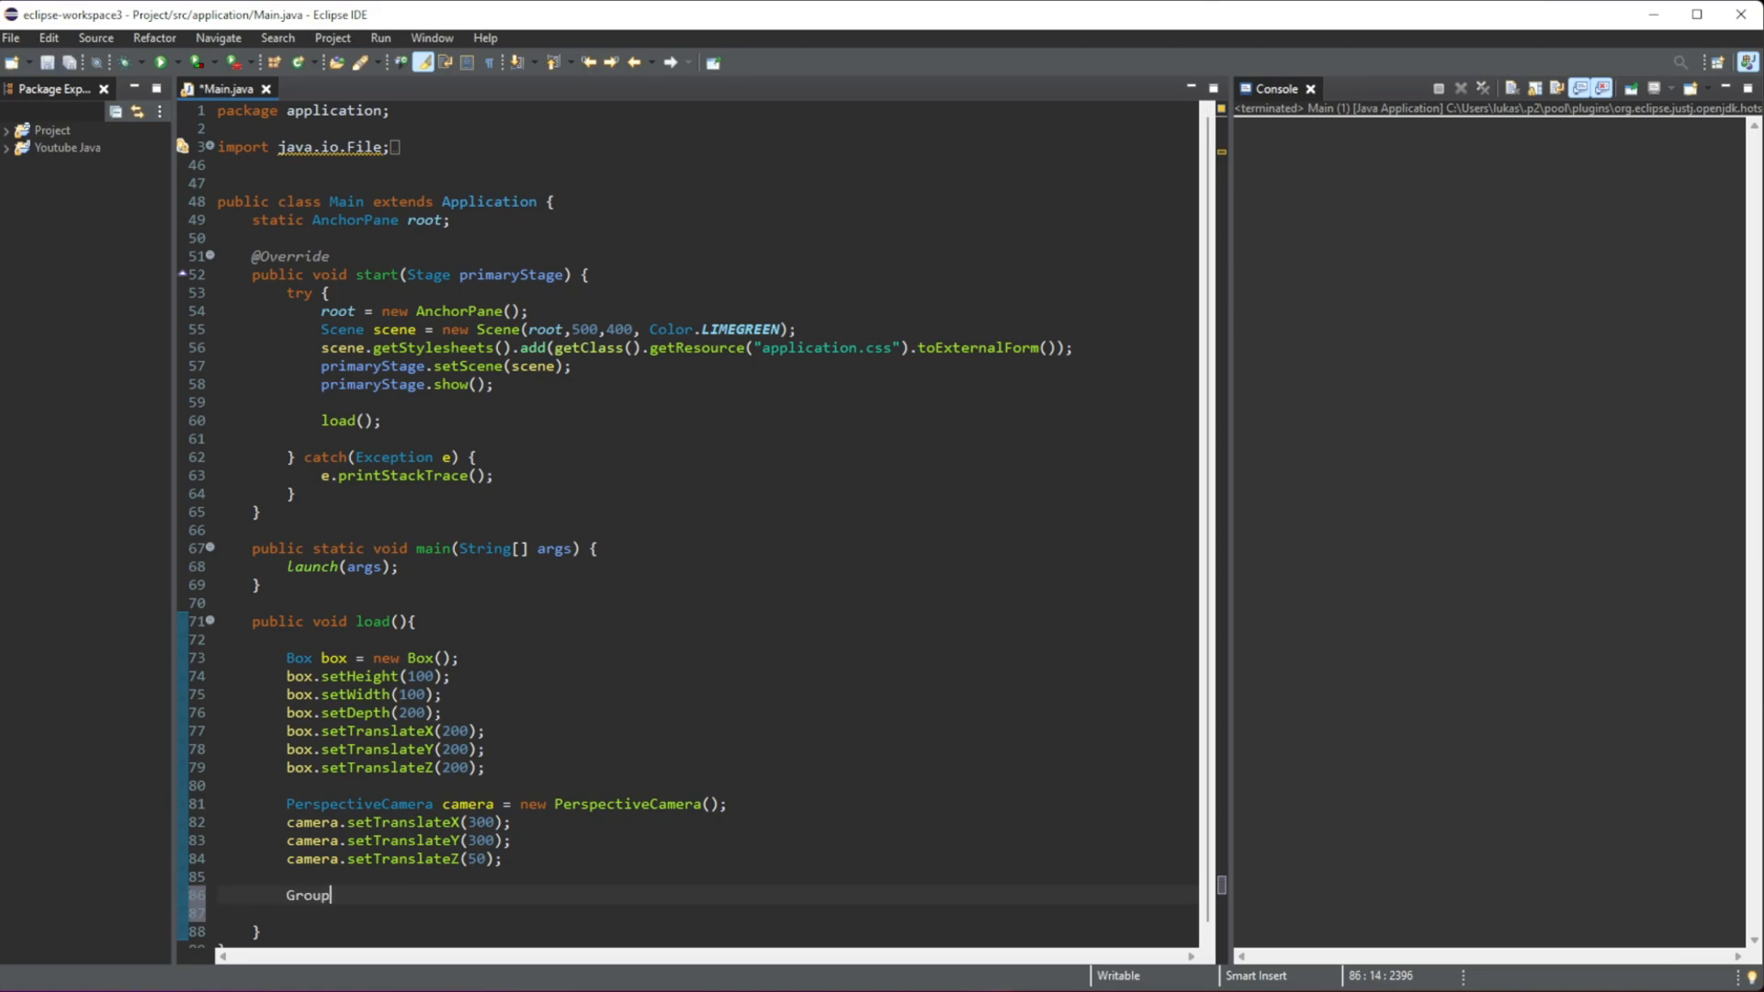
text(group)
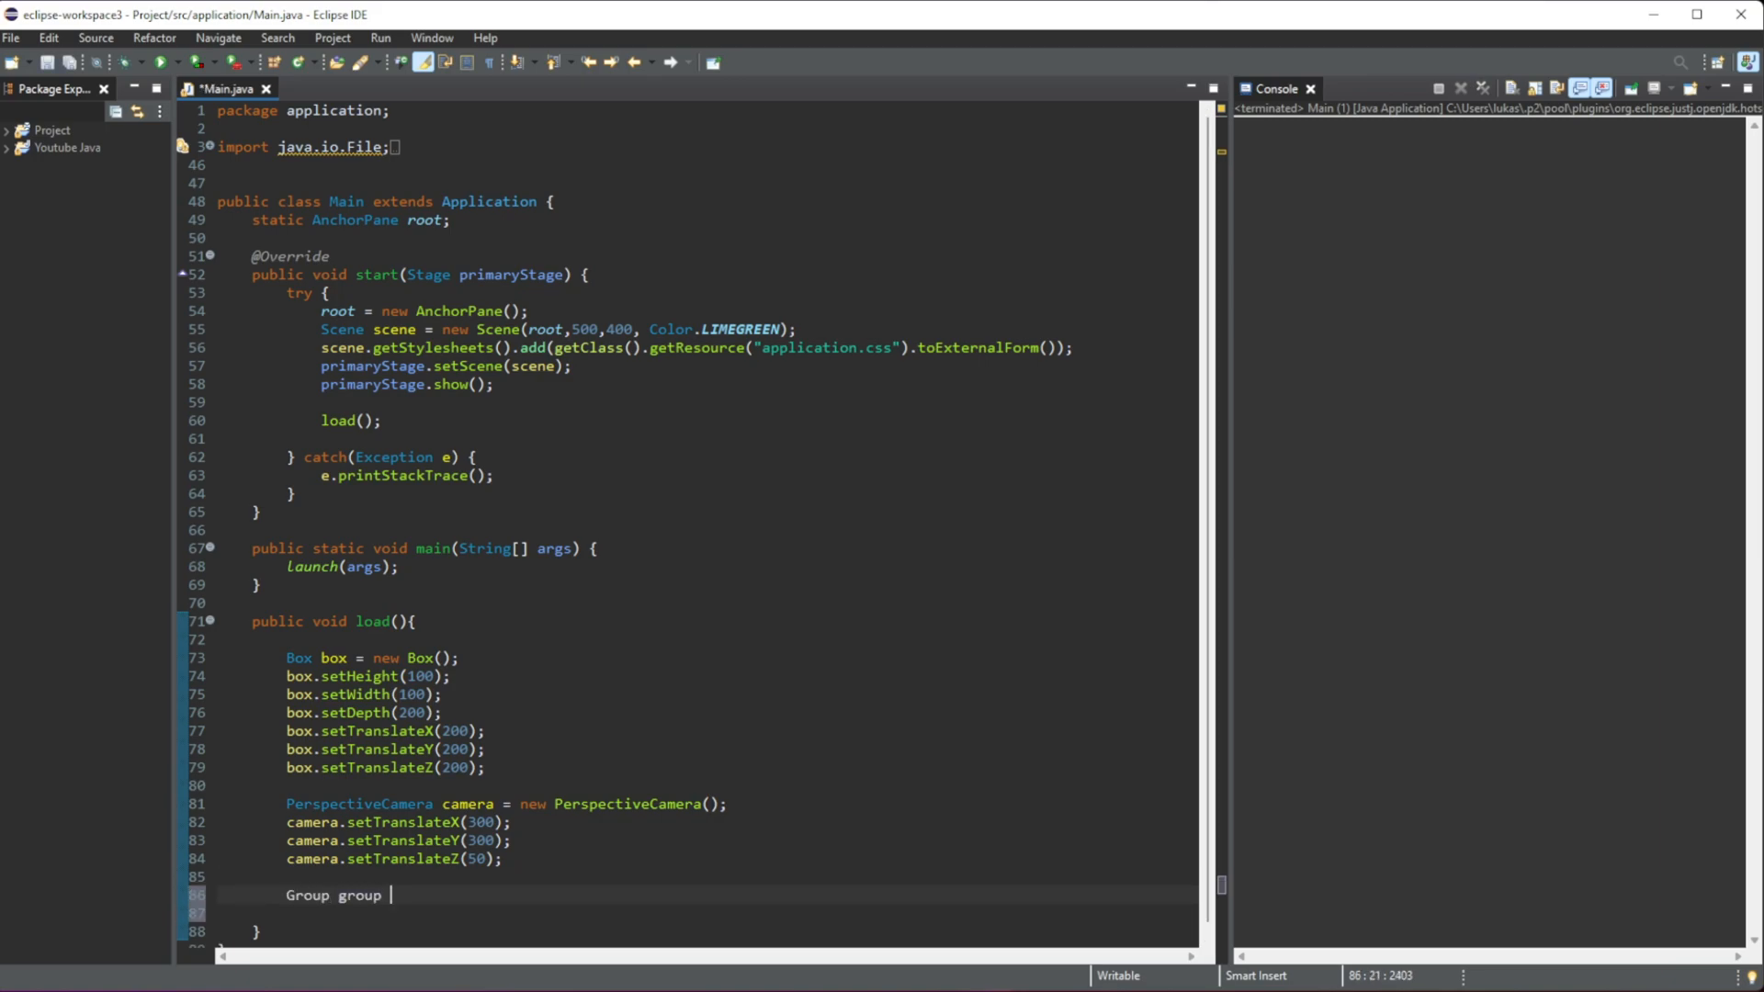
text(= new Grou)
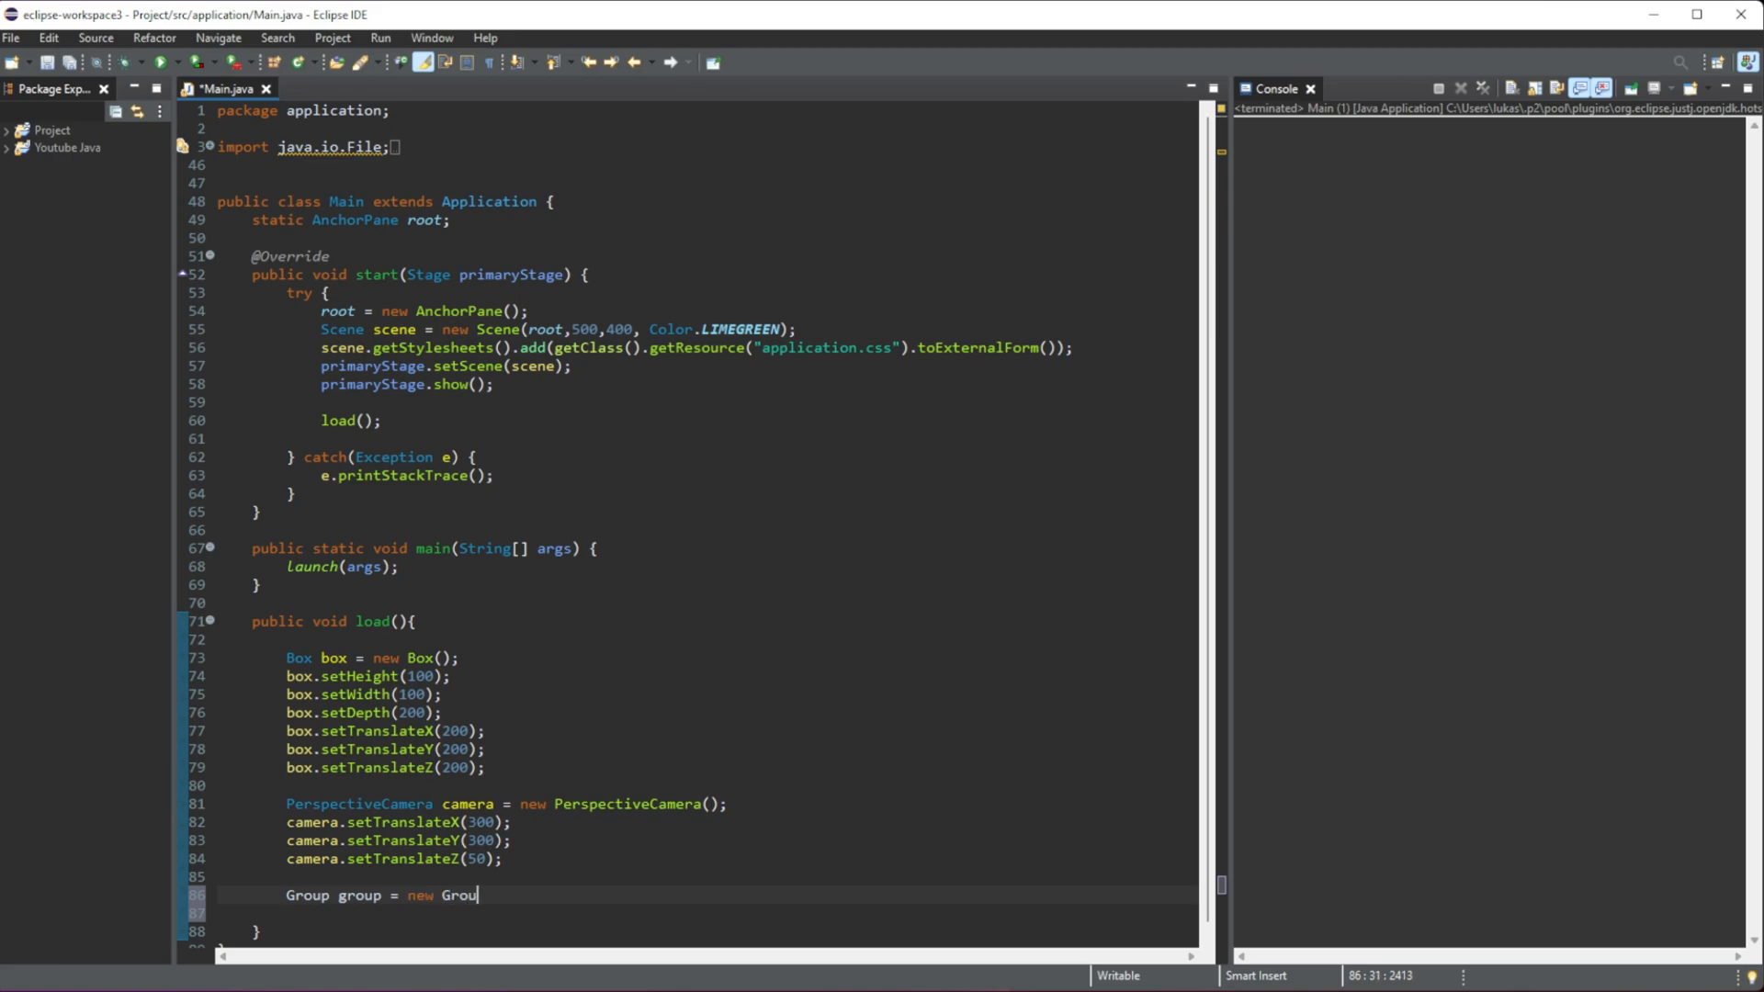
text(p);)
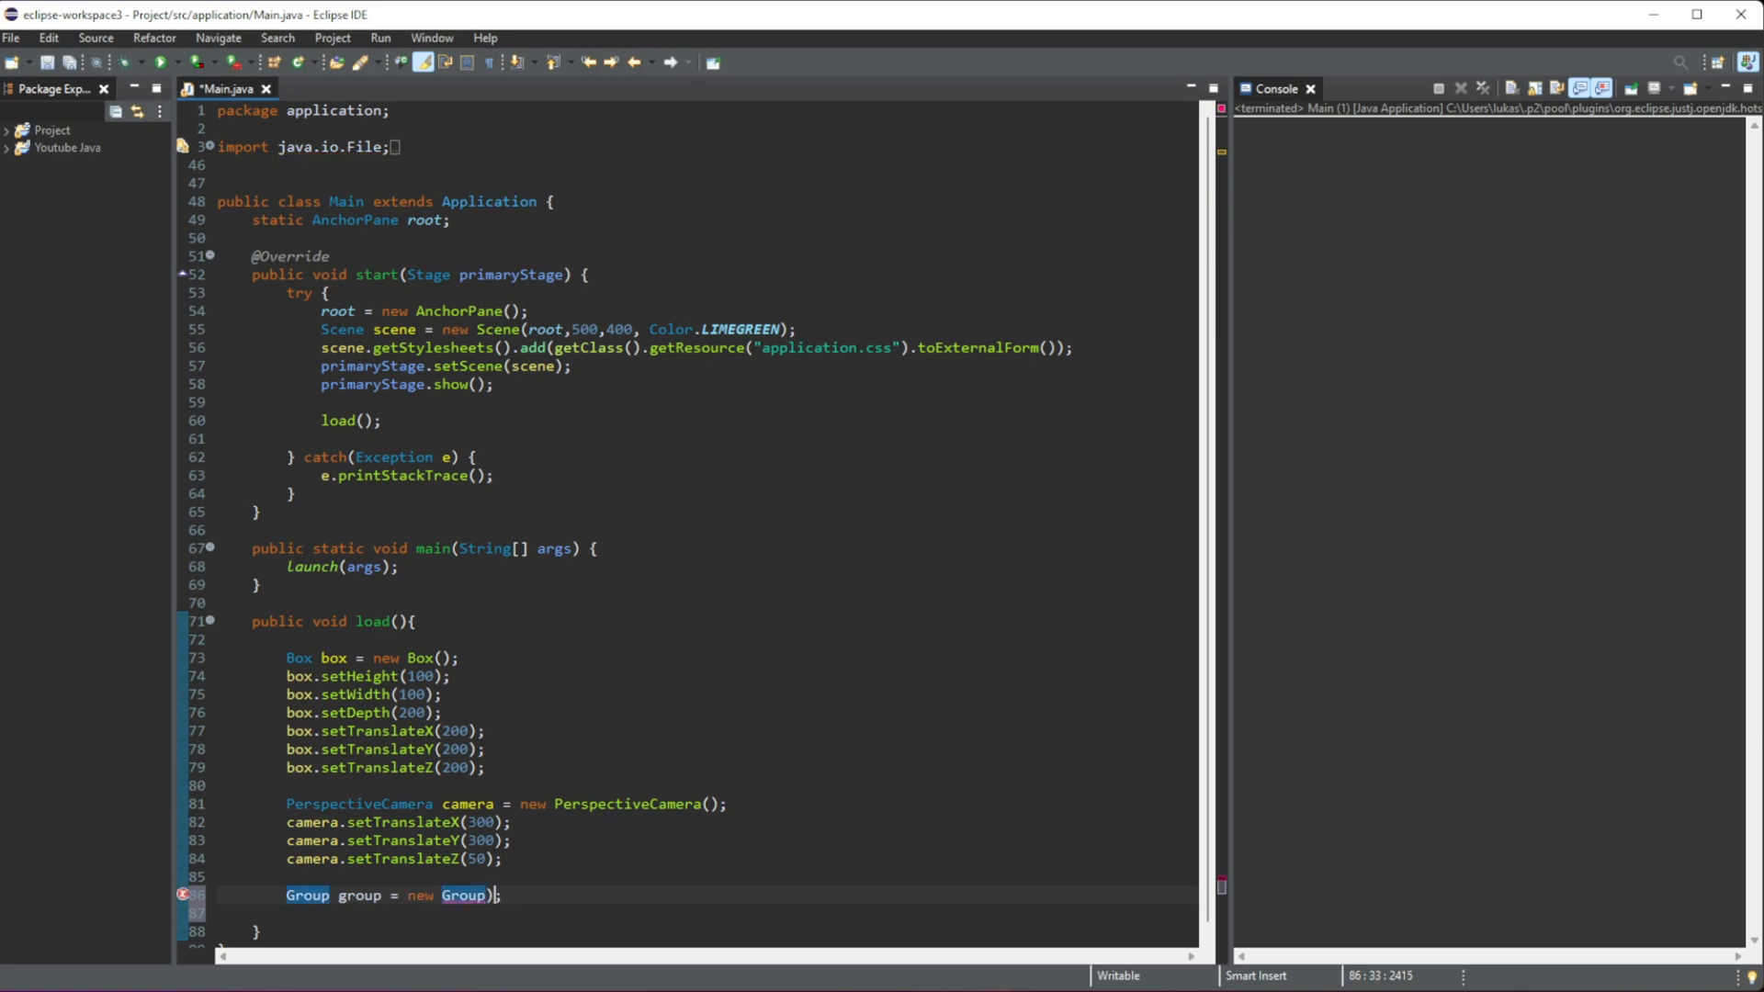
key(Return)
text(group.getChildren().add(box)
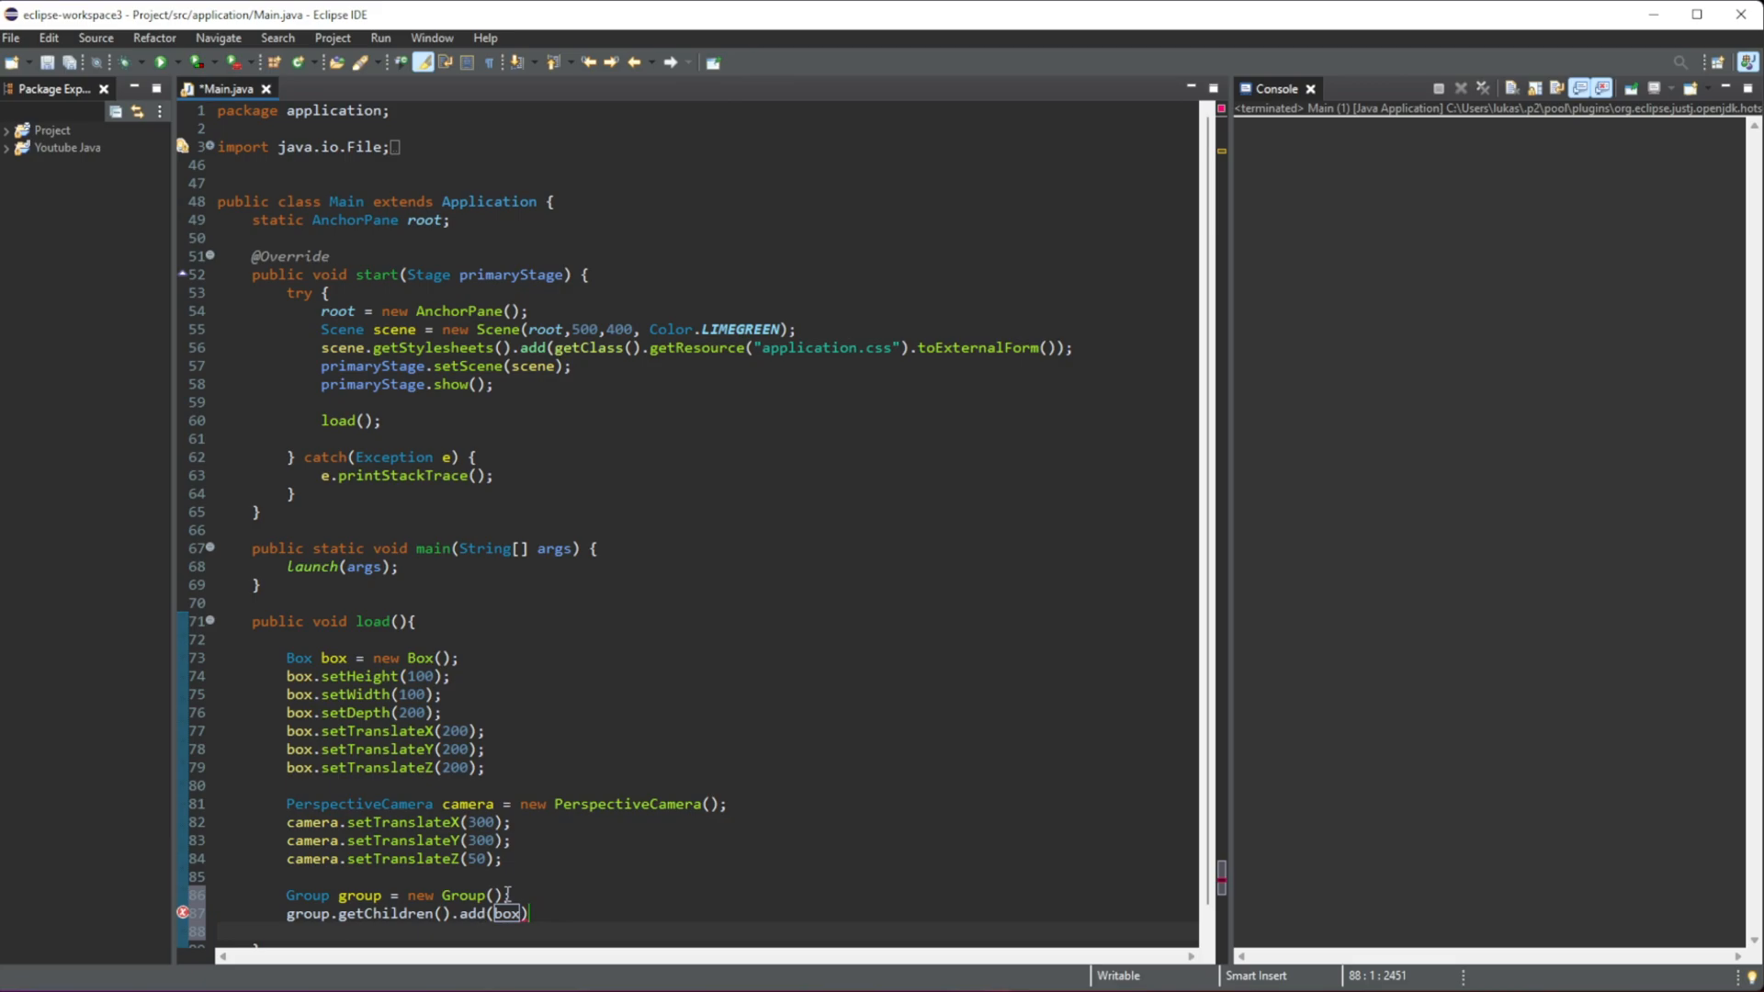
text(;)
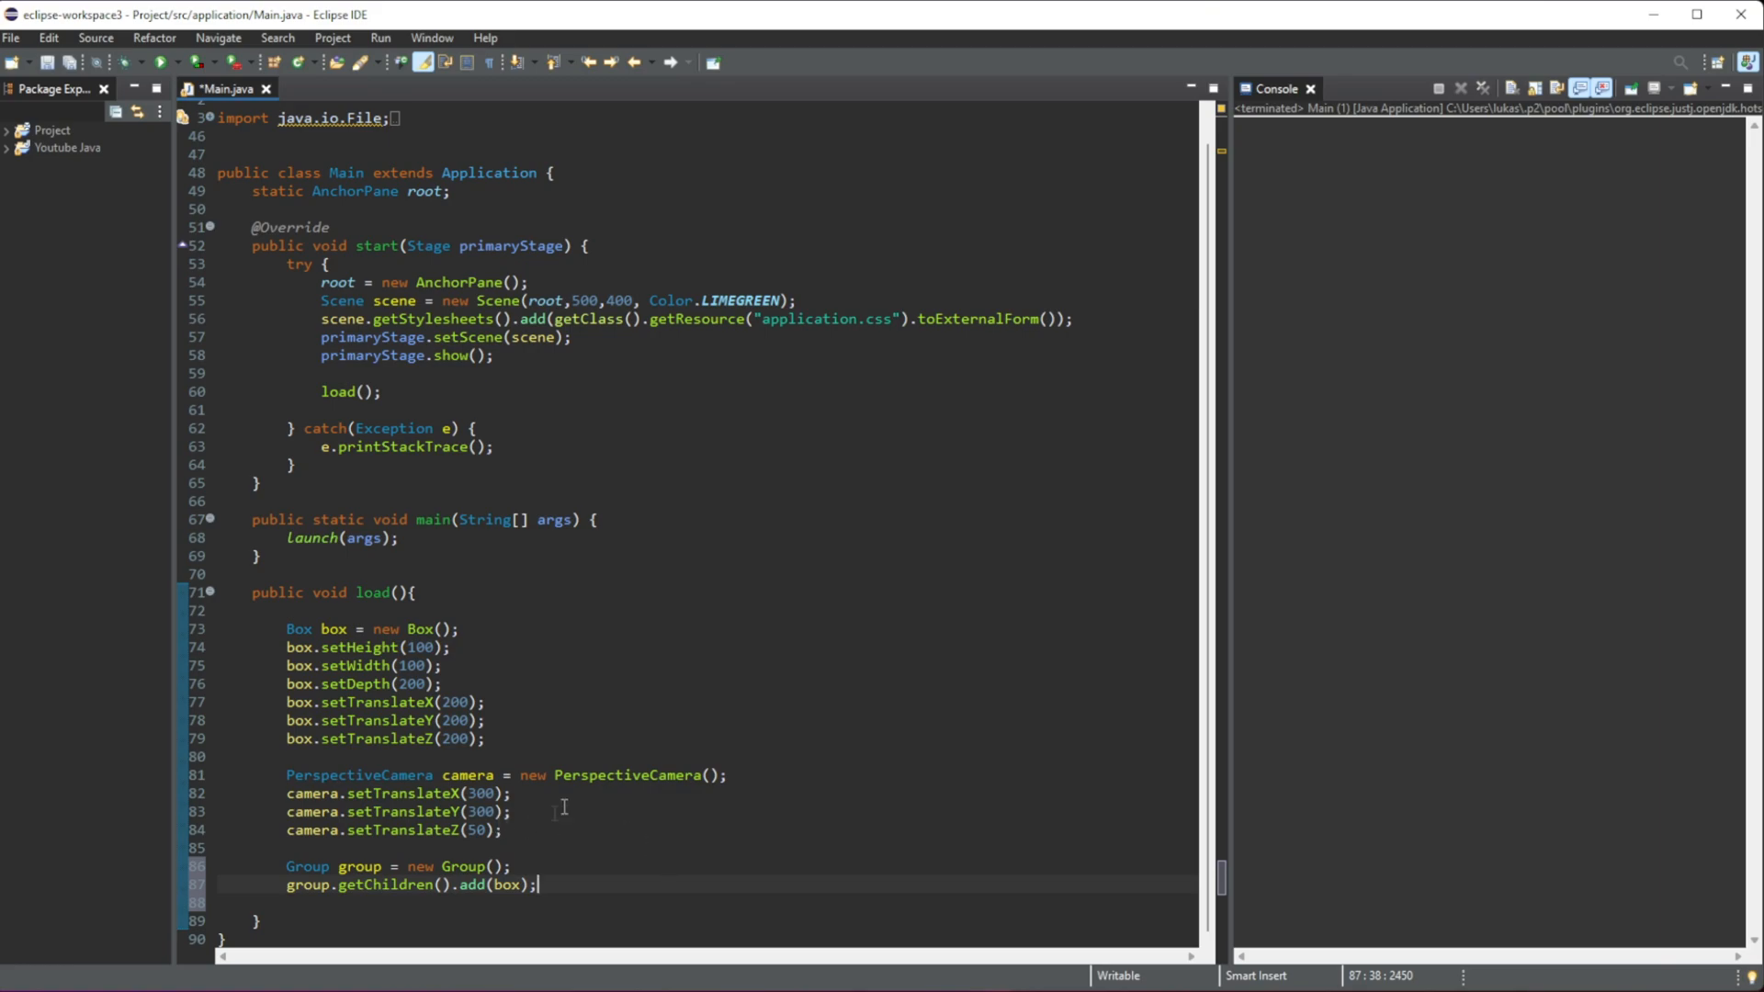
Step: Pass the Scene into load() and call scene.setCamera(camera)
double_click(468, 776)
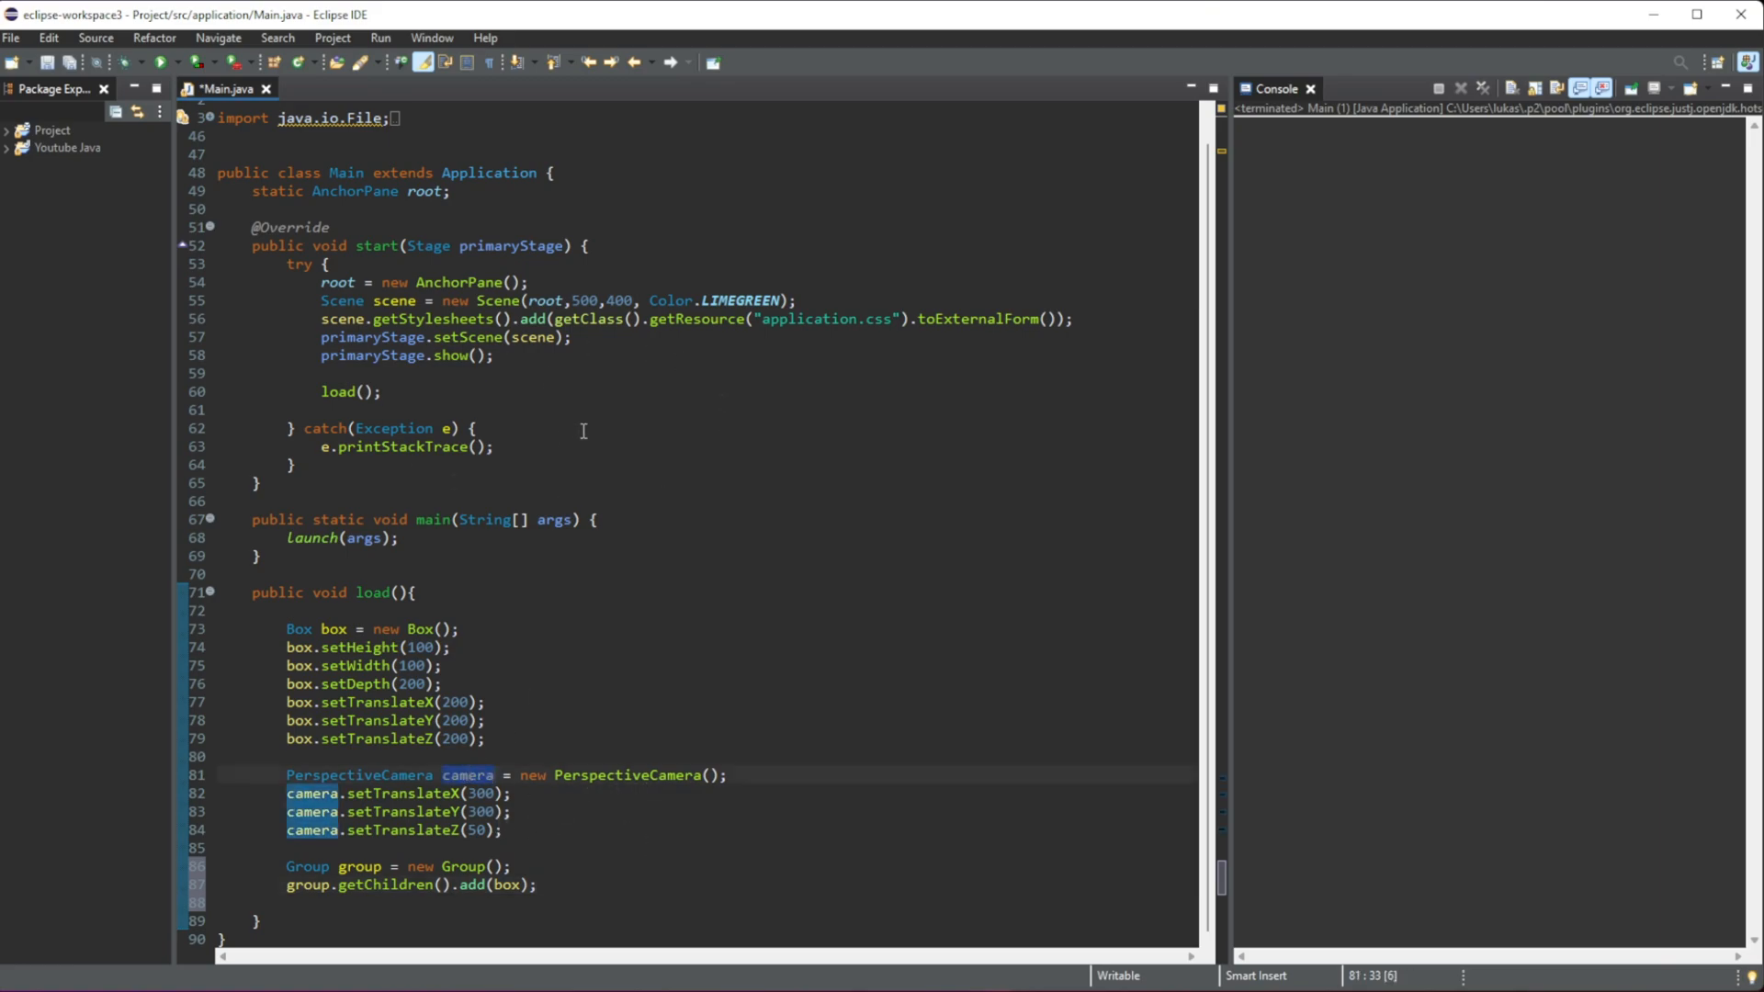
click(475, 430)
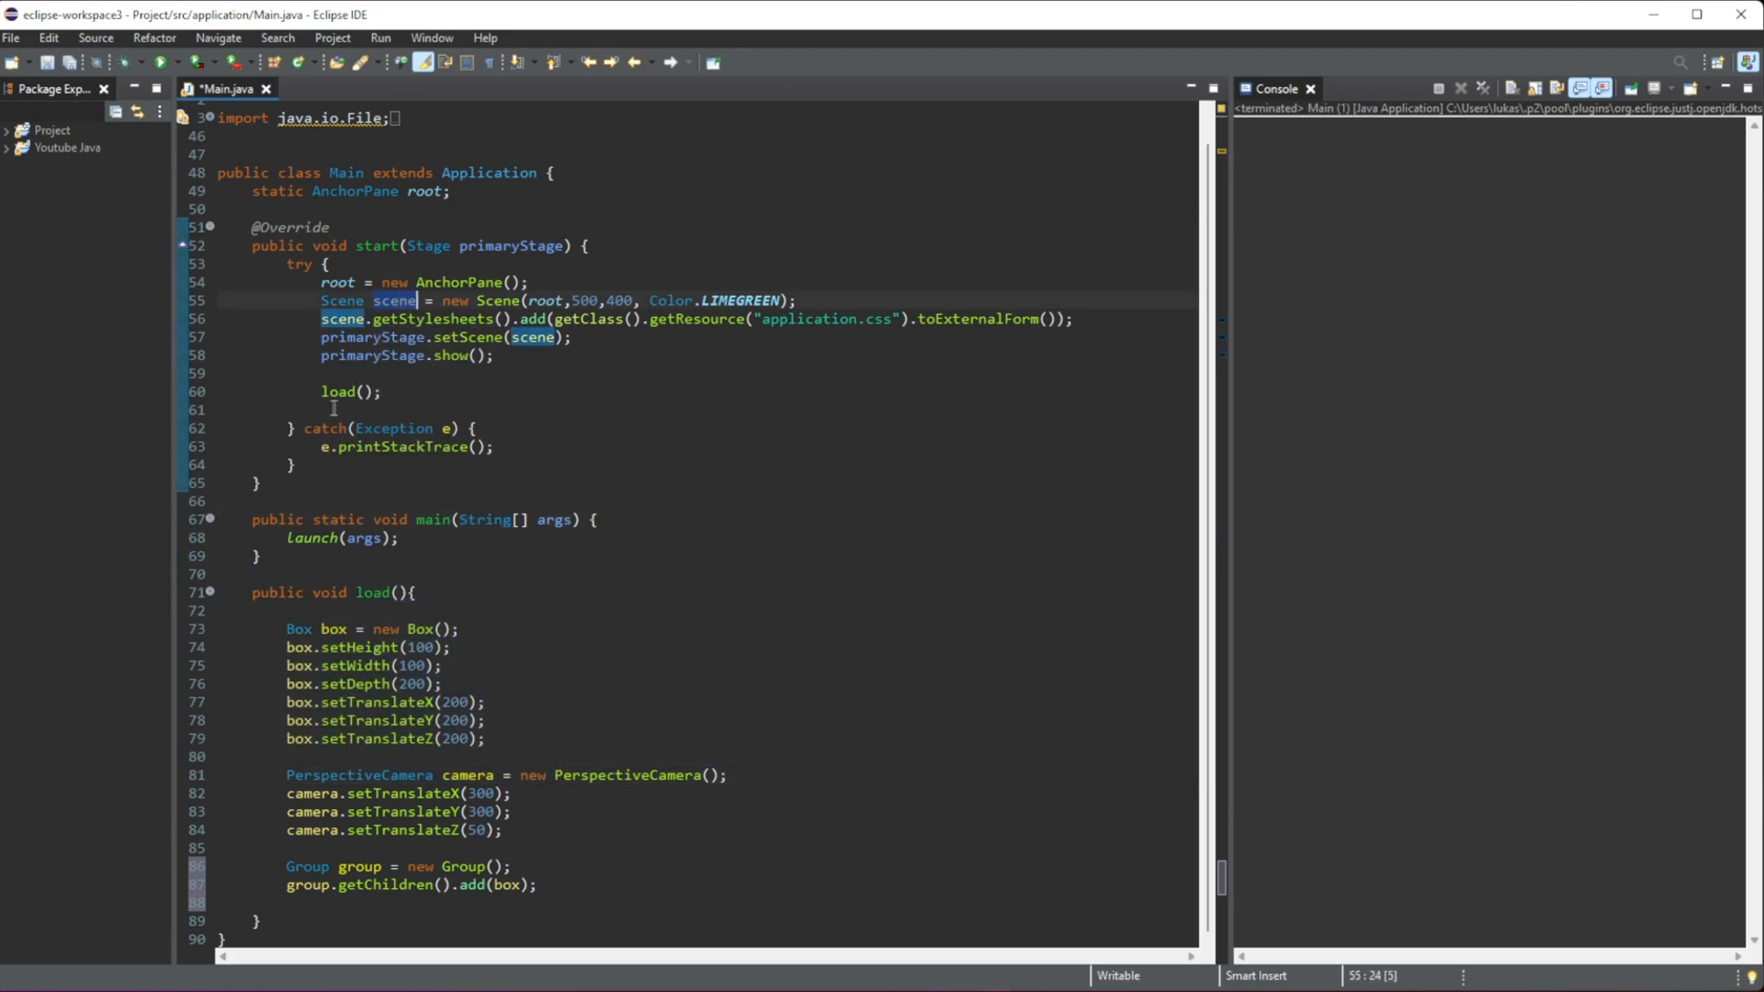
text(scene)
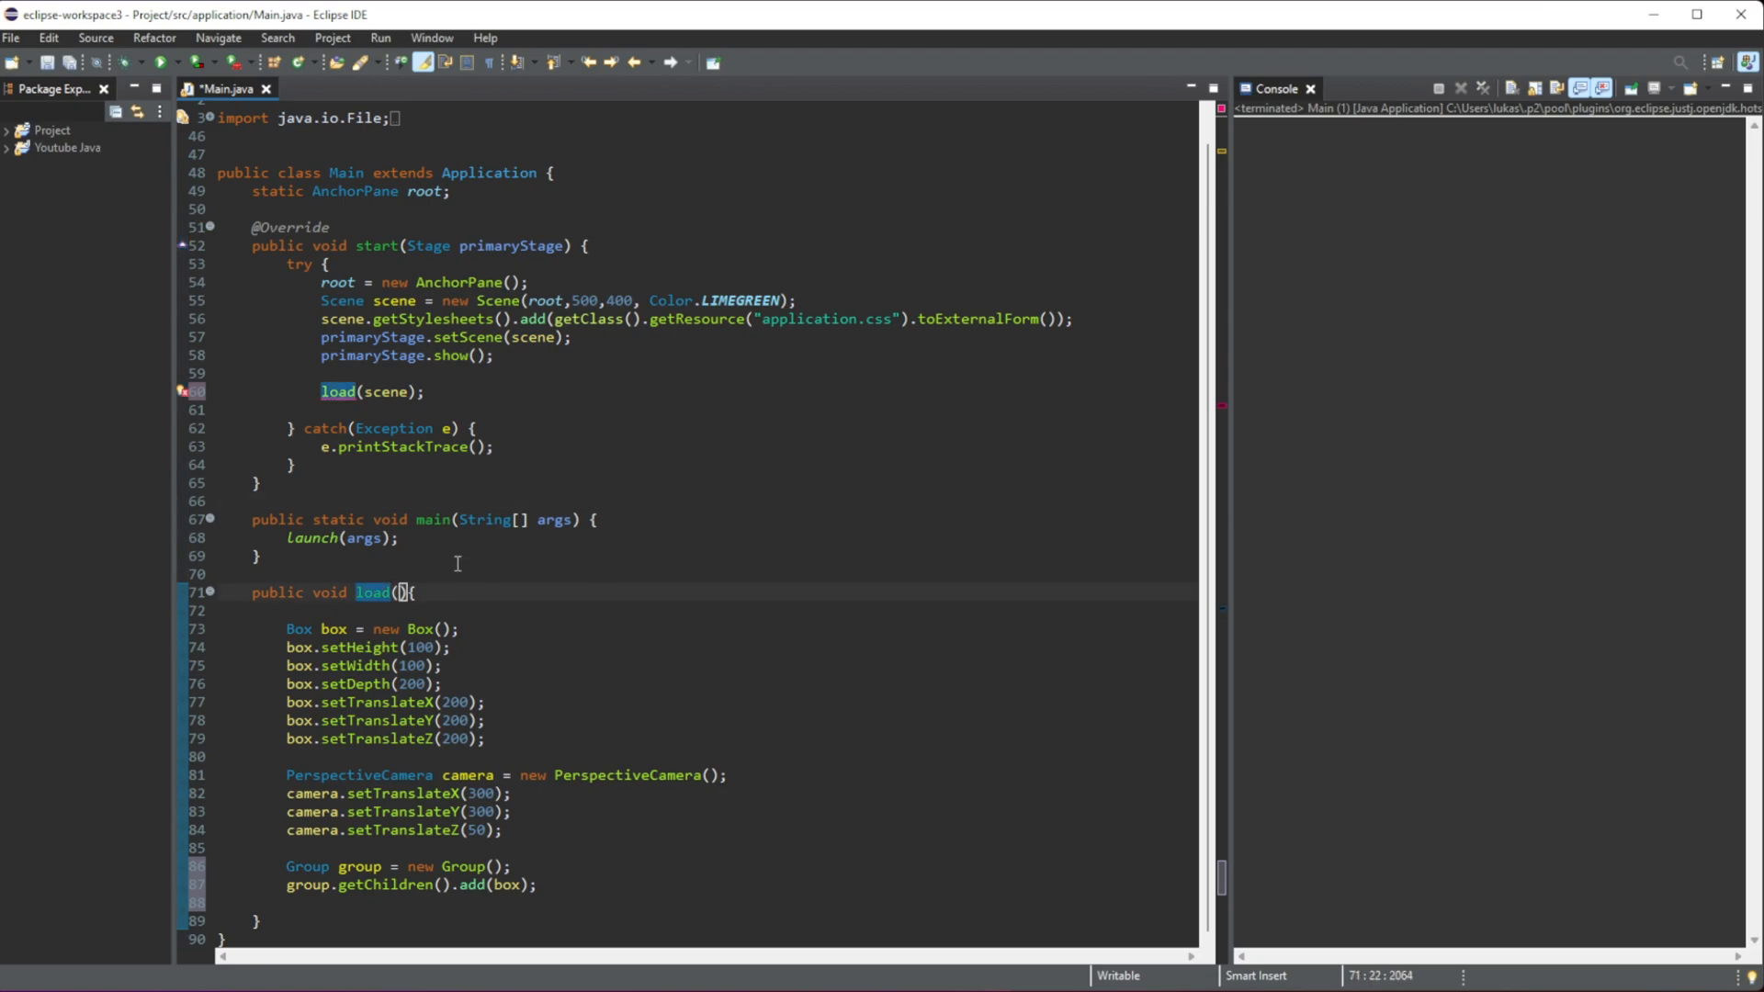
text(Scene scene)
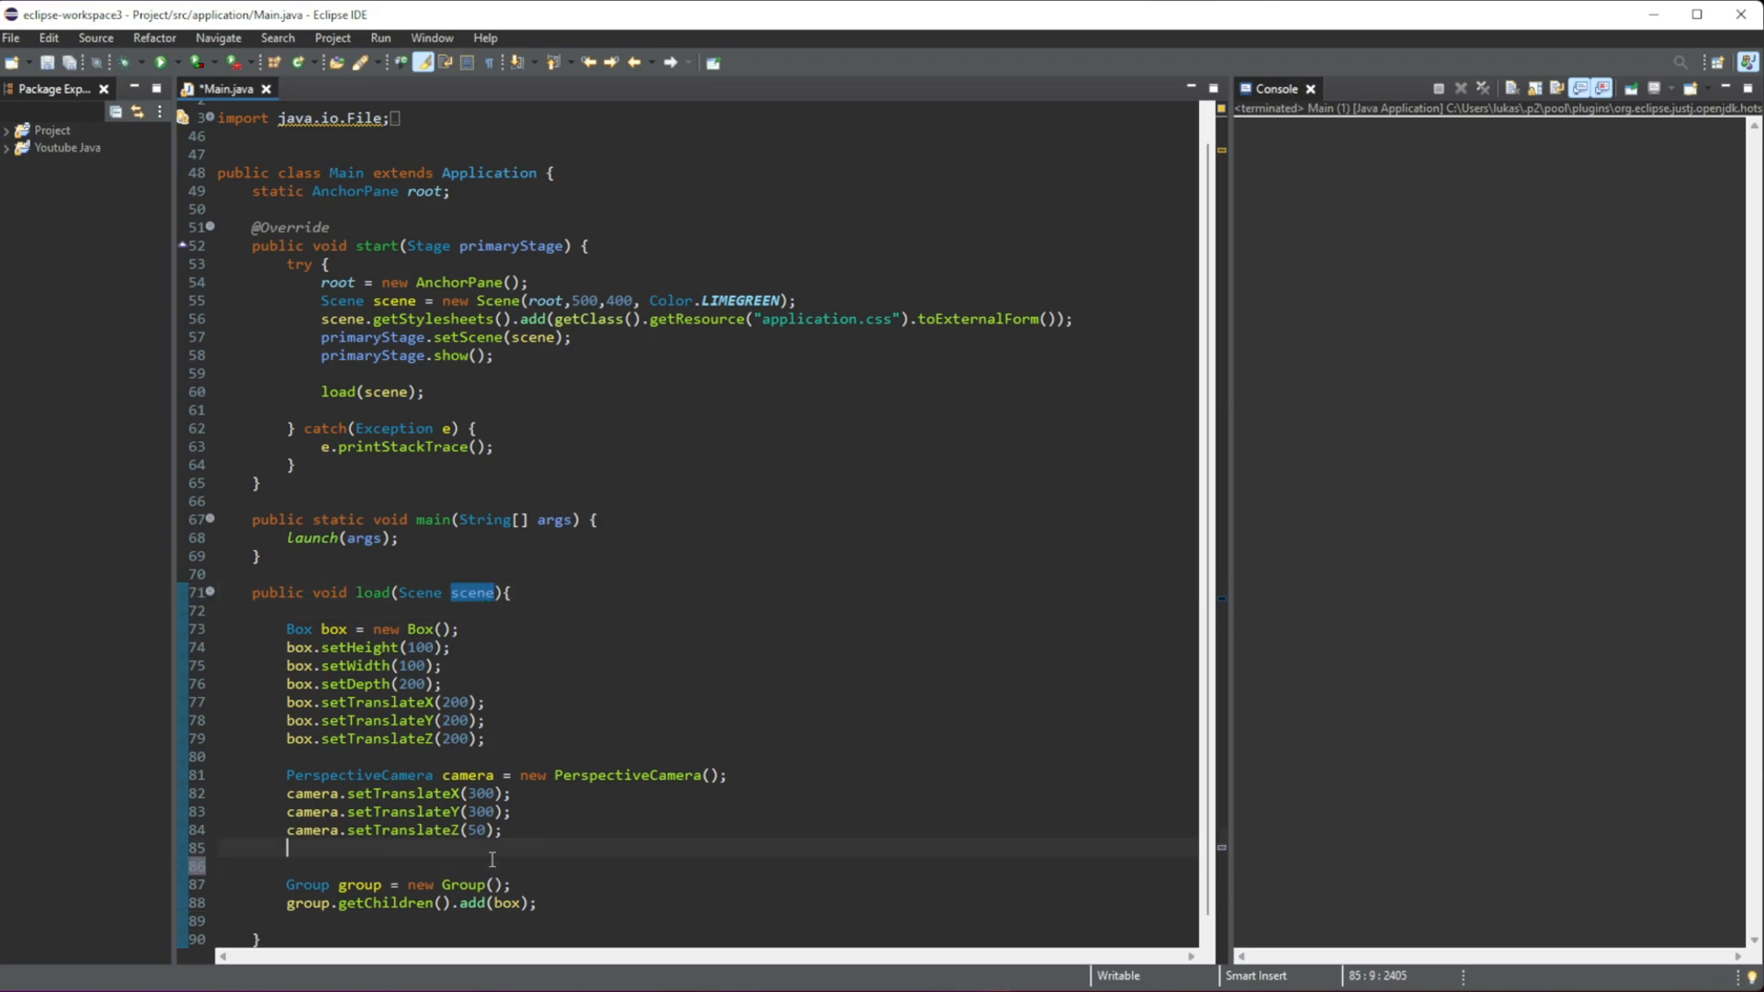
text(c)
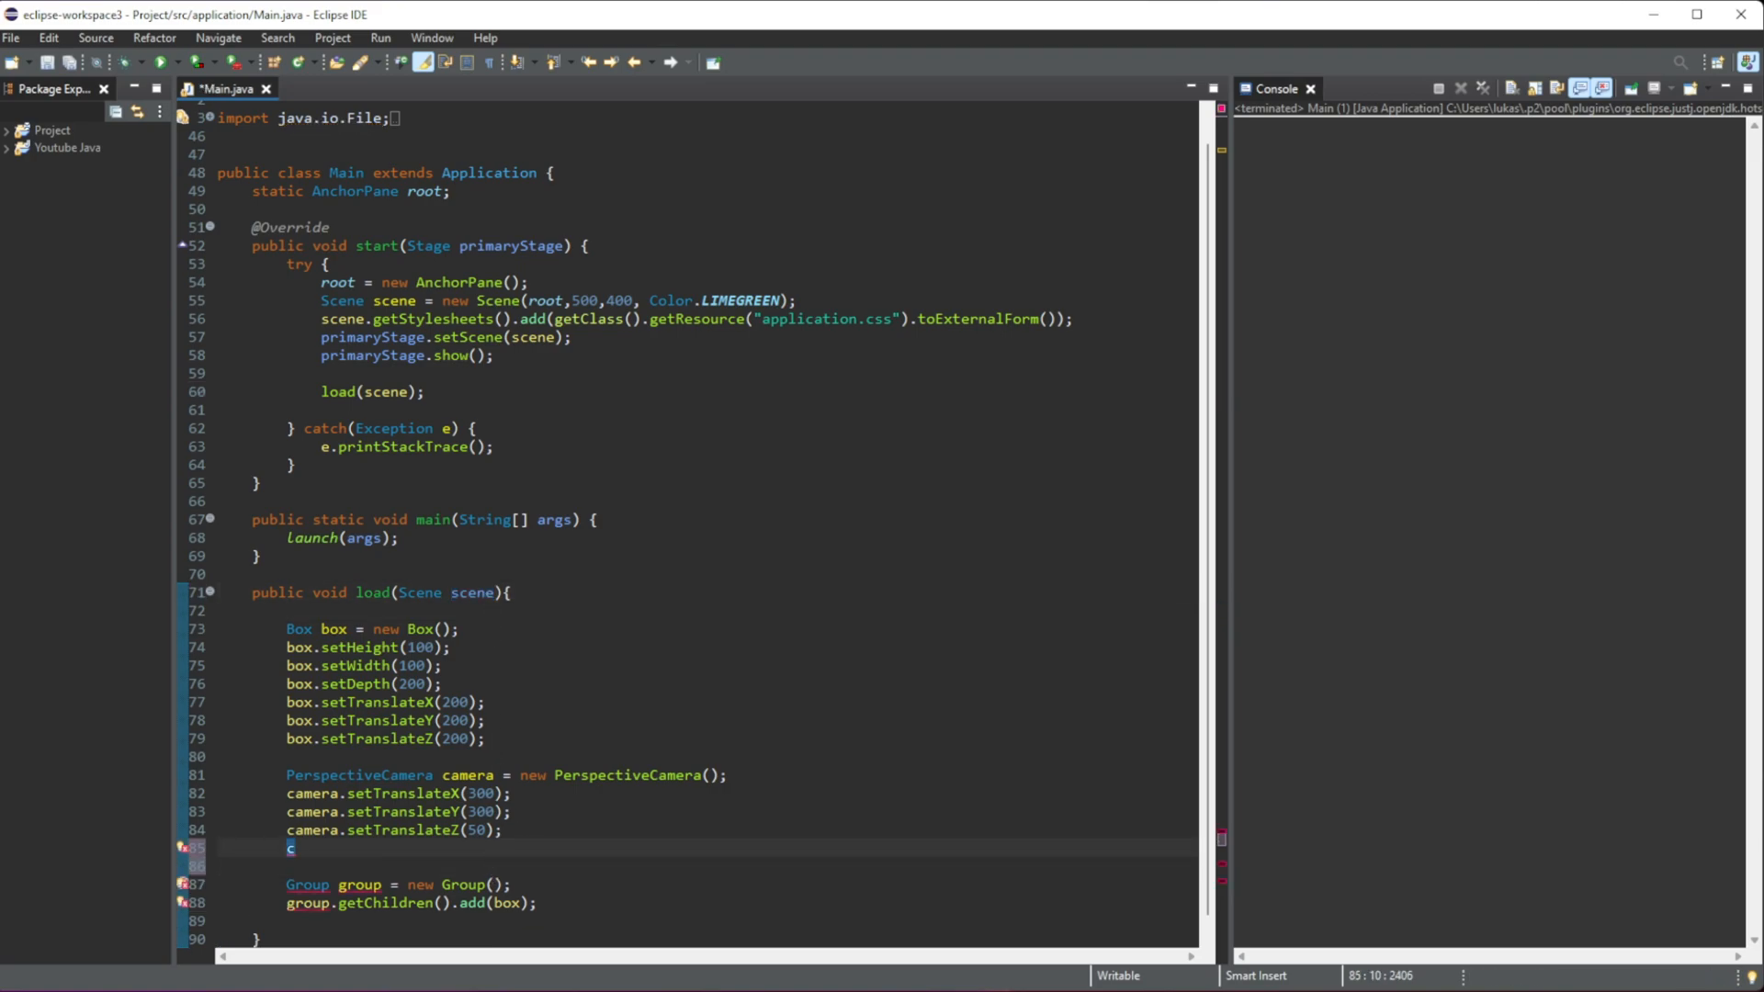
text(scene.setCamera(camera);)
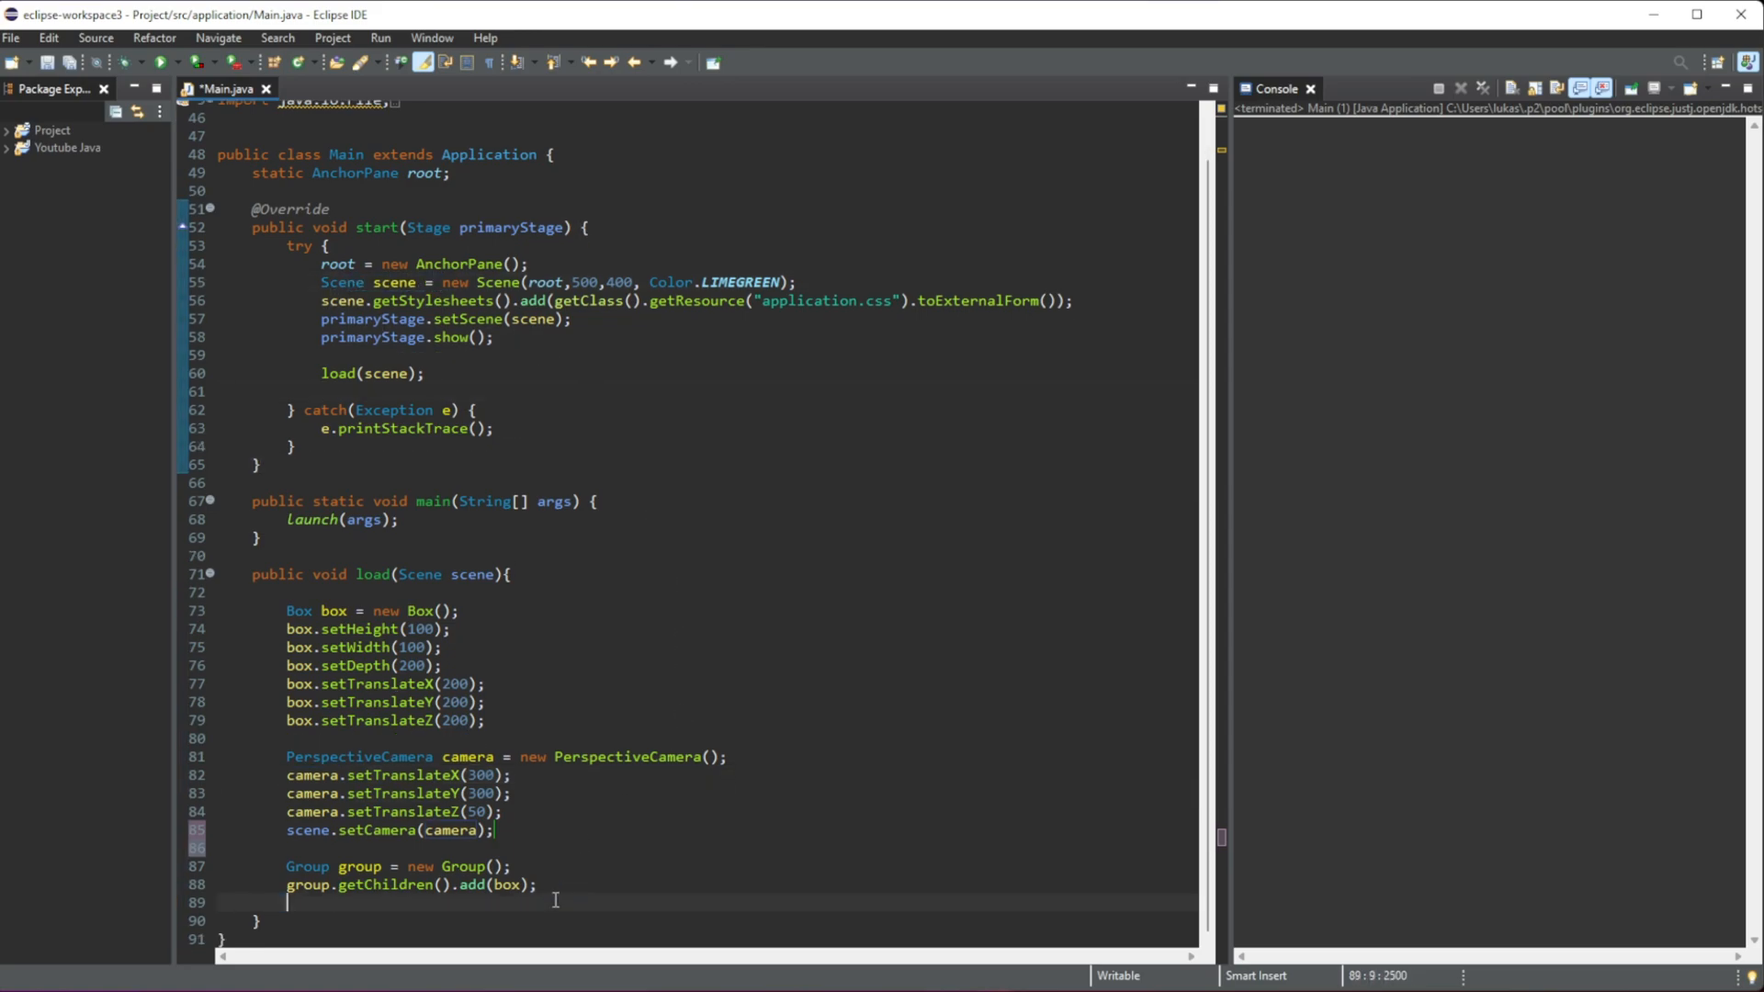
Step: Append root.getChildren().add(group); at the end of load()
scroll(up, 3)
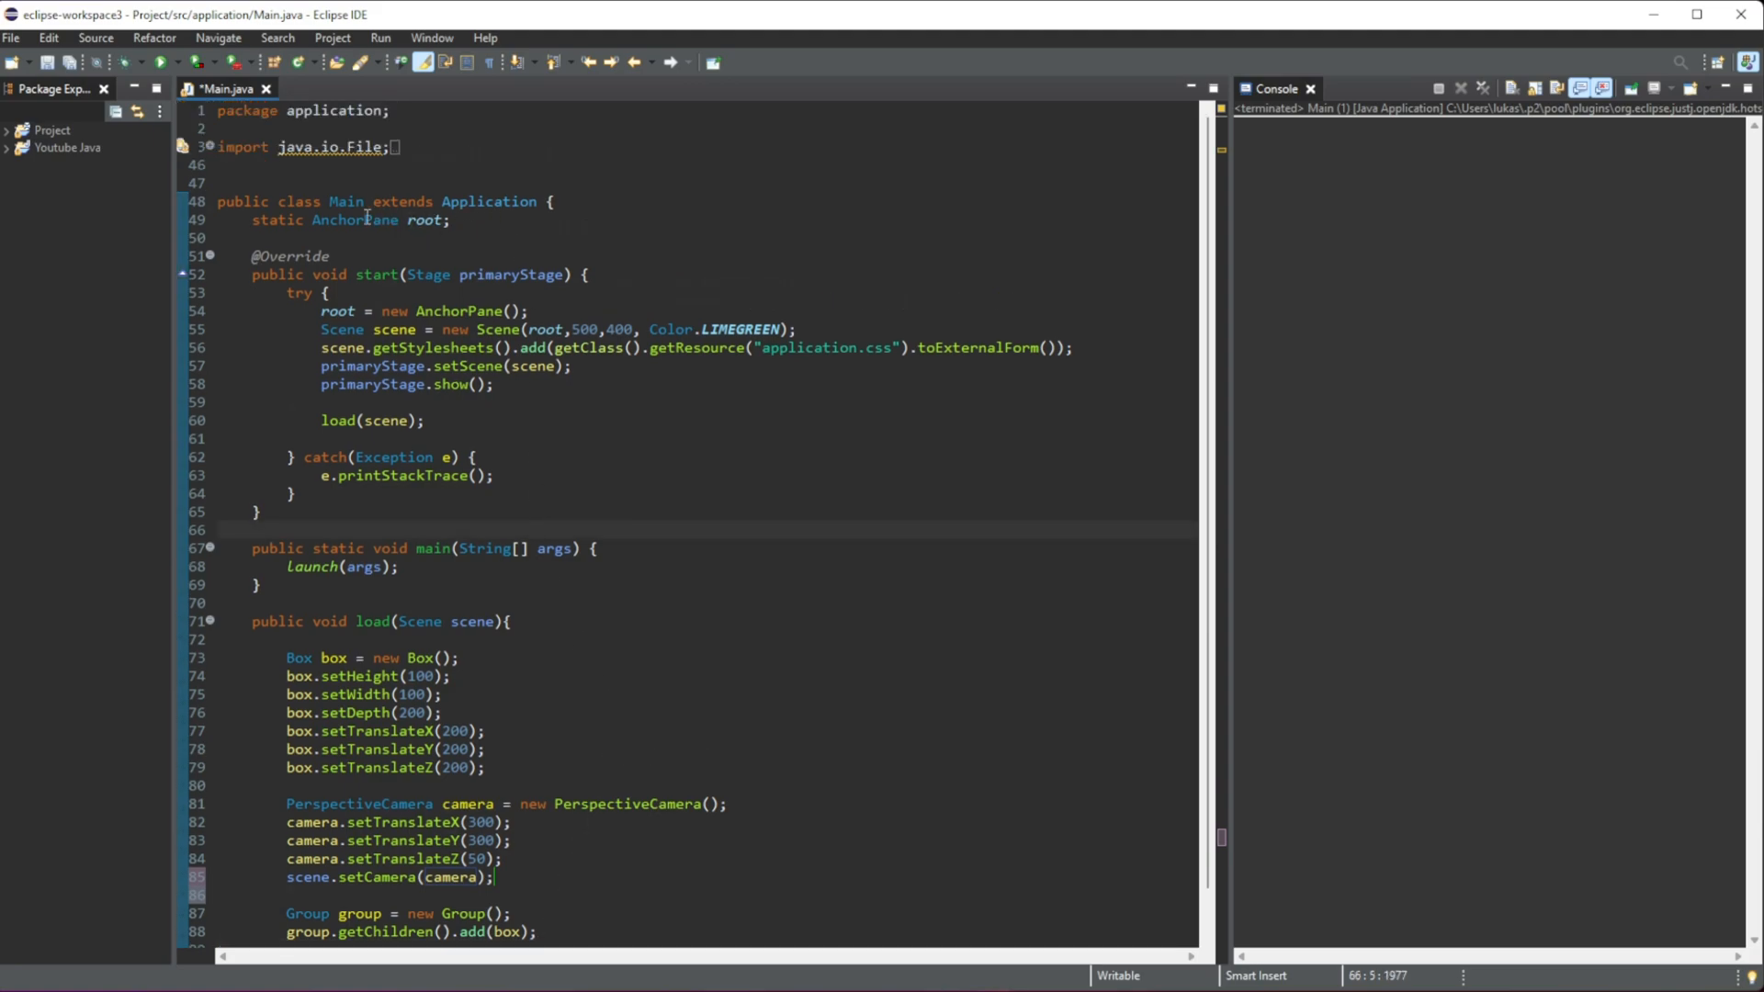
click(330, 256)
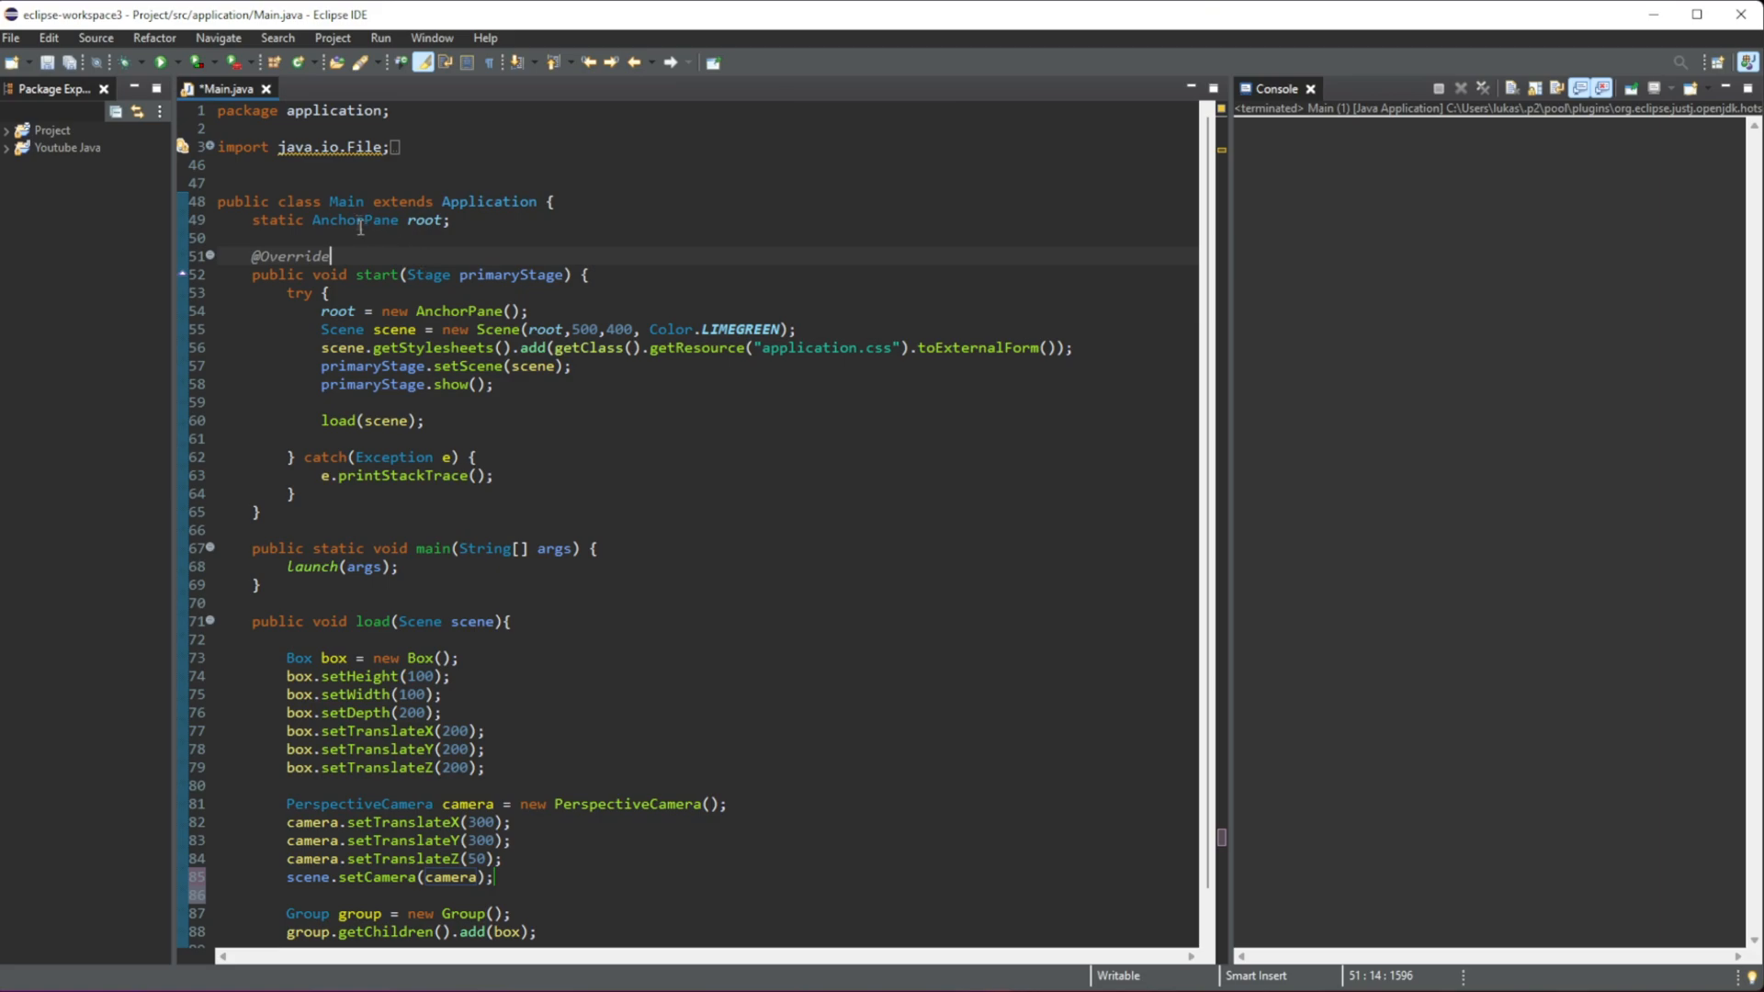
click(426, 220)
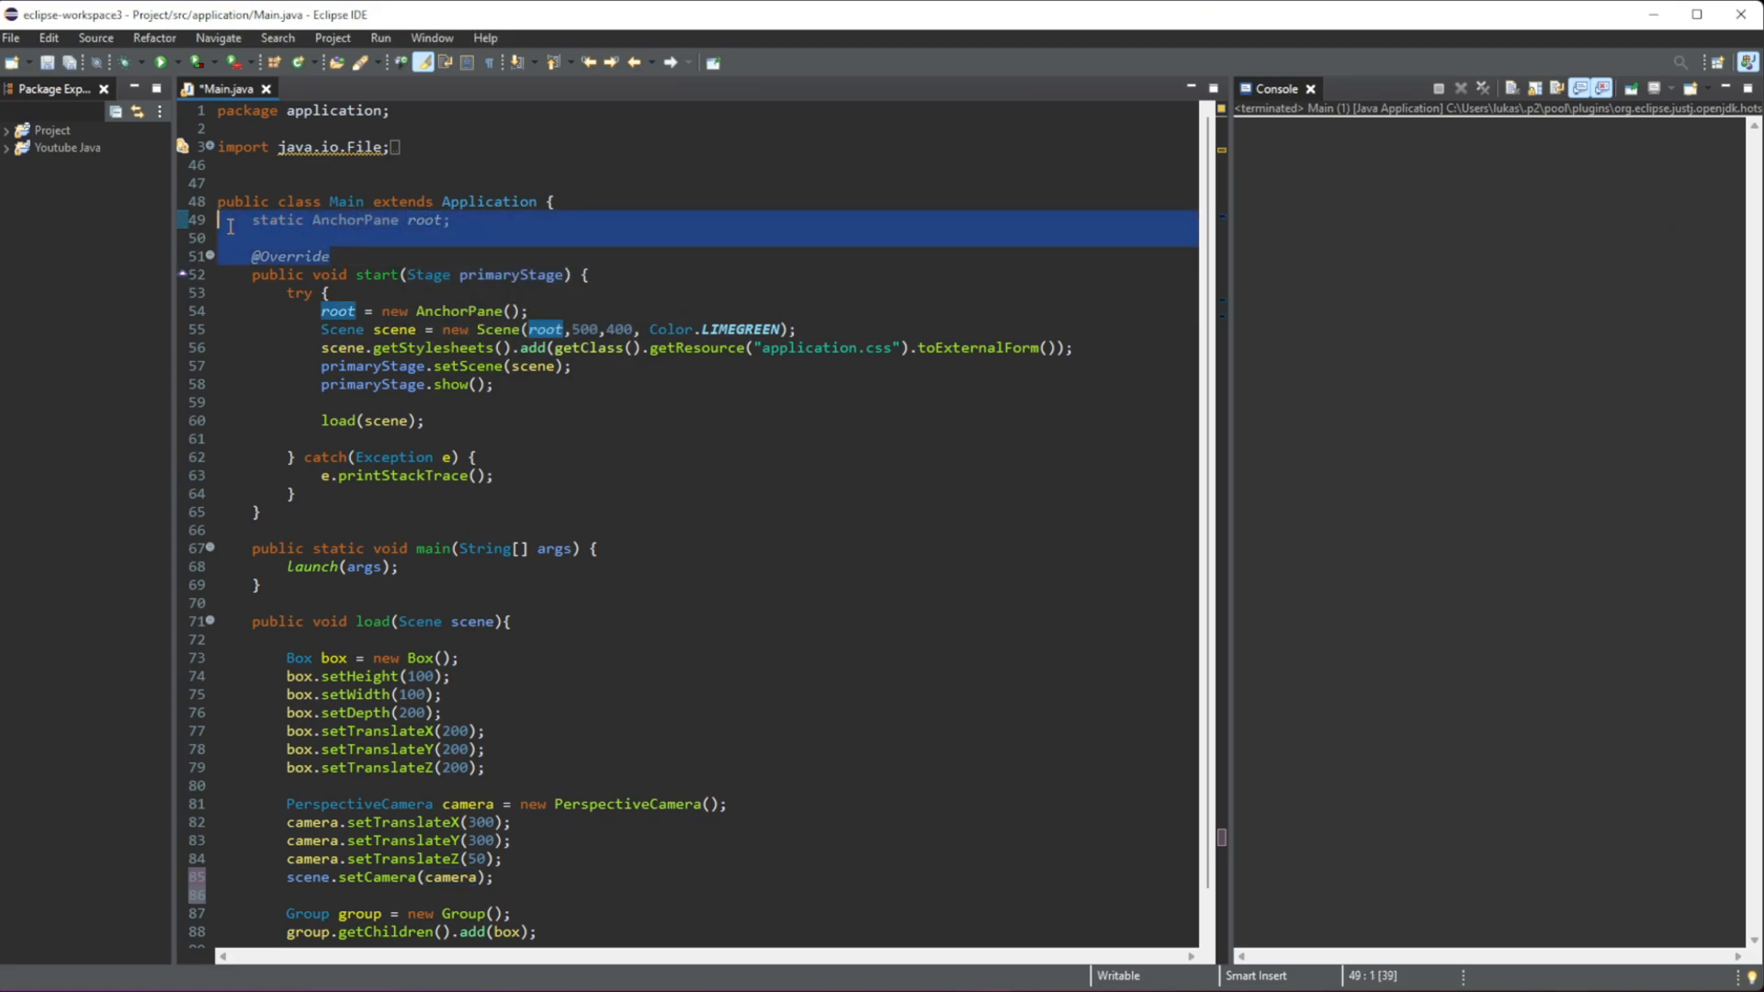
click(413, 420)
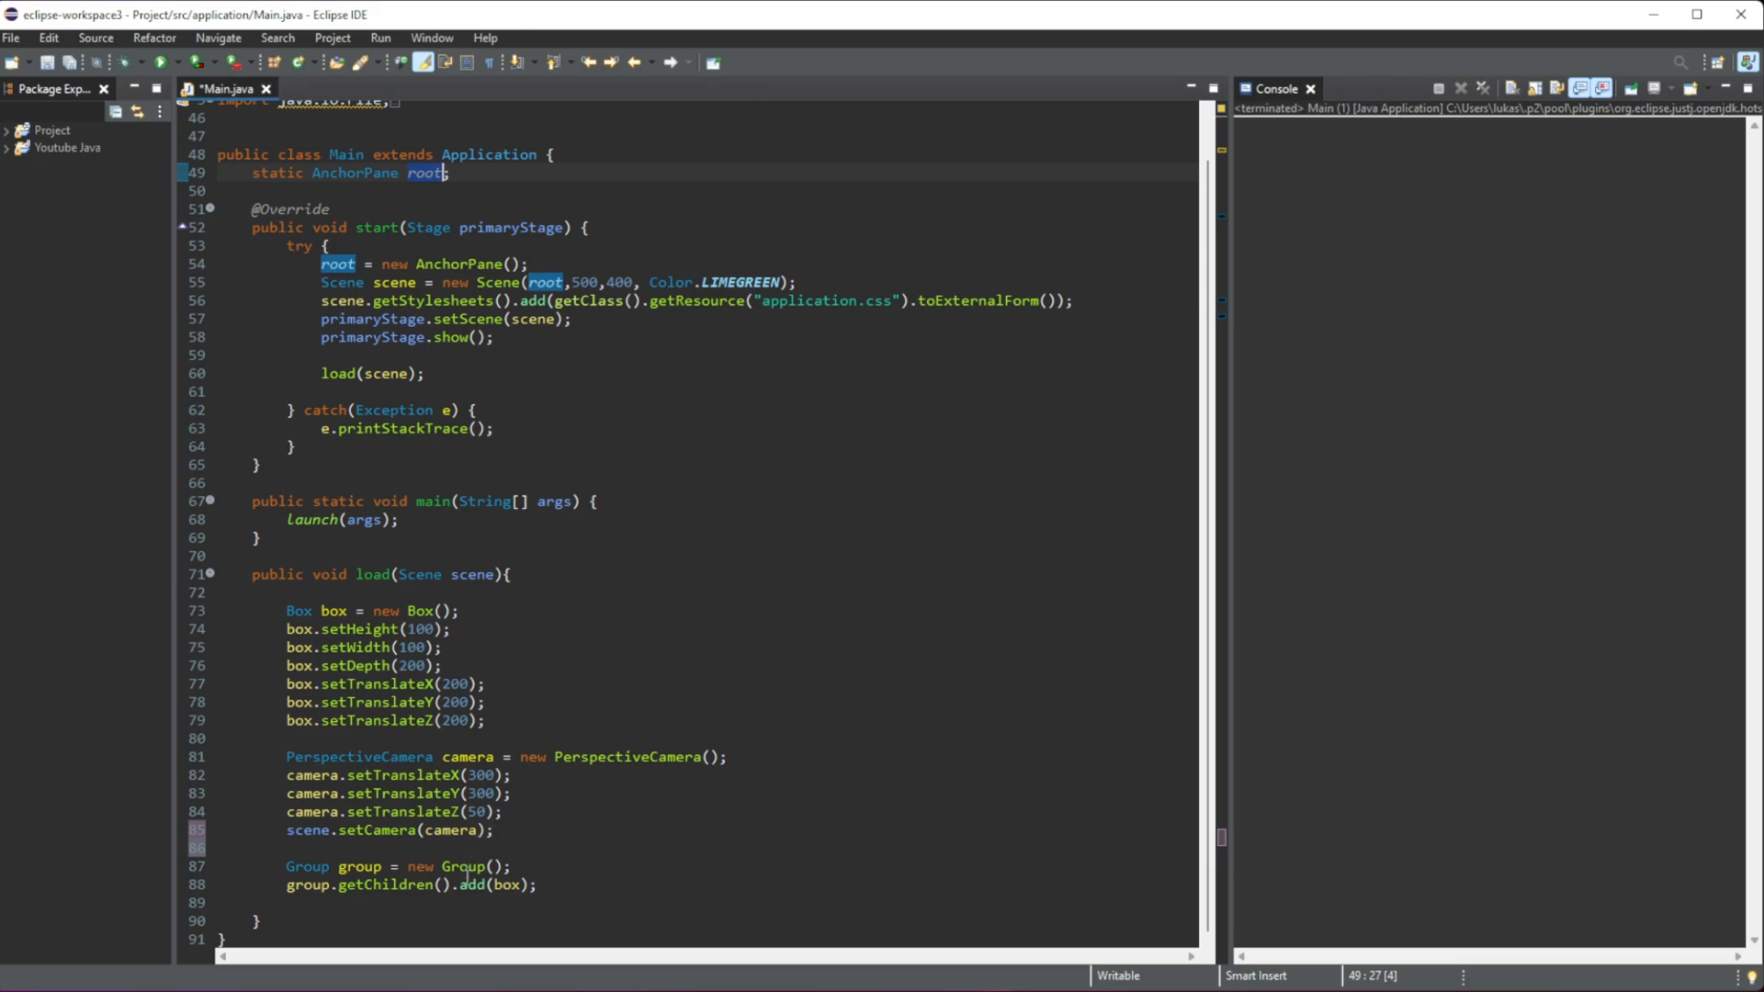
text(root.getChildren().add(group);)
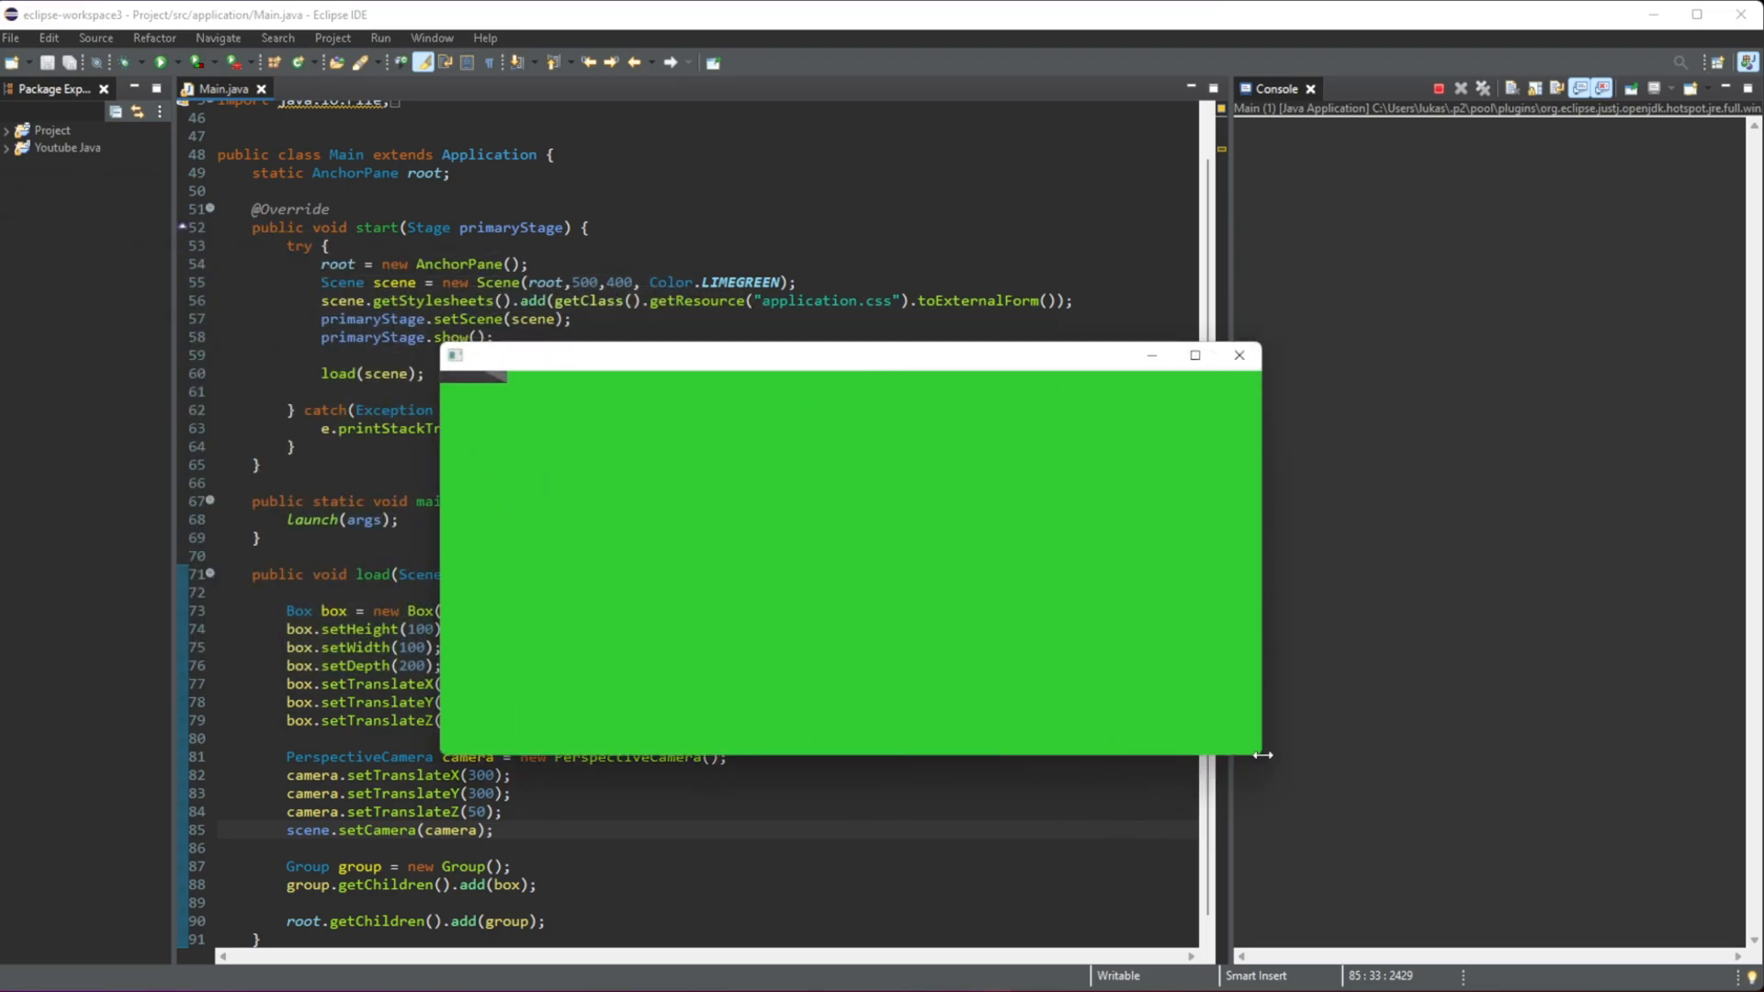
mouse_move(586, 602)
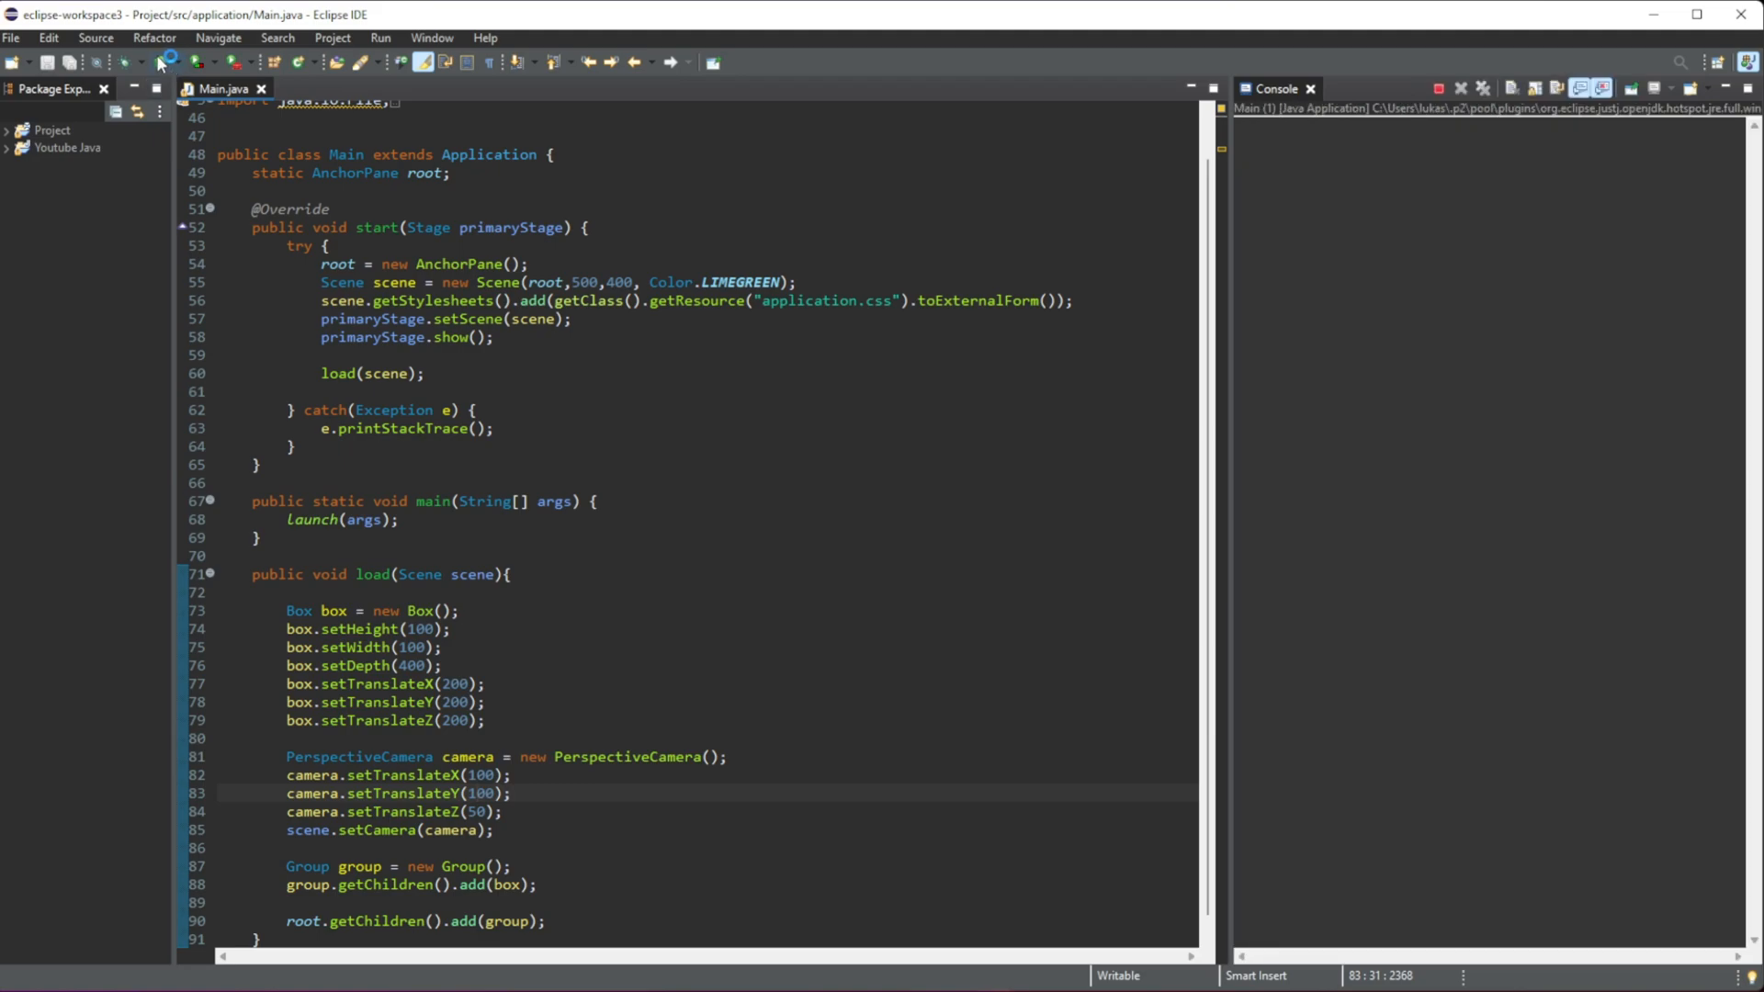
Step: Run Main to view the white box in the green window
click(195, 62)
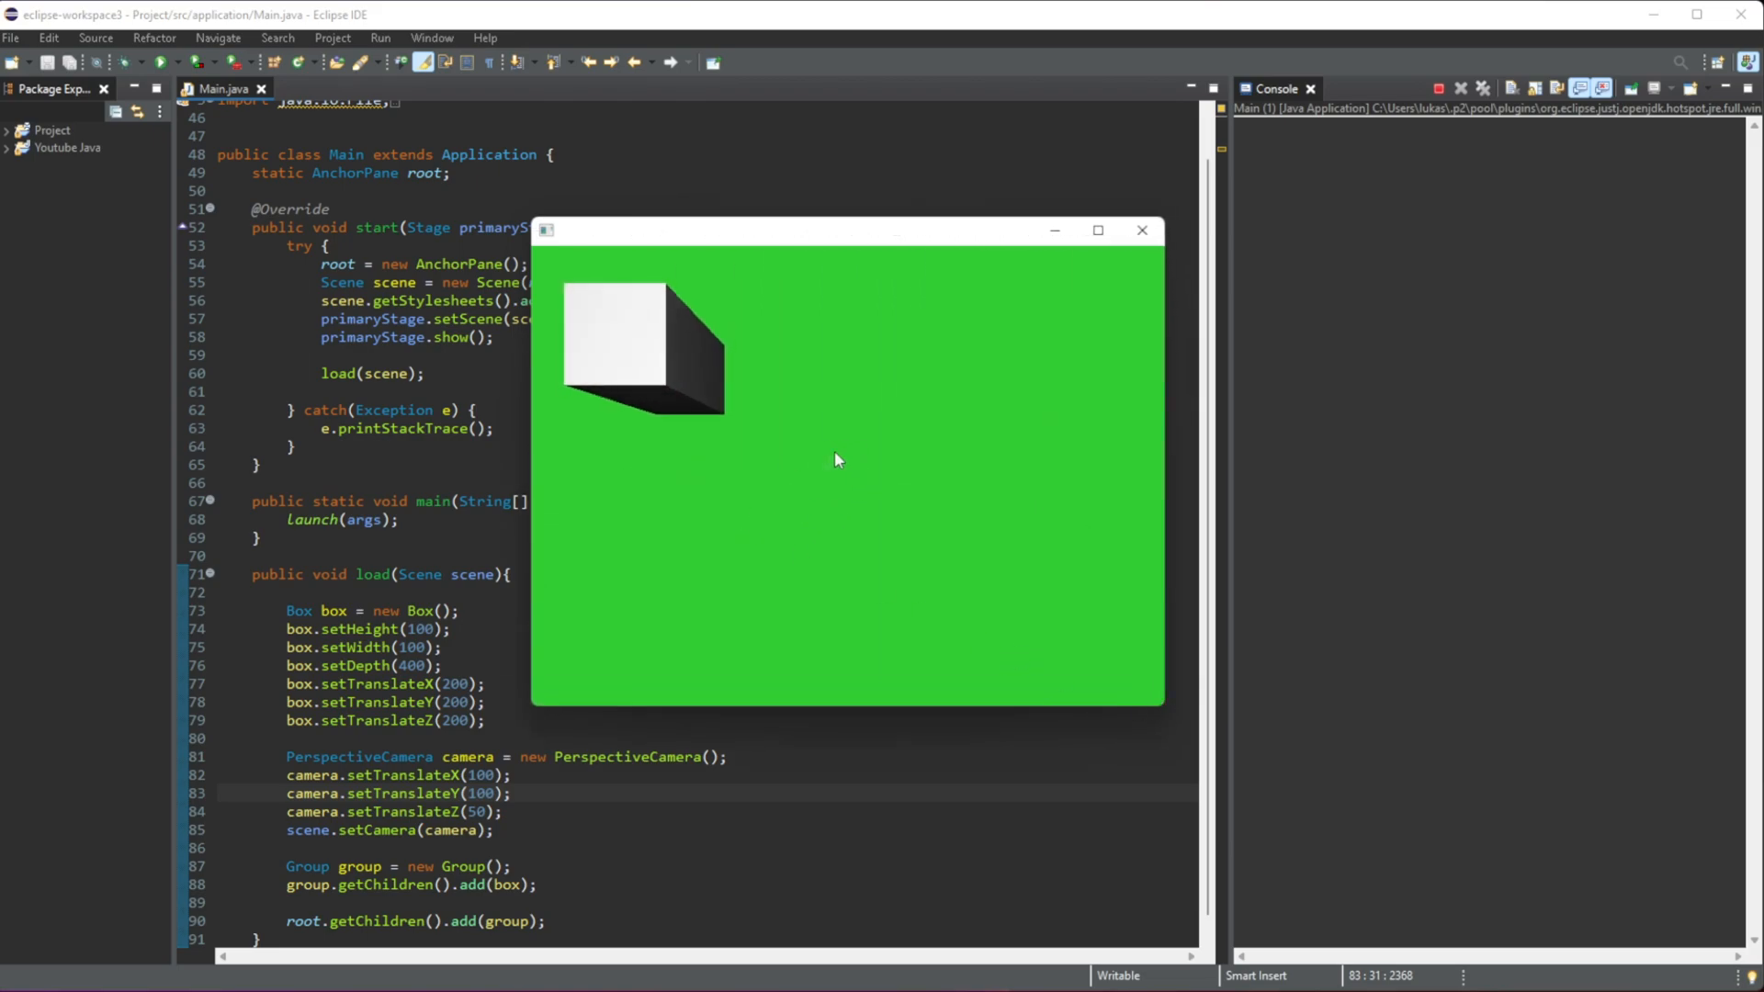
mouse_move(818, 508)
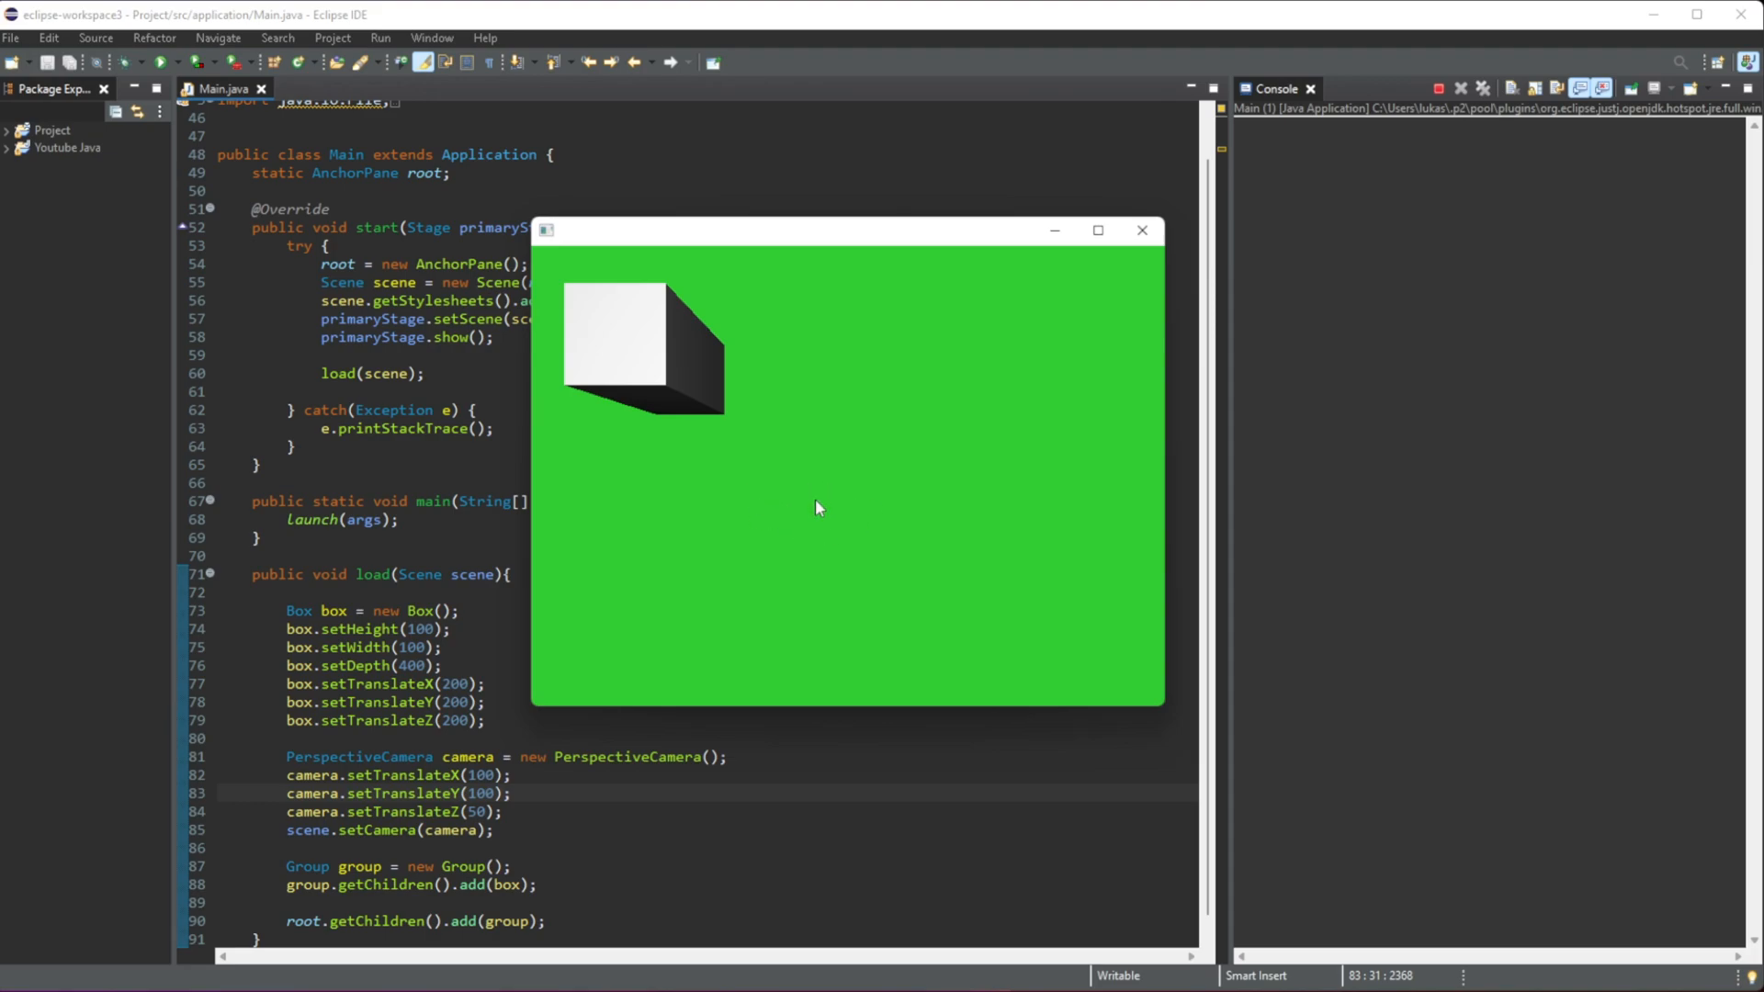
mouse_move(698, 385)
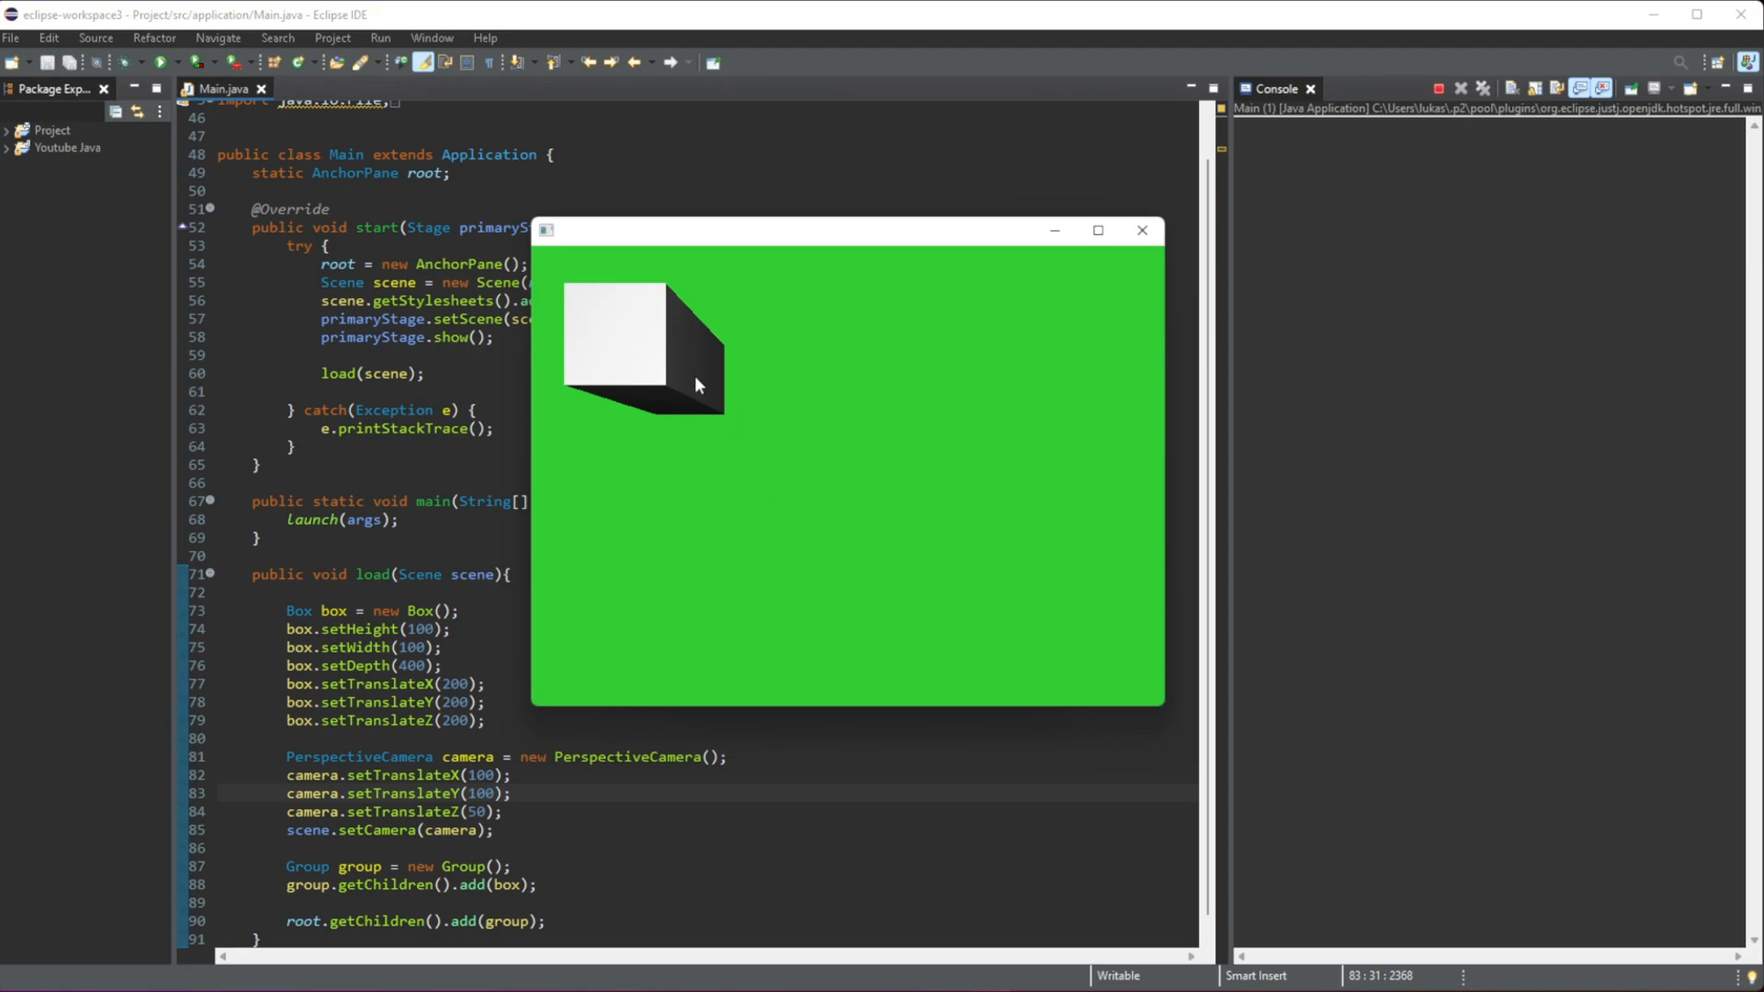
mouse_move(565, 266)
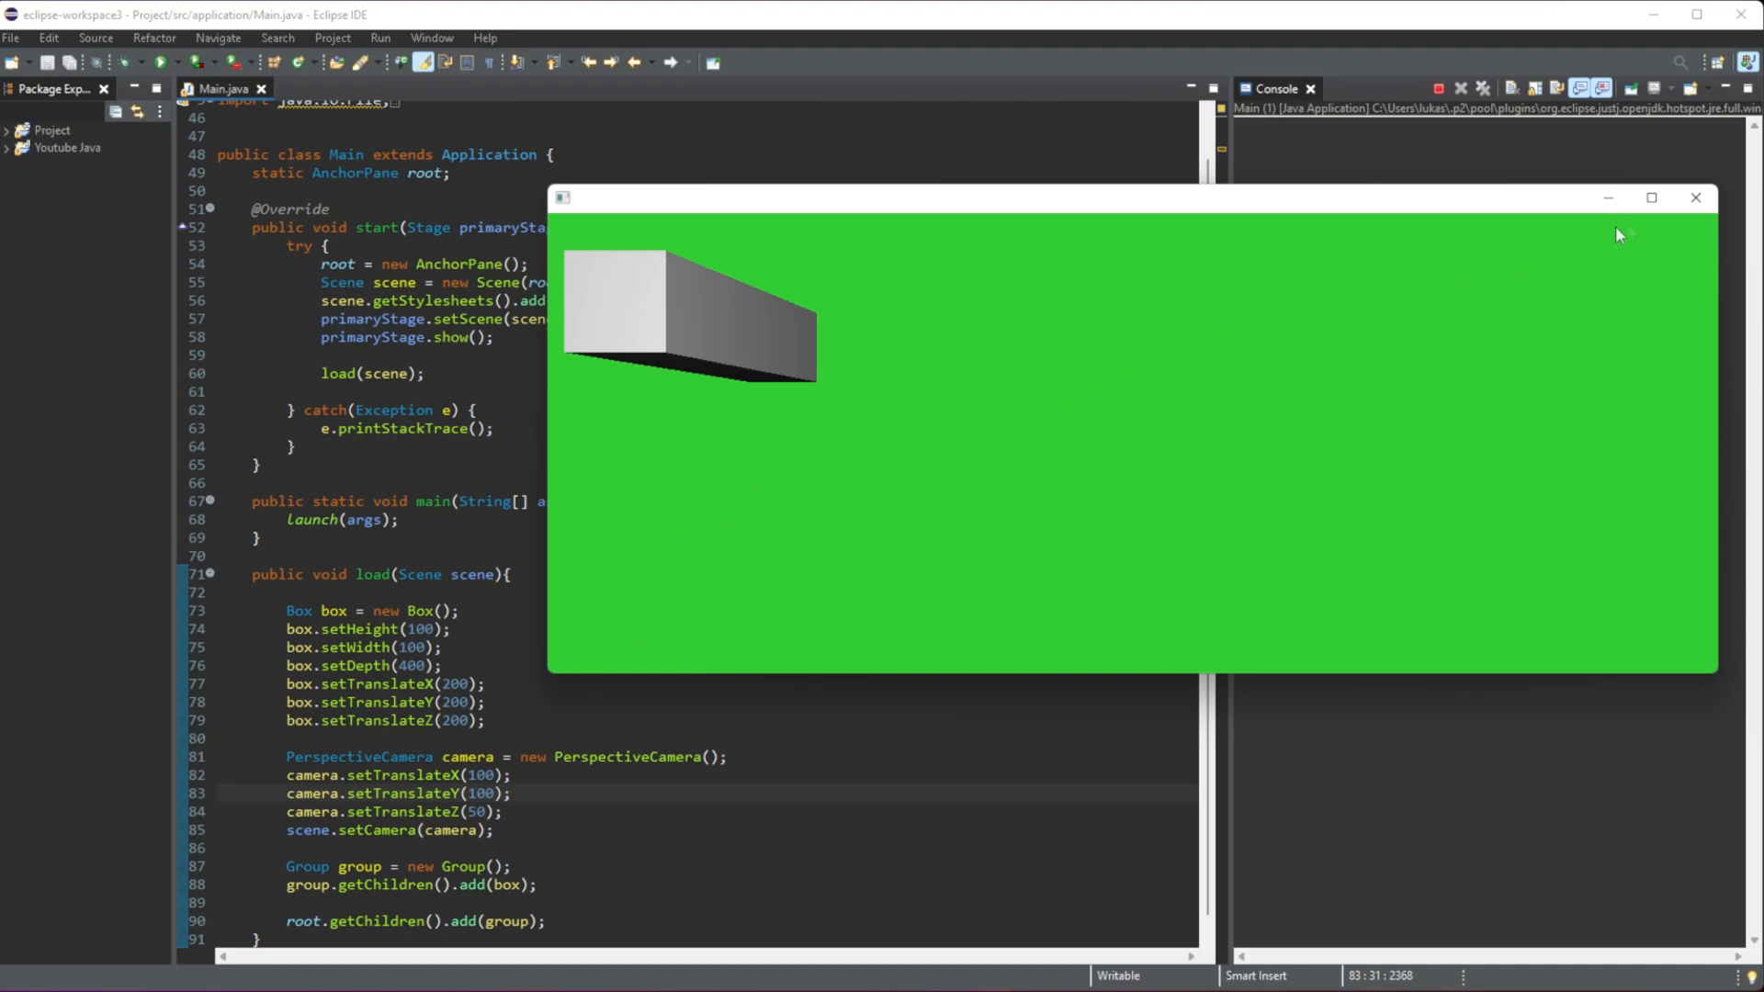
Step: Close the application window showing the stretched box
click(1694, 197)
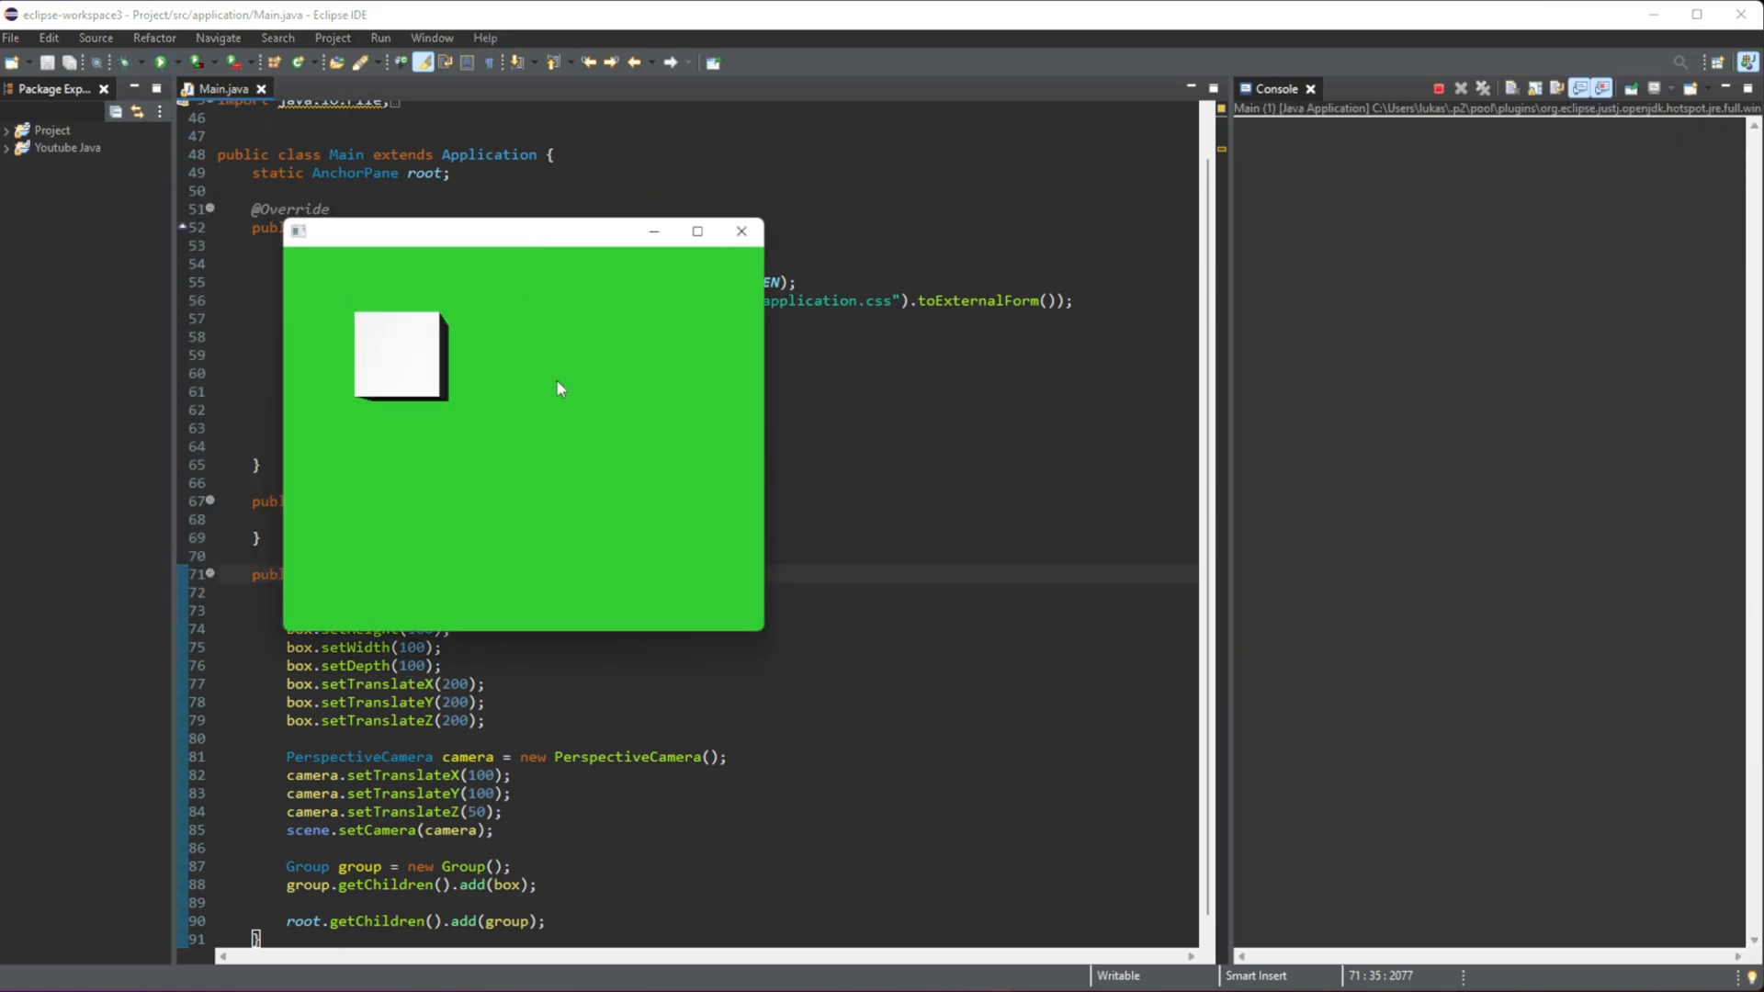
mouse_move(478, 412)
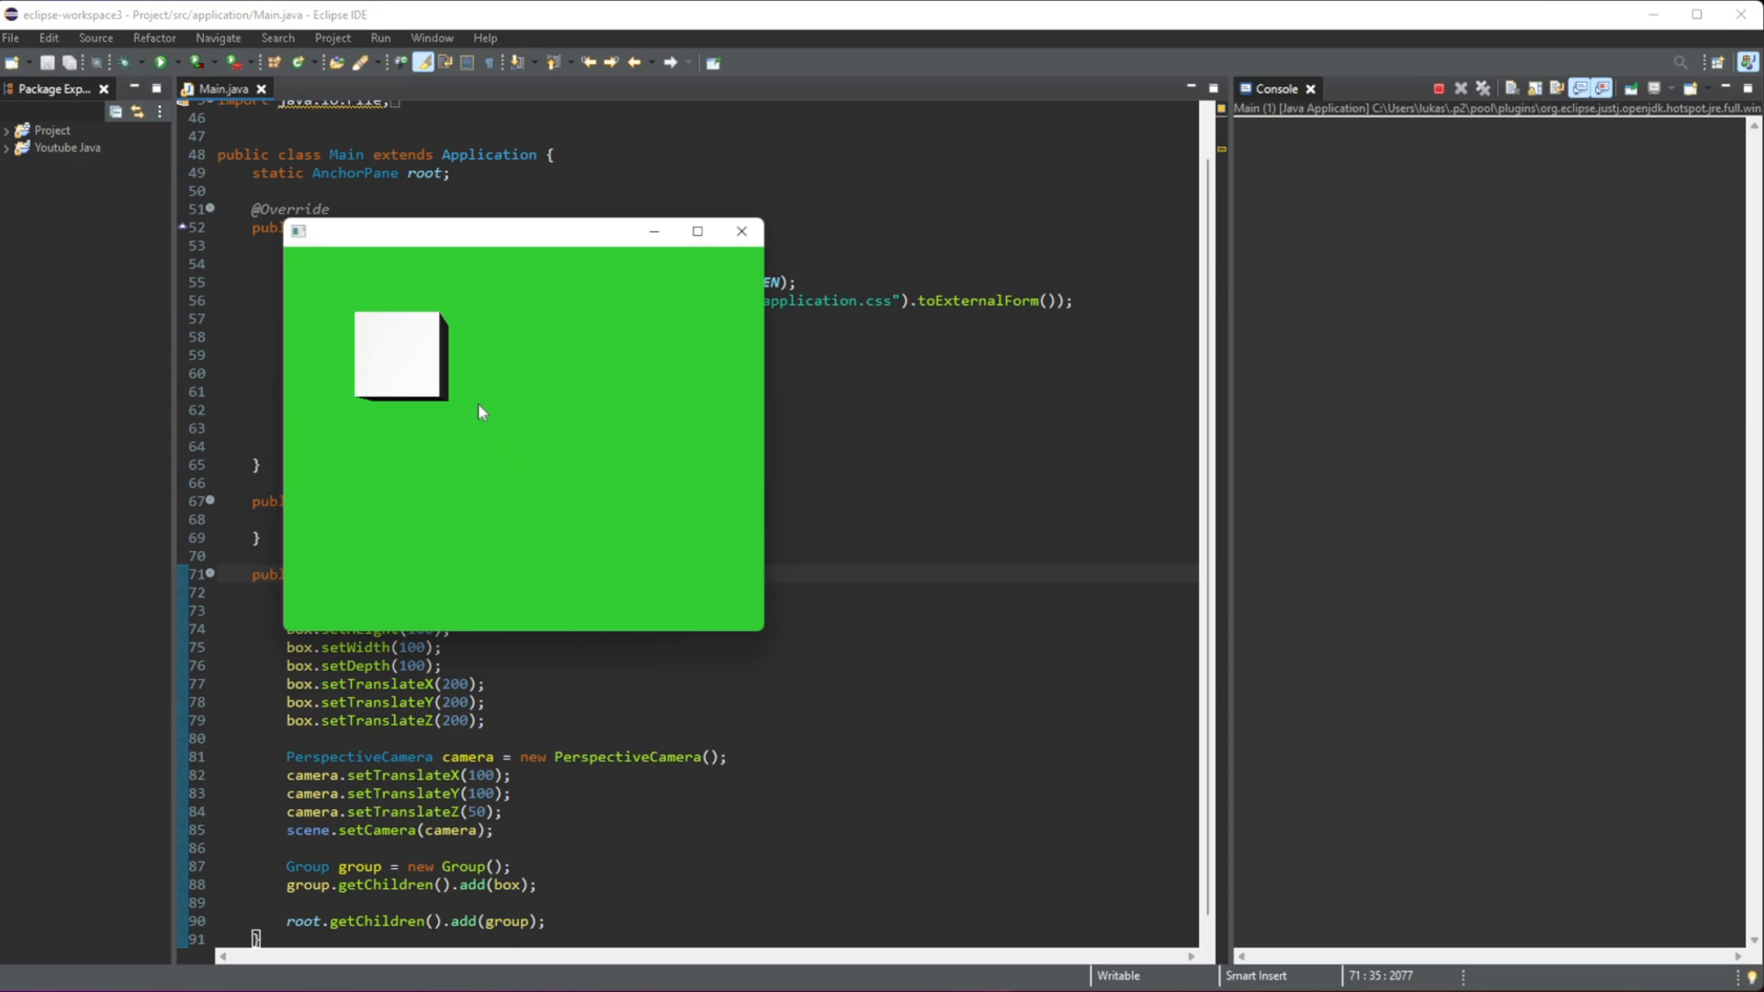
mouse_move(467, 417)
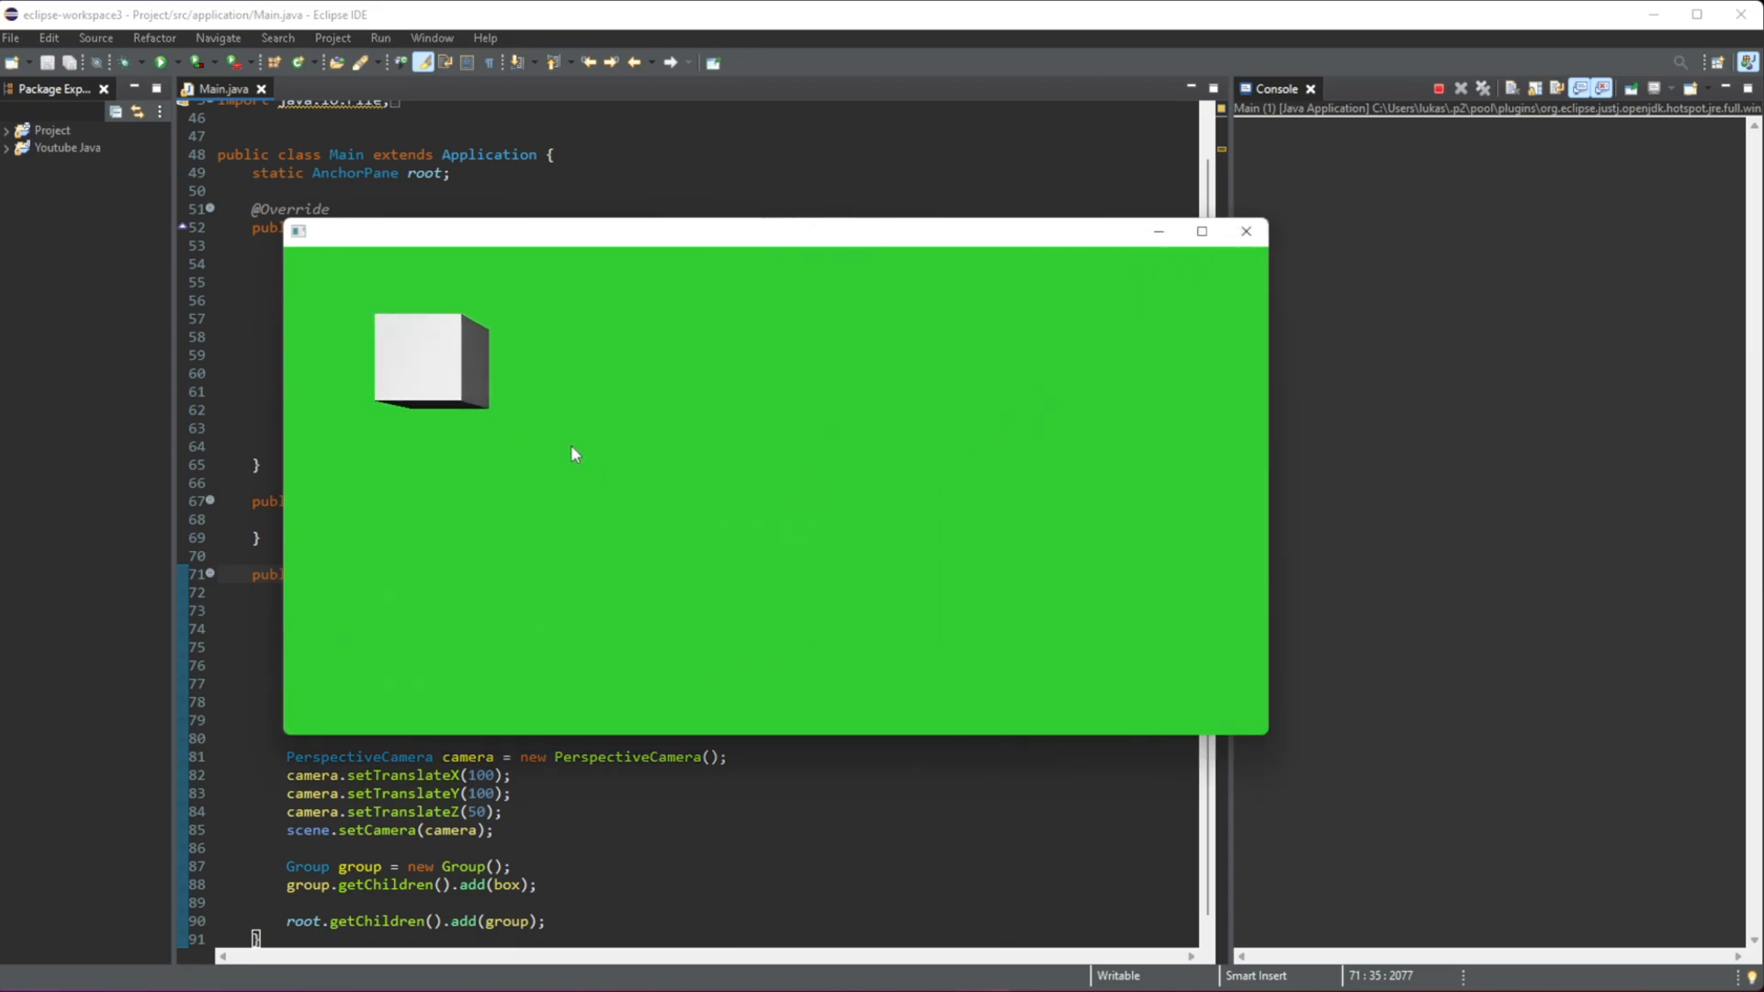
mouse_move(478, 336)
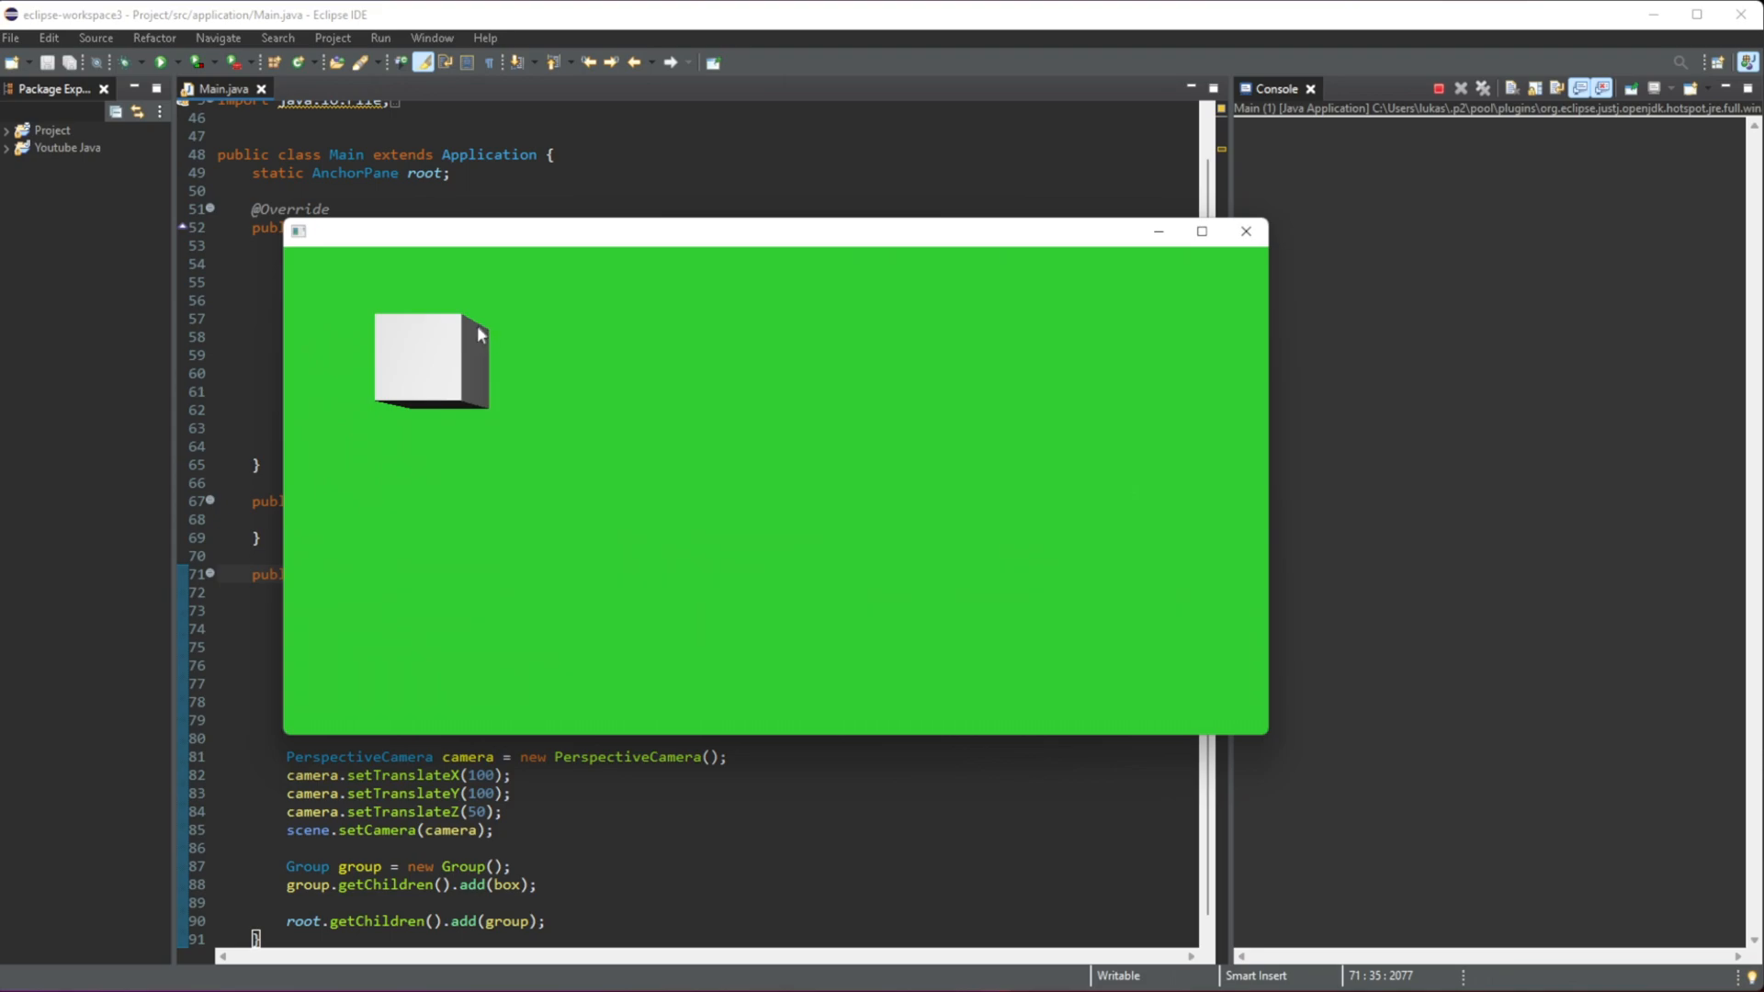
mouse_move(1261, 733)
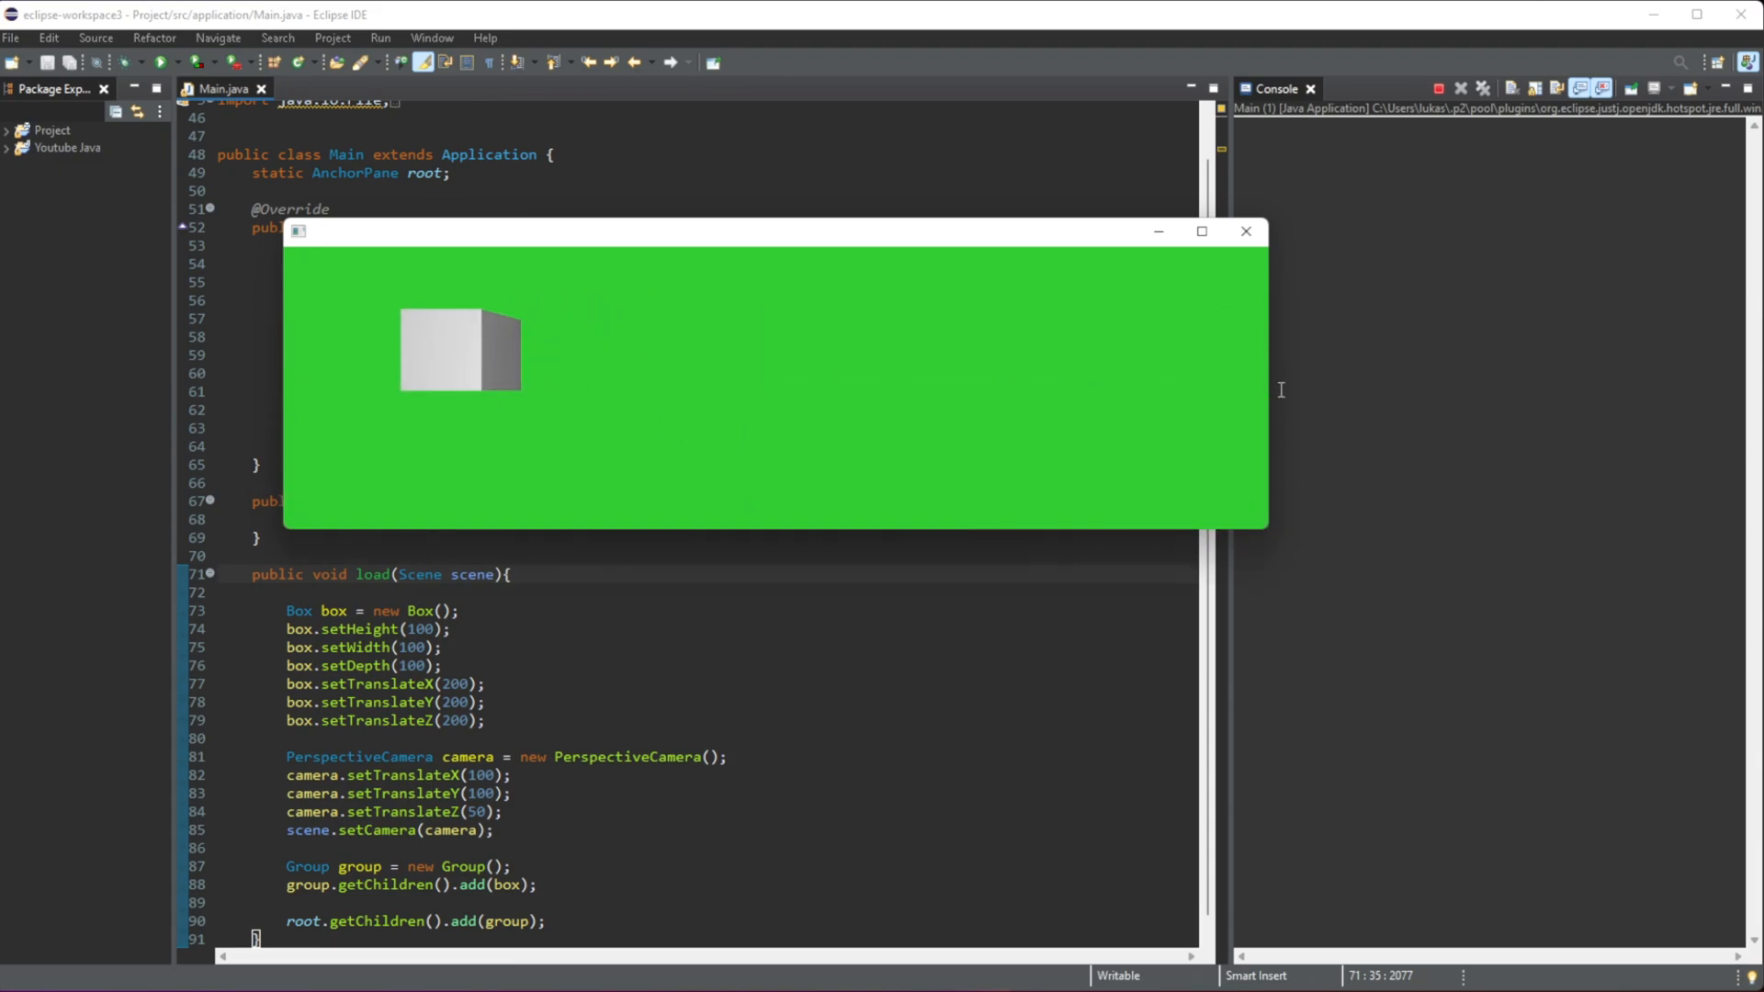
mouse_move(523, 825)
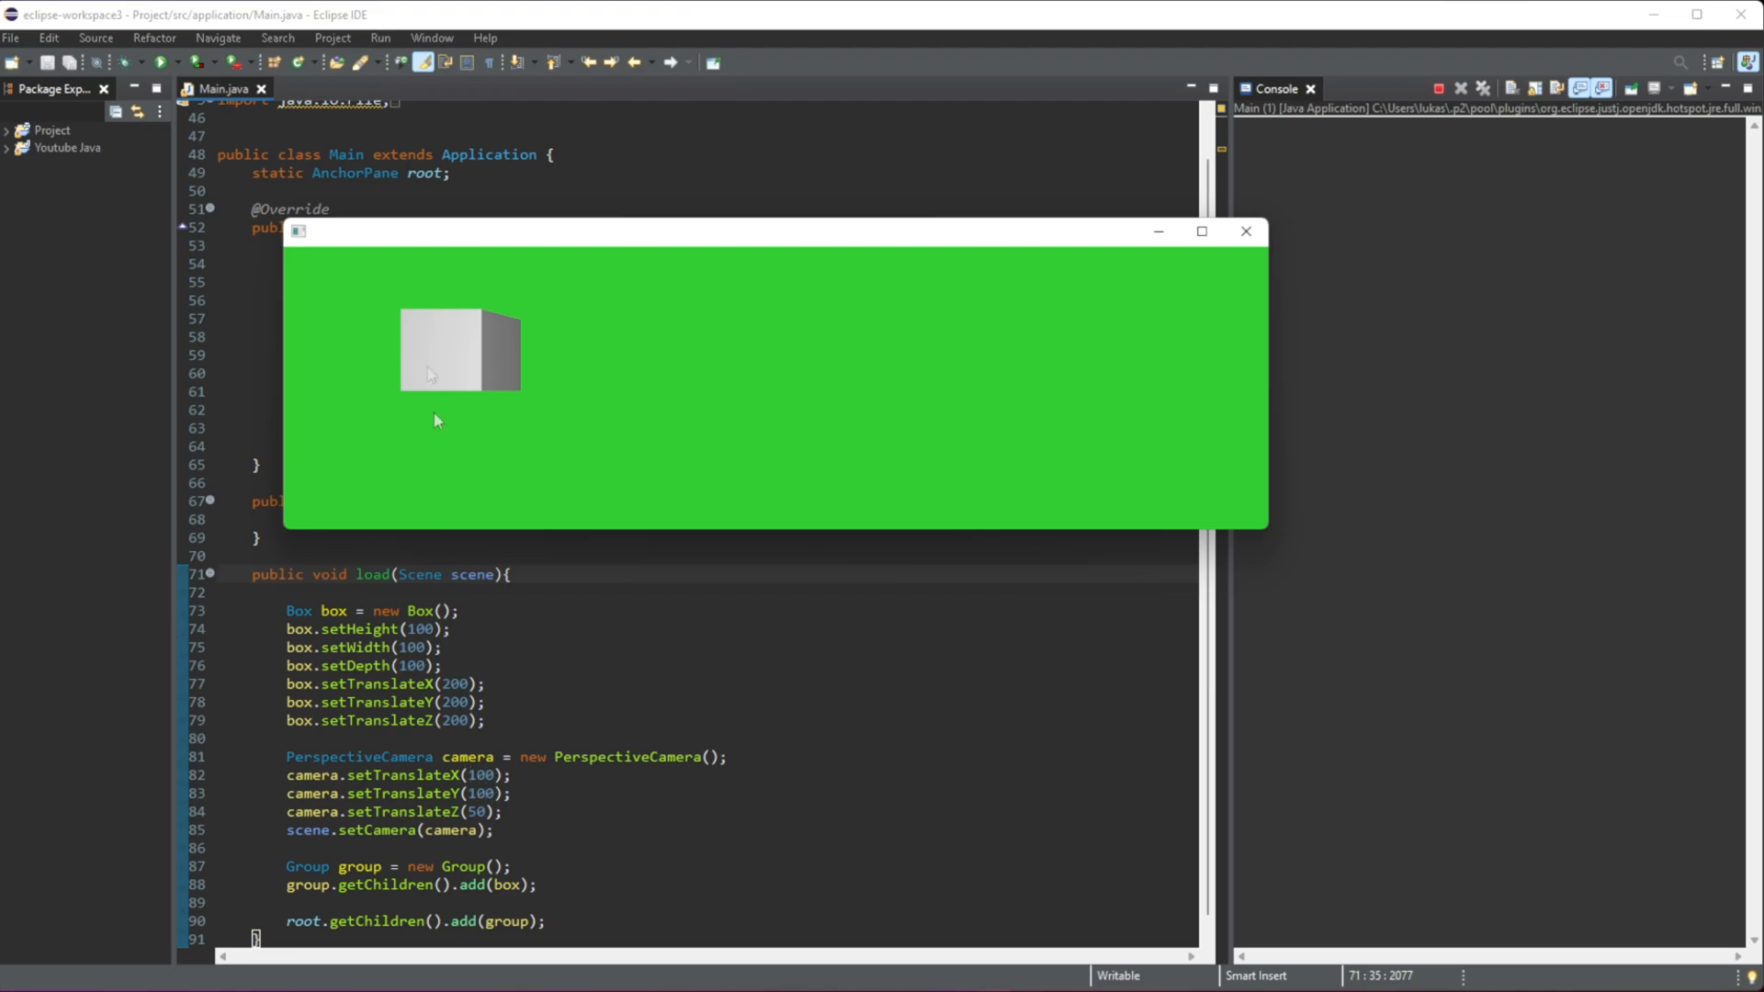
mouse_move(268, 364)
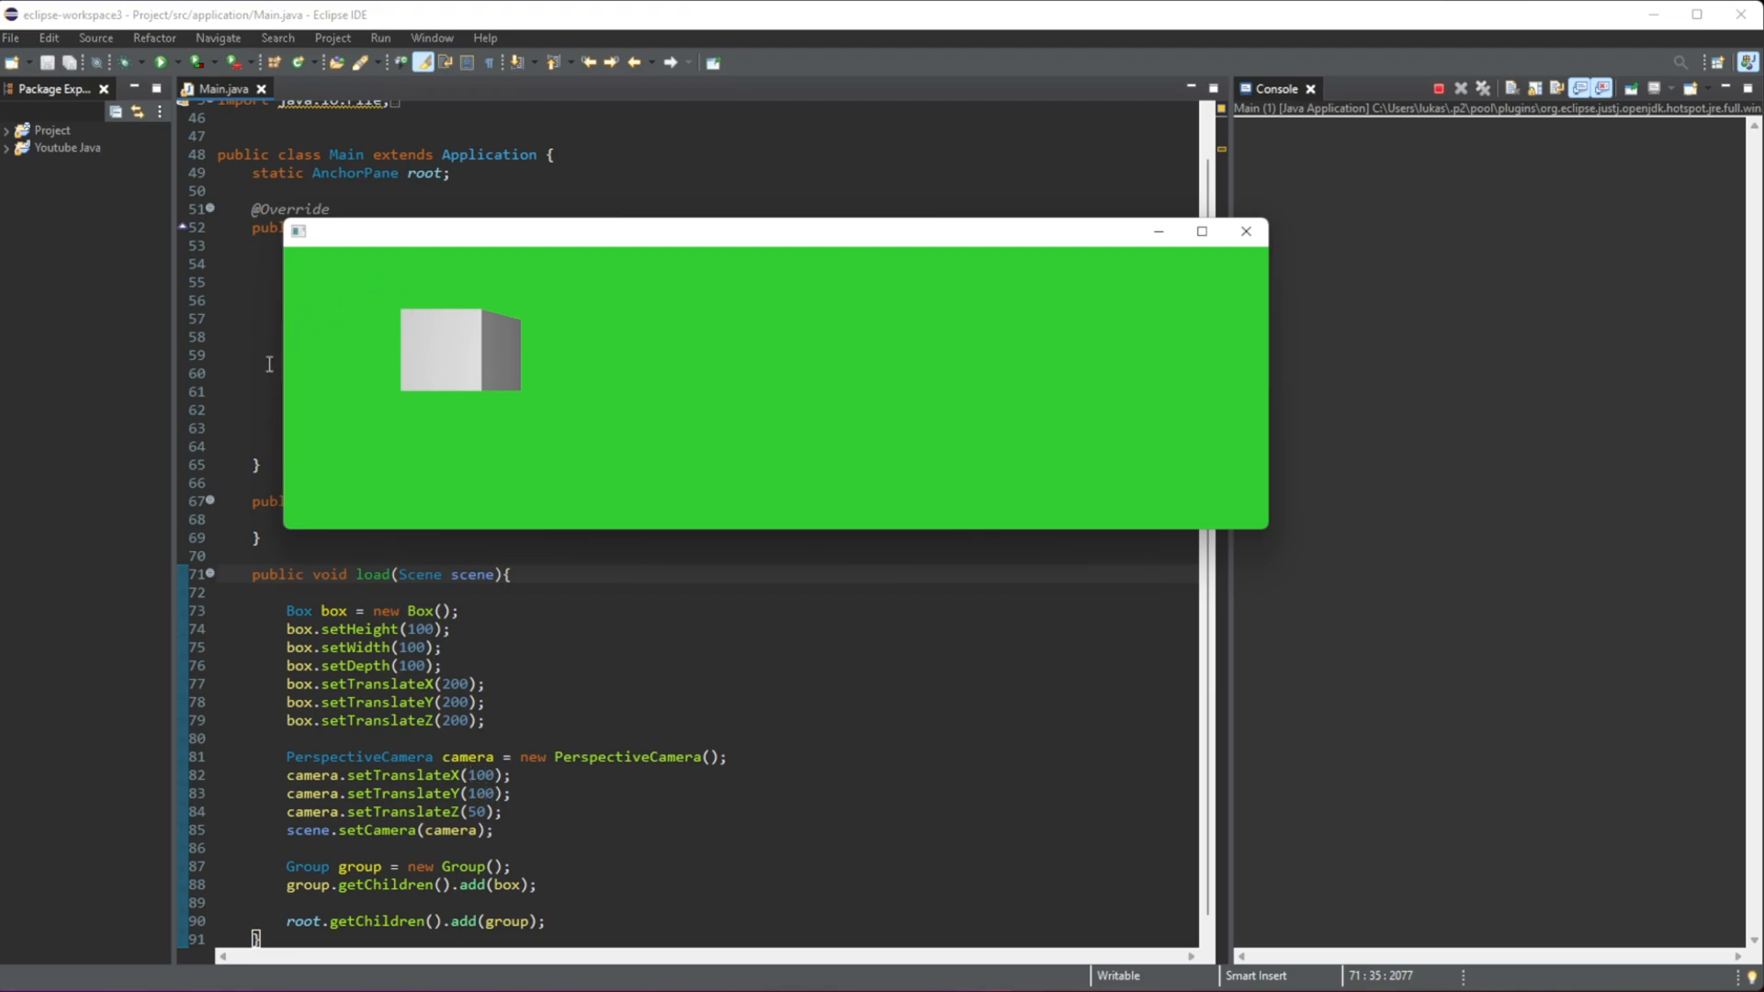
mouse_move(442, 374)
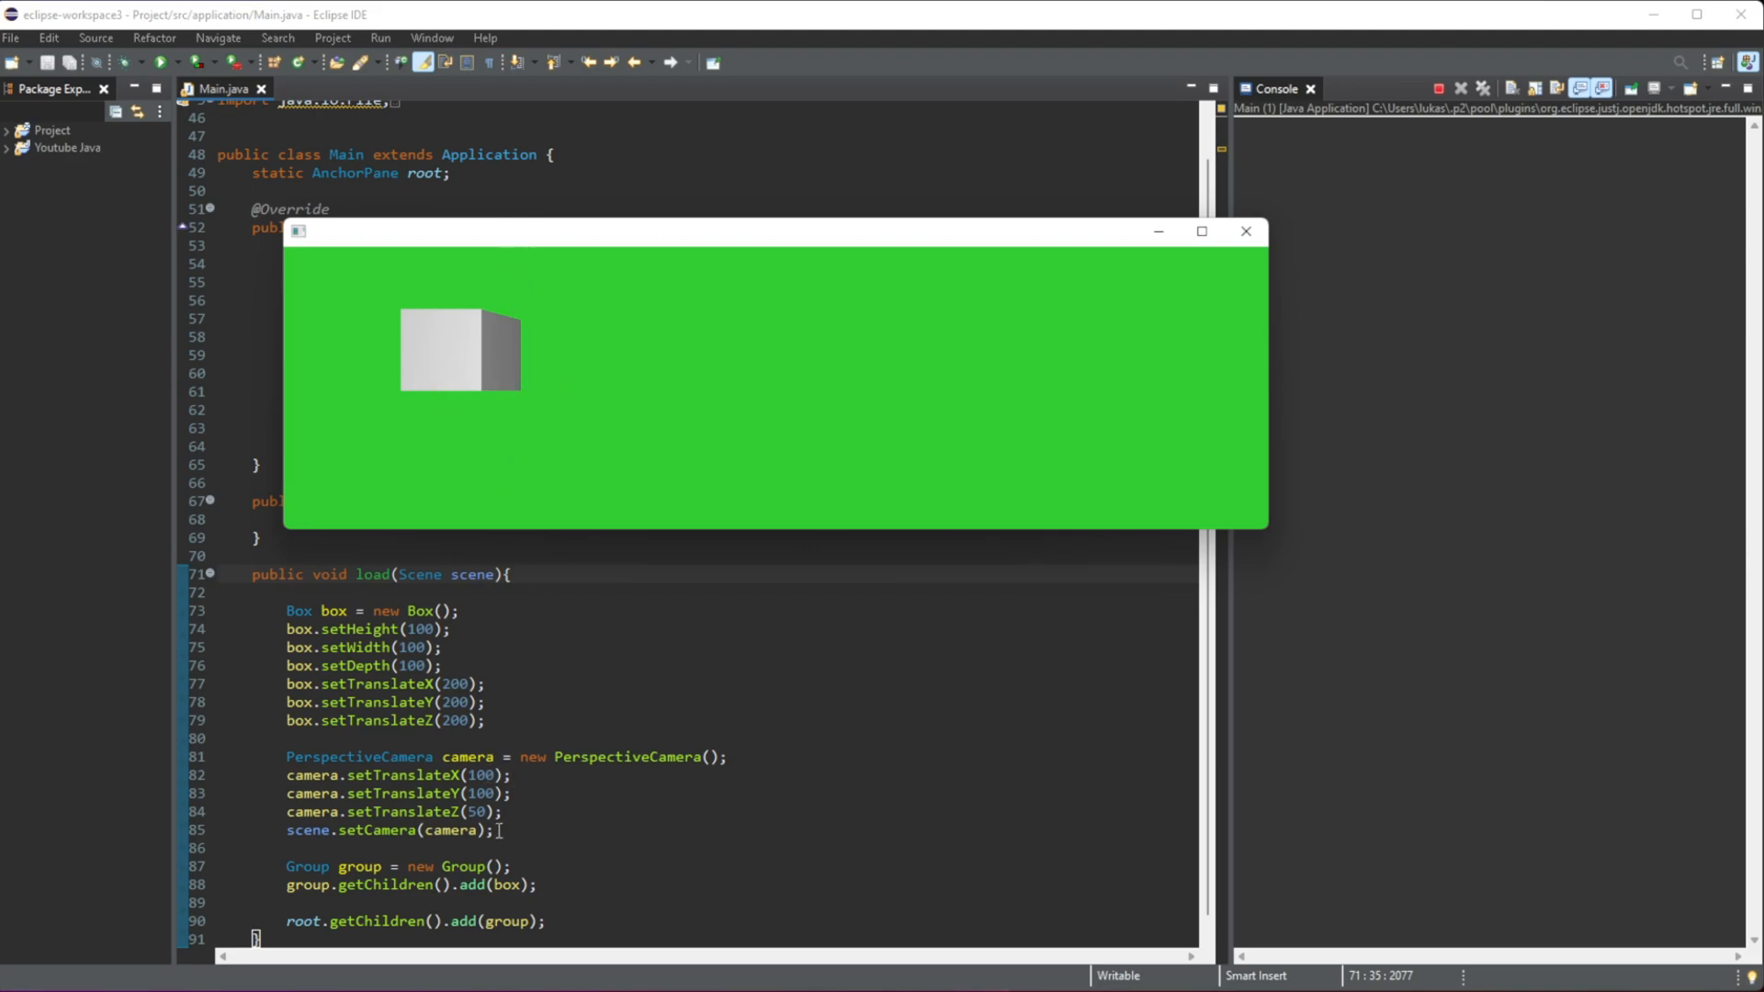
mouse_move(585, 400)
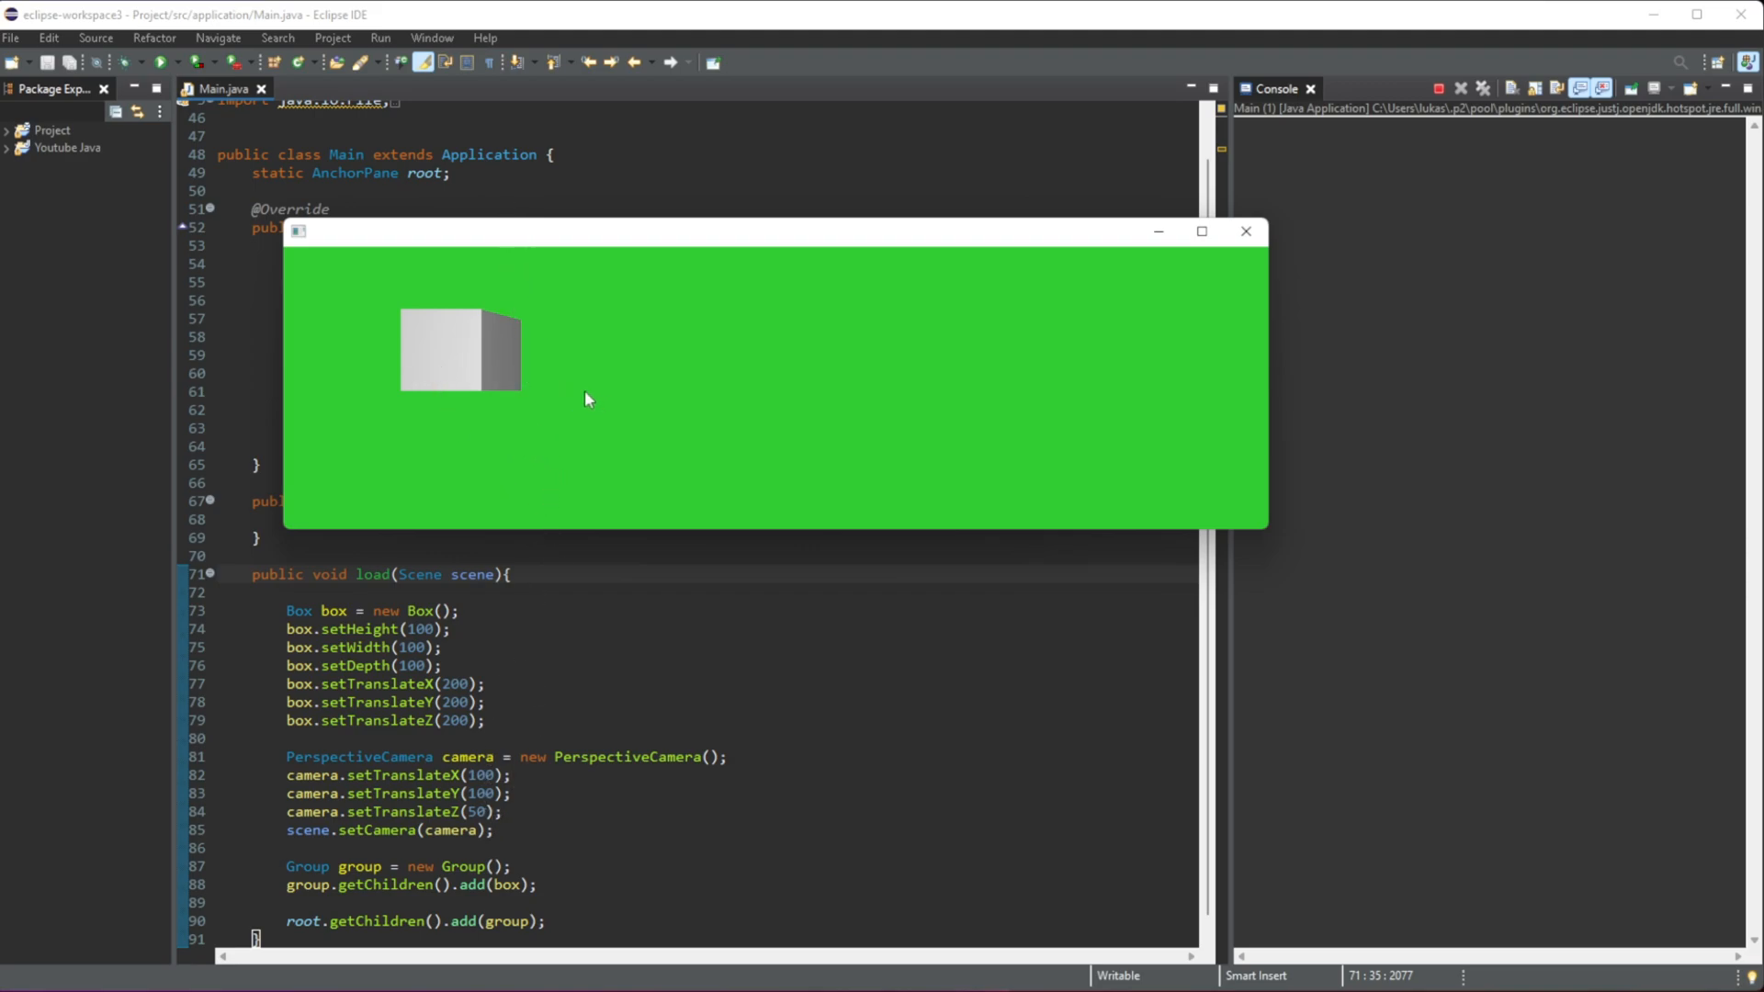